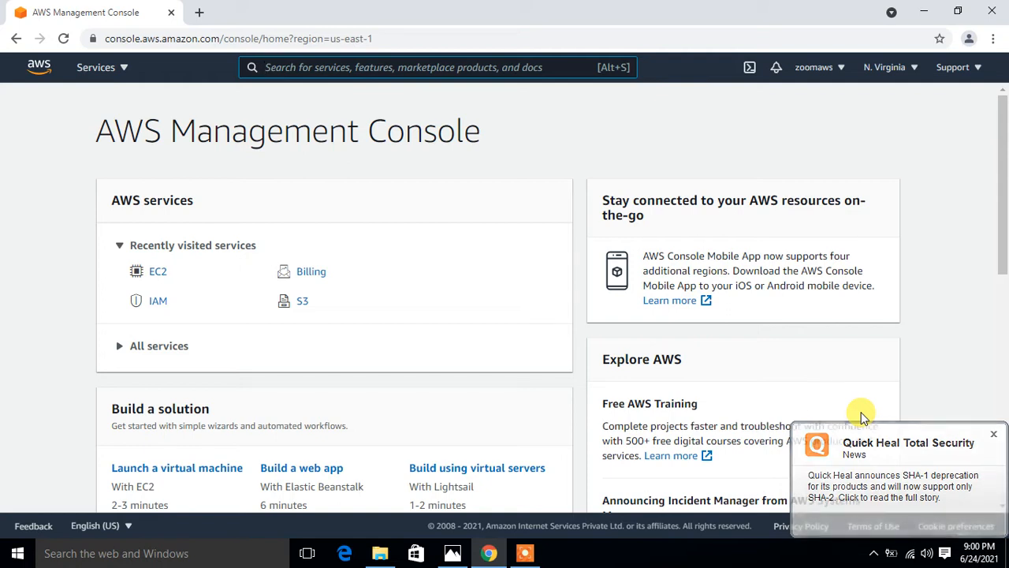
Find S3 via the search bar and reach the buckets list, starting Create bucket
{"action": "left_click", "coordinate": [994, 434]}
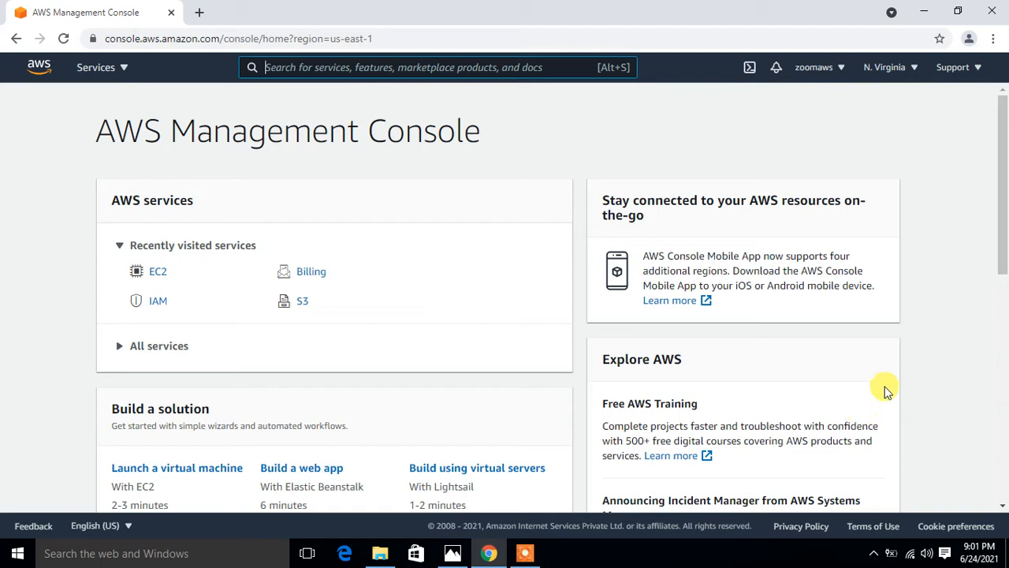
{"action": "mouse_move", "coordinate": [722, 314]}
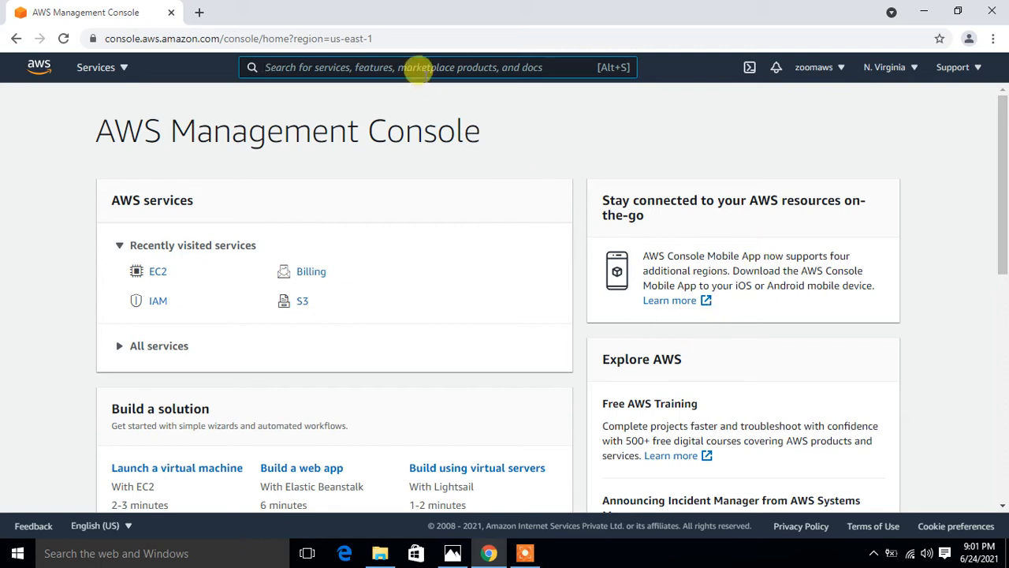
{"action": "type", "text": "s3"}
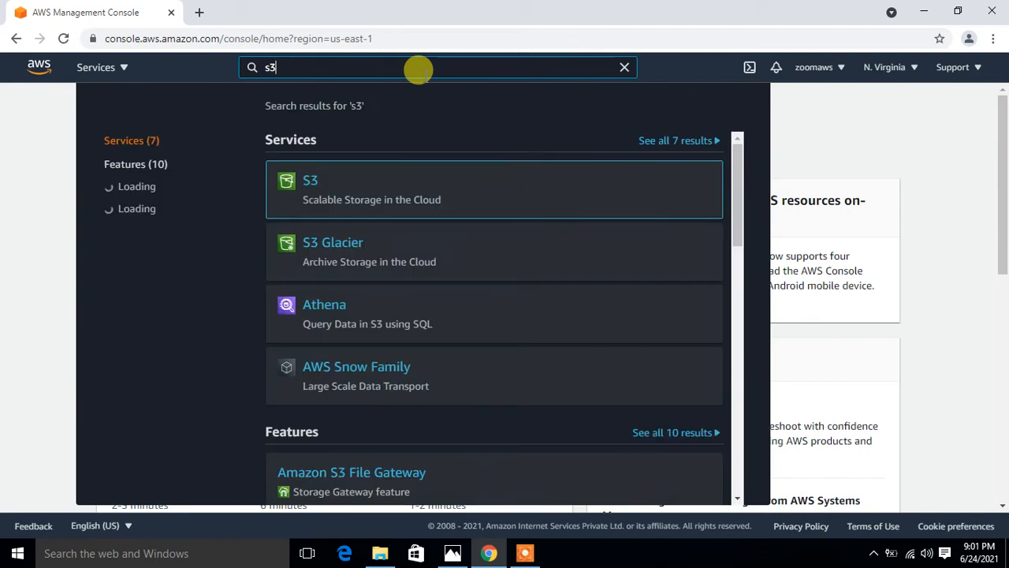
{"action": "left_click", "coordinate": [310, 180]}
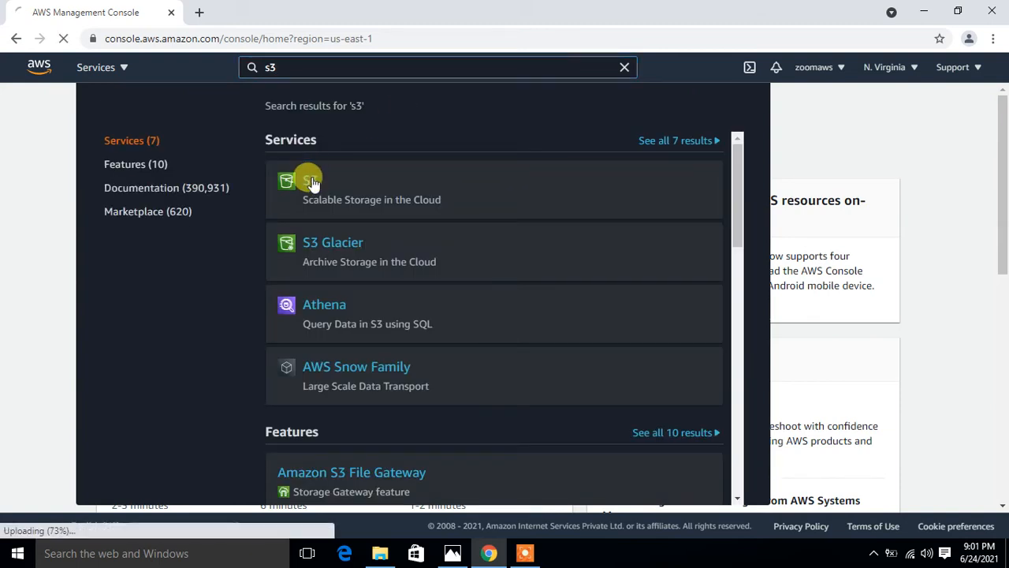
{"action": "left_click", "coordinate": [310, 182]}
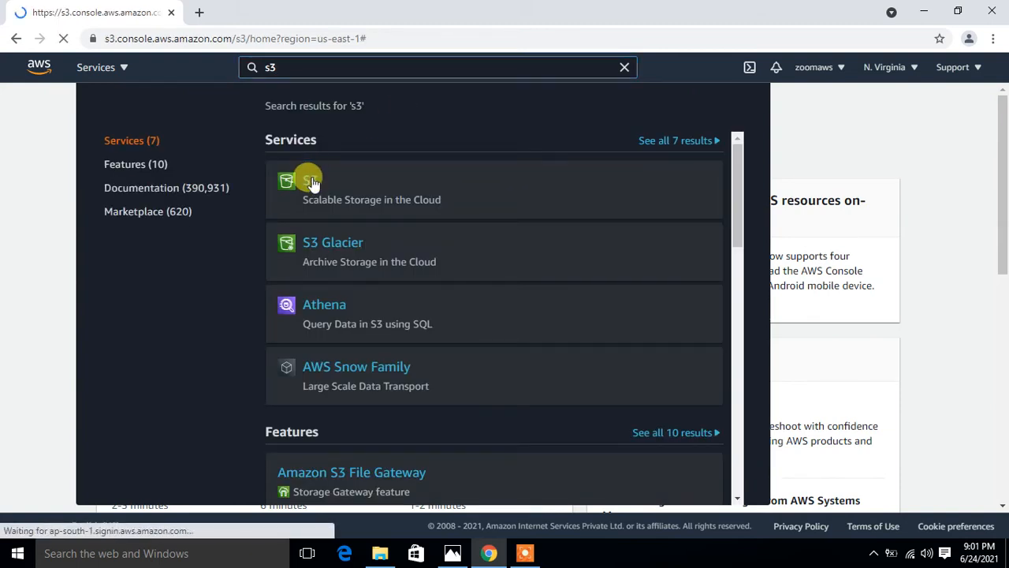
{"action": "left_click", "coordinate": [308, 182]}
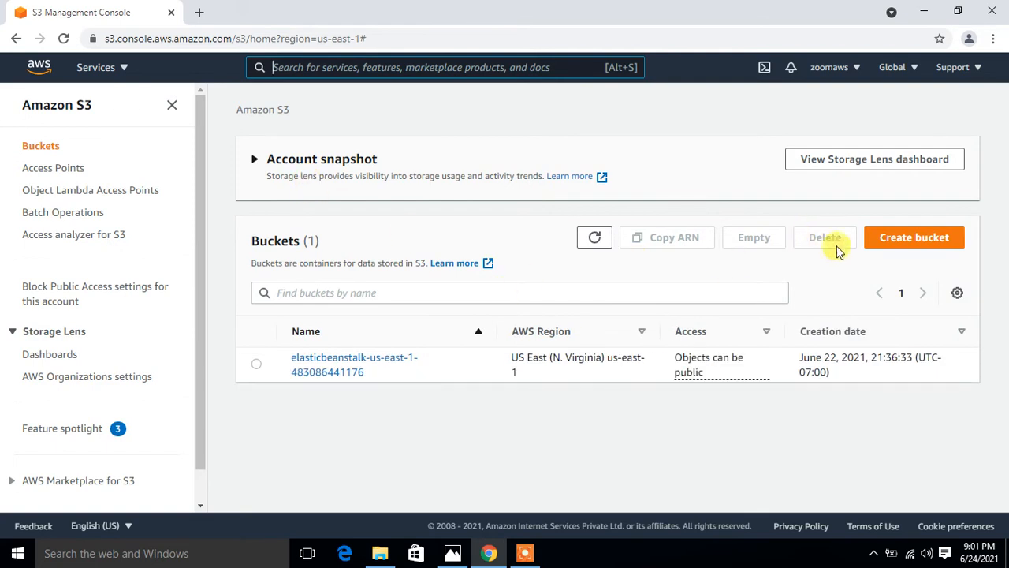
{"action": "left_click", "coordinate": [915, 237]}
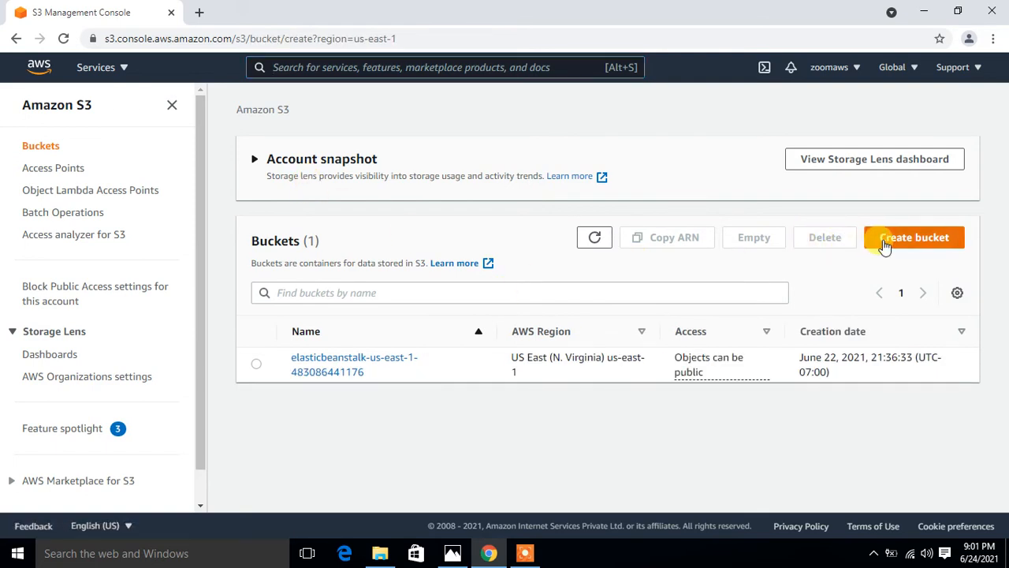
Name the bucket linuxgoogle, keep public access blocked and defaults, and create it
{"action": "left_click", "coordinate": [915, 236]}
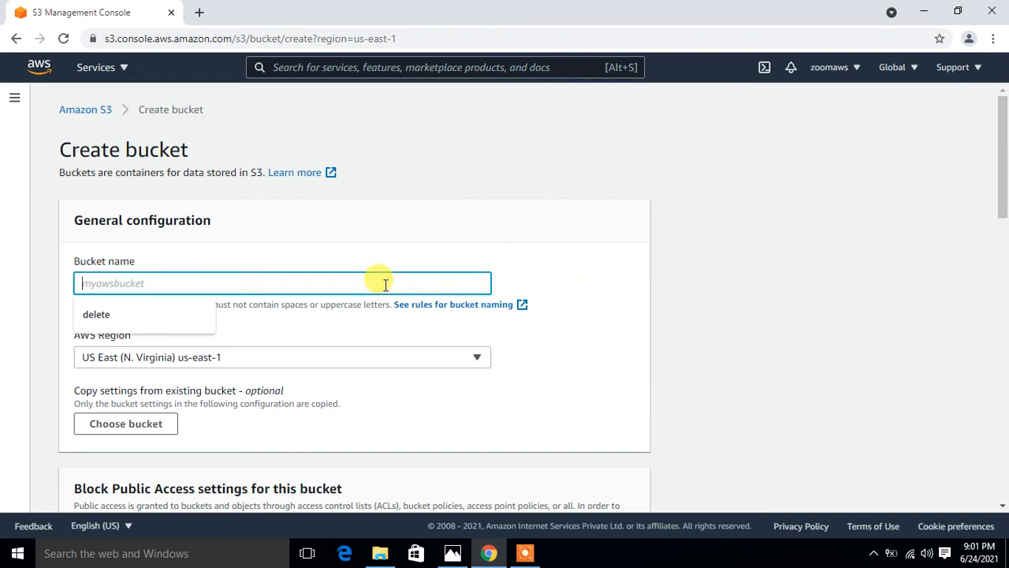
{"action": "type", "text": "linuxgoogle"}
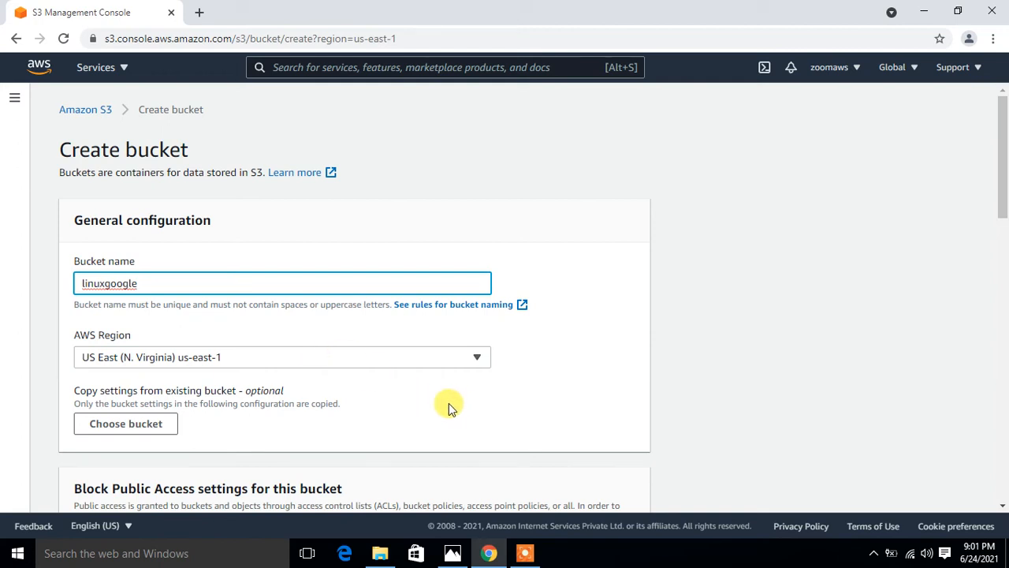
{"action": "scroll", "scroll_direction": "down", "scroll_amount": 3}
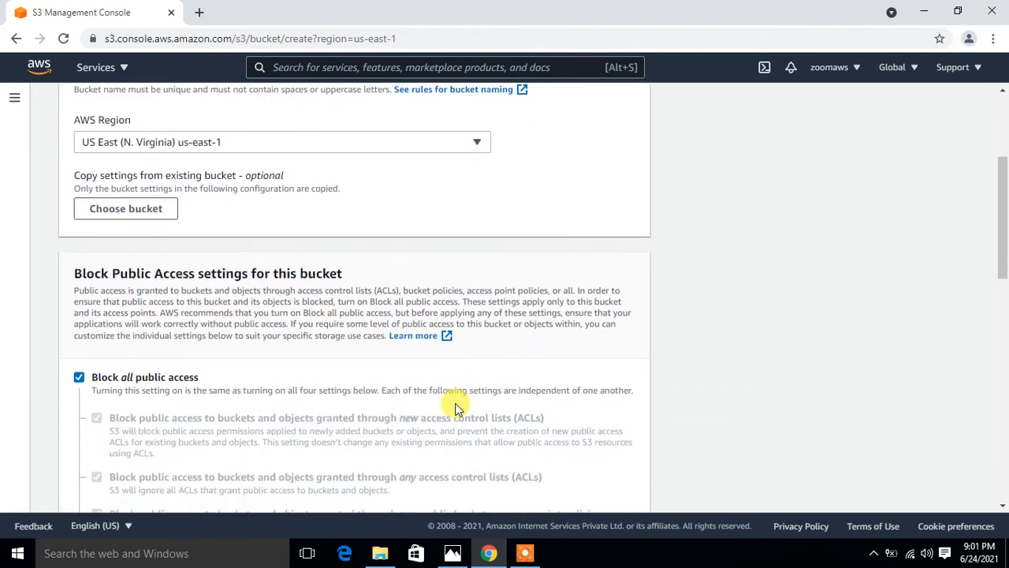
{"action": "scroll", "scroll_direction": "down", "scroll_amount": 3}
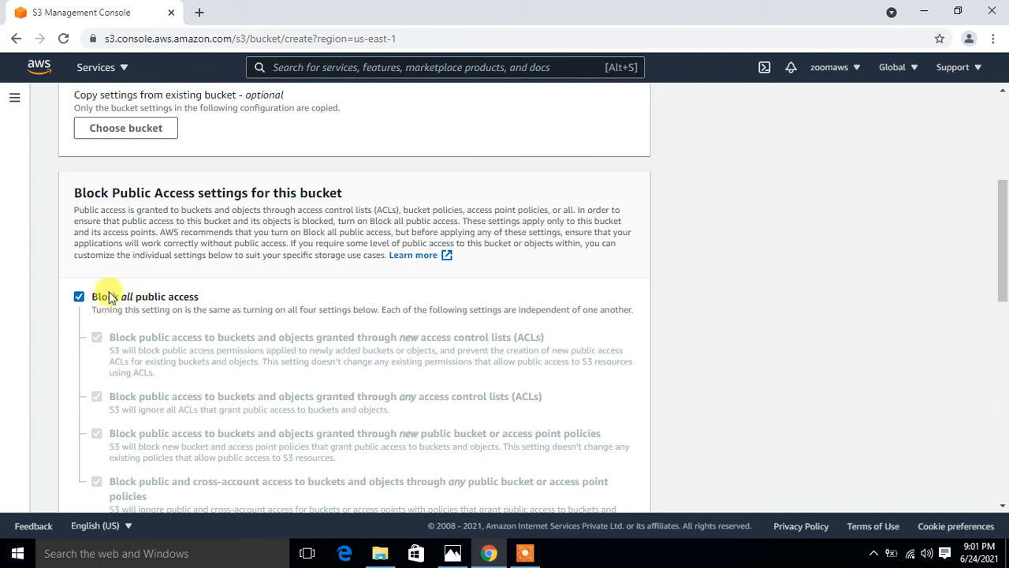
{"action": "mouse_move", "coordinate": [145, 299]}
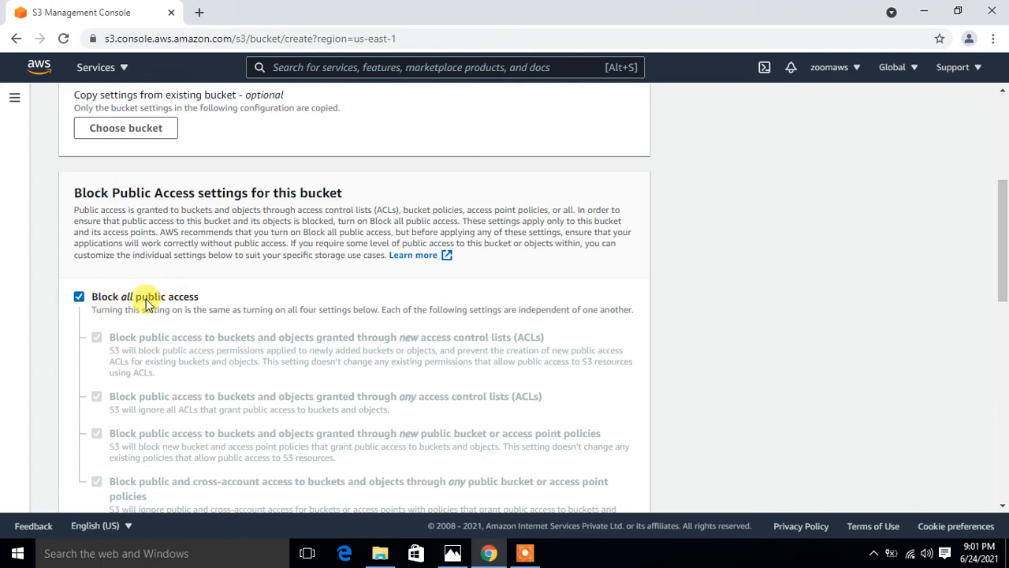
{"action": "scroll", "scroll_direction": "down", "scroll_amount": 3}
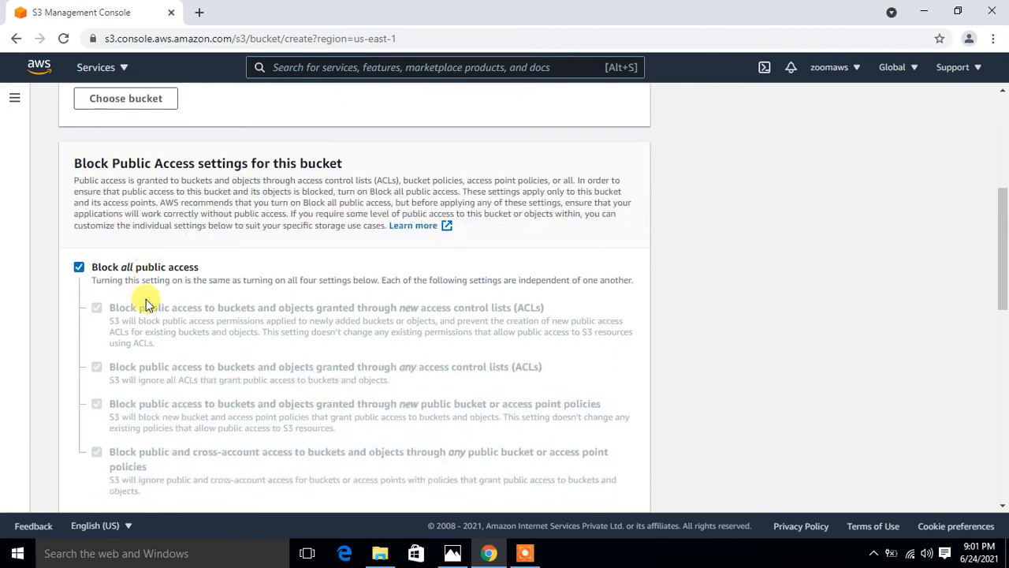
{"action": "scroll", "scroll_direction": "down", "scroll_amount": 3}
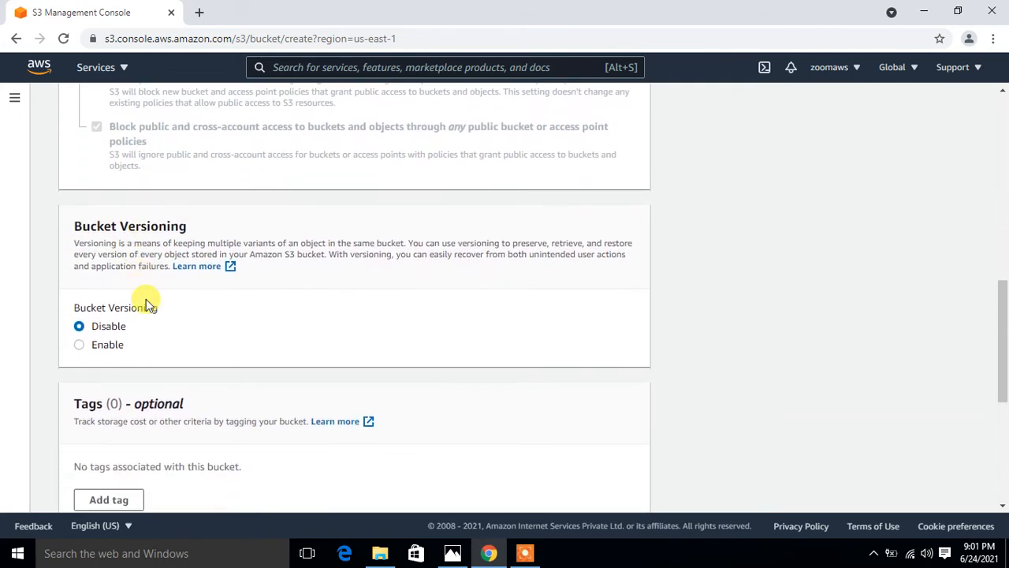
{"action": "scroll", "scroll_direction": "down", "scroll_amount": 3}
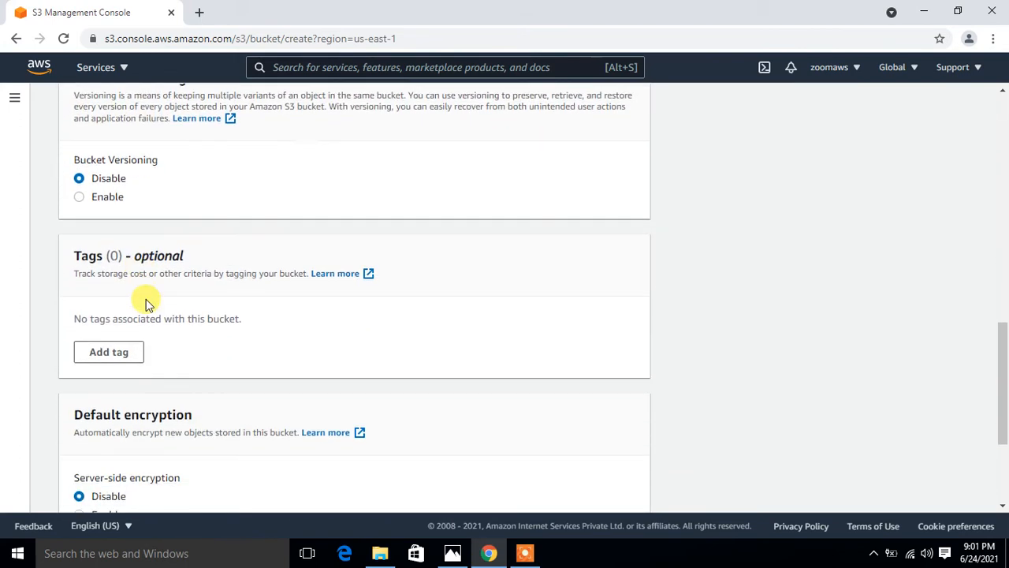
{"action": "scroll", "scroll_direction": "down", "scroll_amount": 3}
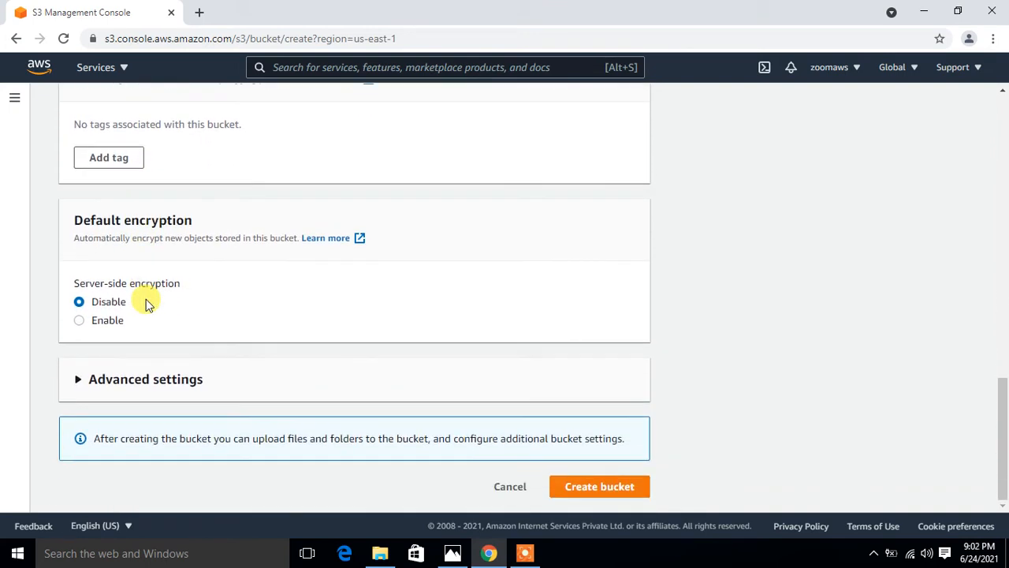
{"action": "left_click", "coordinate": [599, 485]}
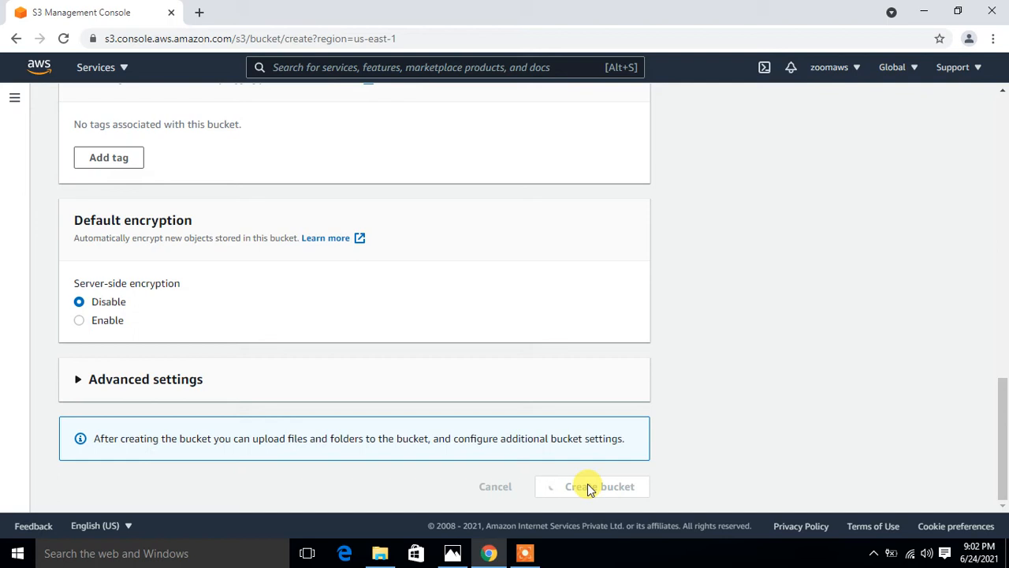
{"action": "left_click", "coordinate": [591, 486]}
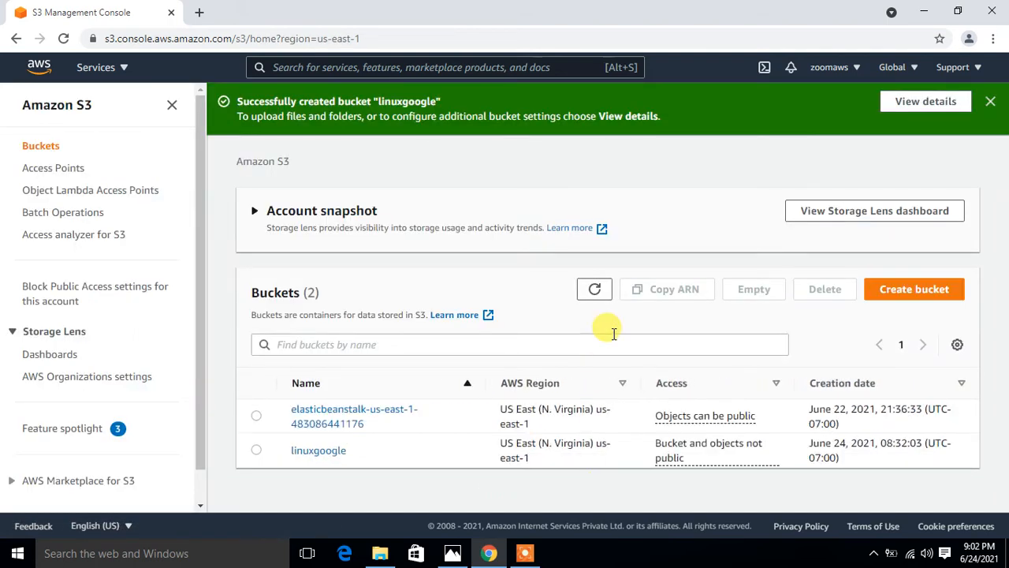
{"action": "mouse_move", "coordinate": [669, 306]}
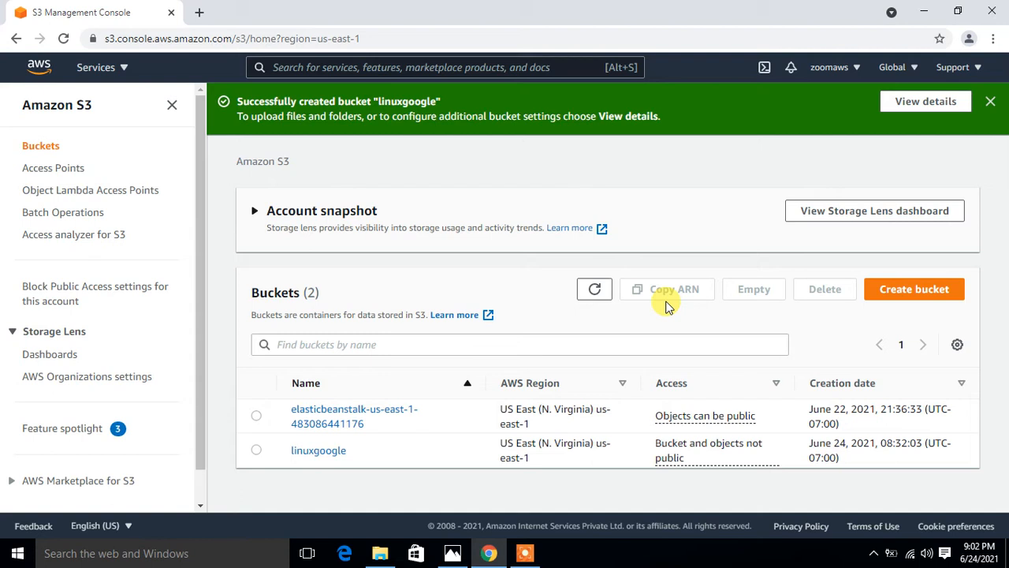
Find EC2 via the search bar and view the running instances
{"action": "type", "text": "ec"}
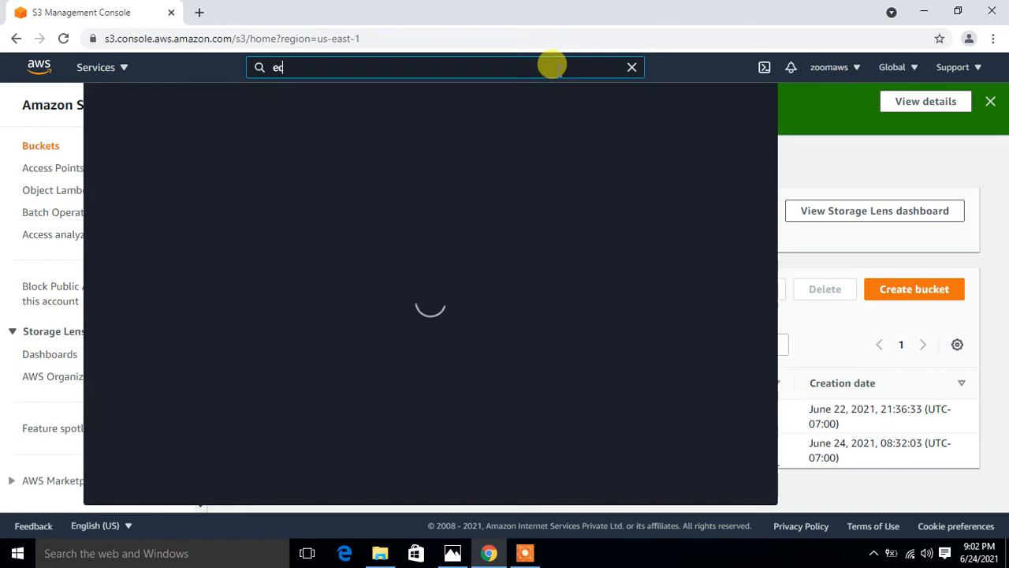
{"action": "type", "text": "c2"}
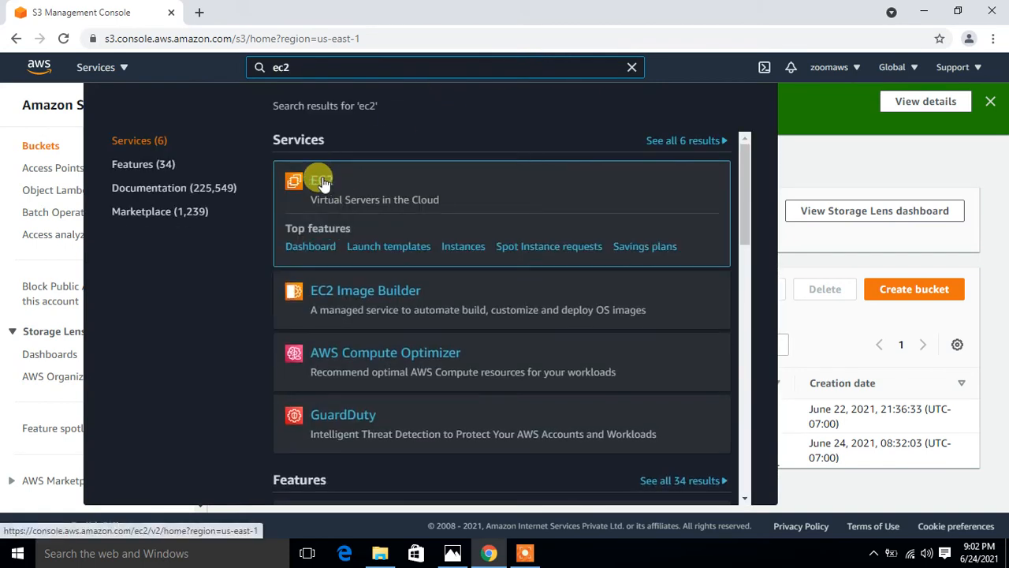
{"action": "left_click", "coordinate": [315, 182]}
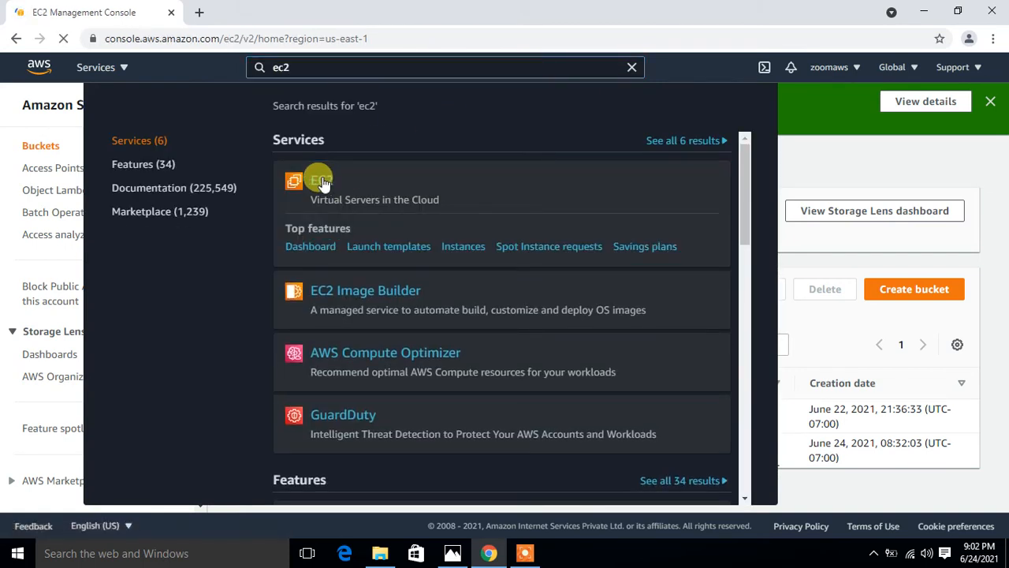
{"action": "left_click", "coordinate": [312, 183]}
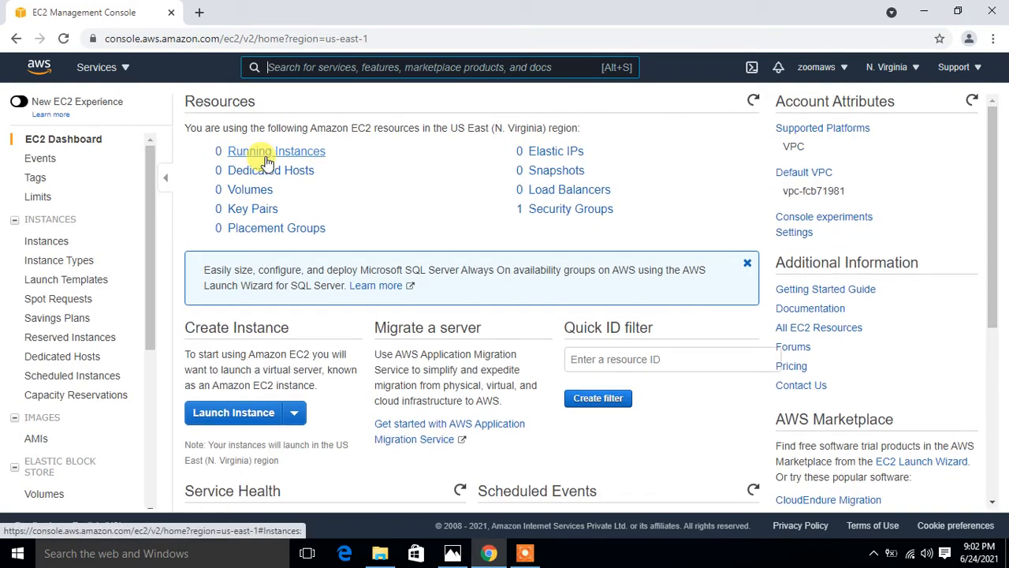
{"action": "mouse_move", "coordinate": [243, 170]}
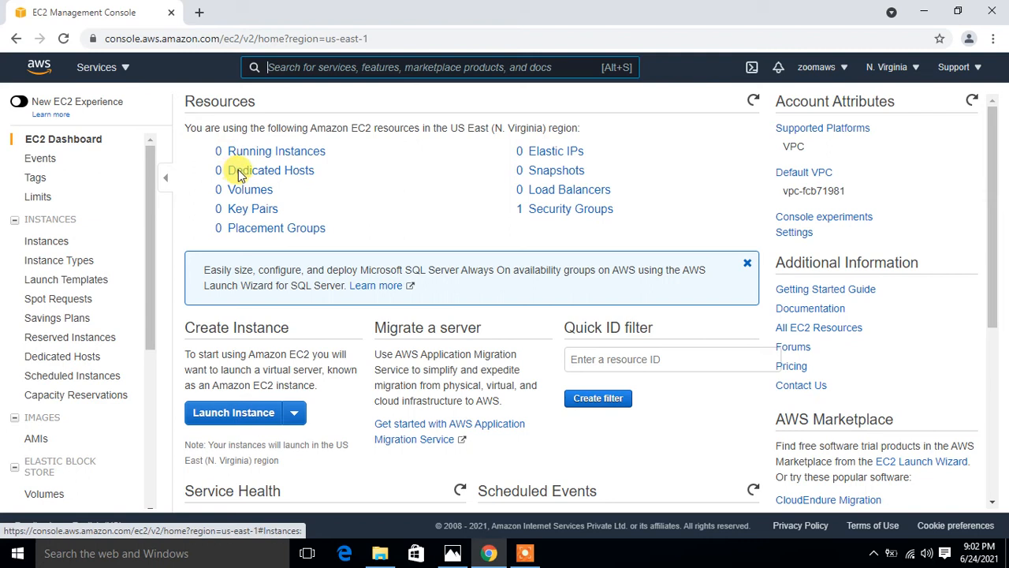
{"action": "mouse_move", "coordinate": [271, 151]}
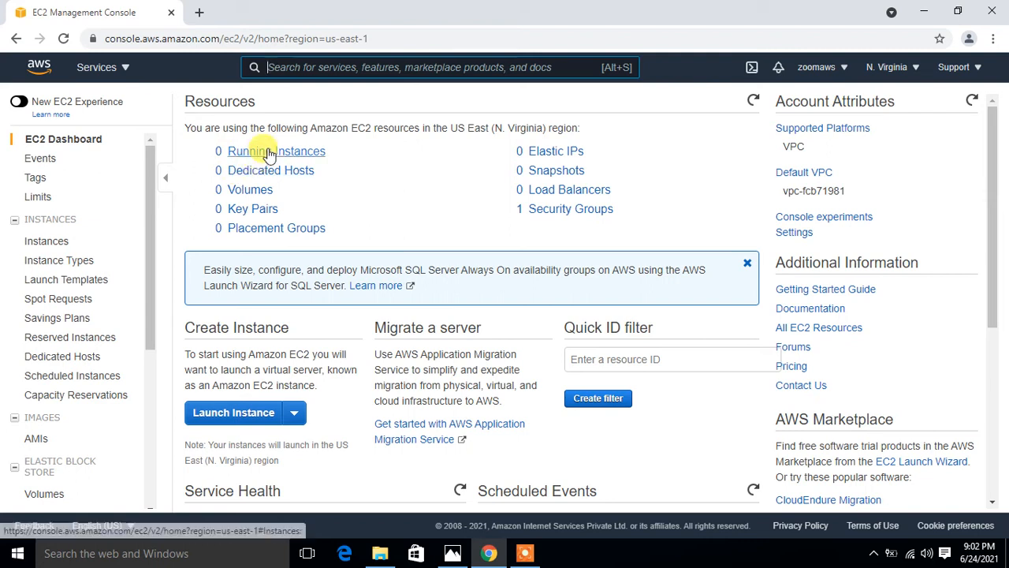
{"action": "left_click", "coordinate": [274, 151]}
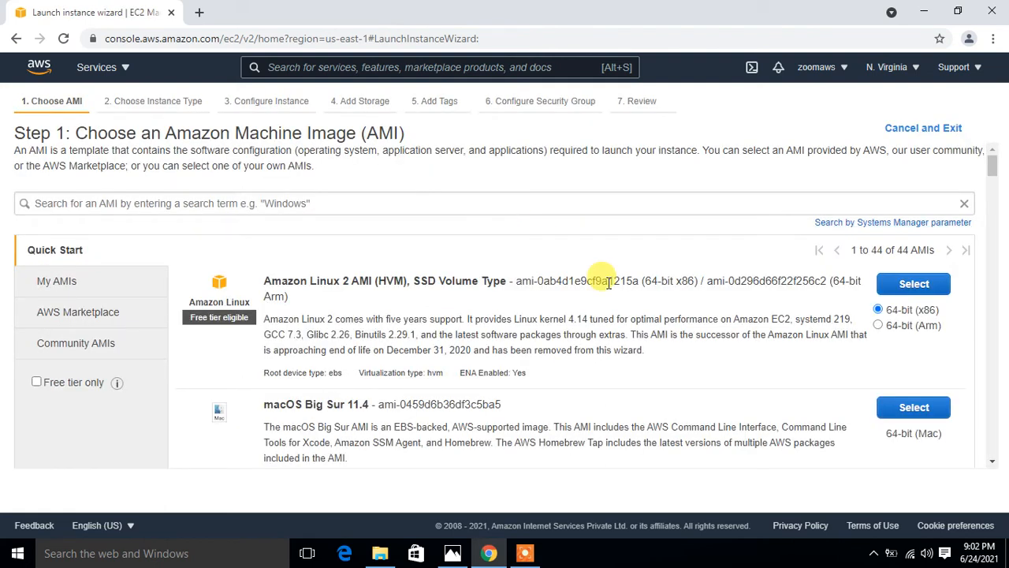
Choose the Amazon Linux 2 image and accept instance details and storage defaults
{"action": "left_click", "coordinate": [913, 284]}
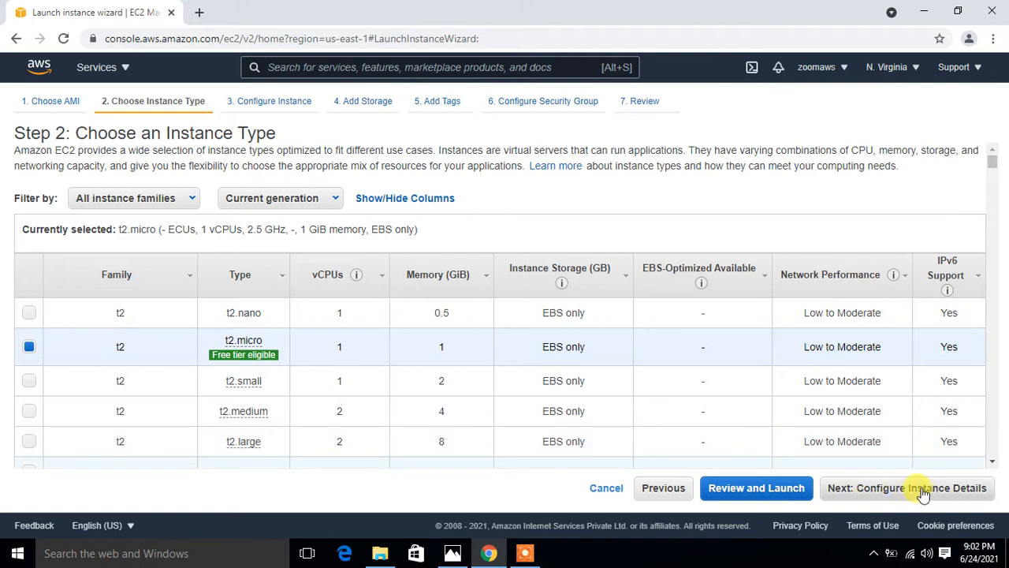
{"action": "left_click", "coordinate": [923, 487]}
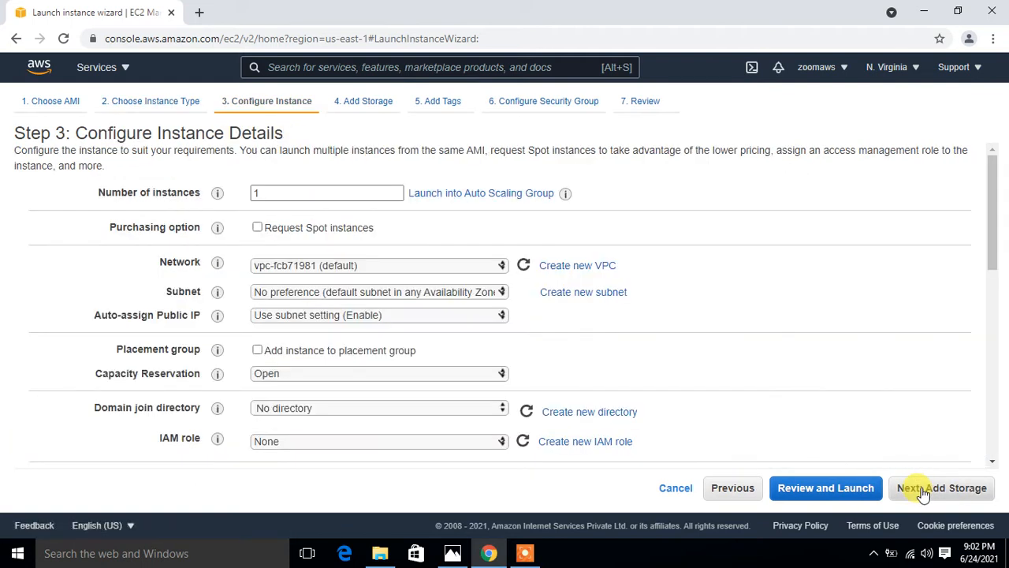
{"action": "left_click", "coordinate": [924, 489]}
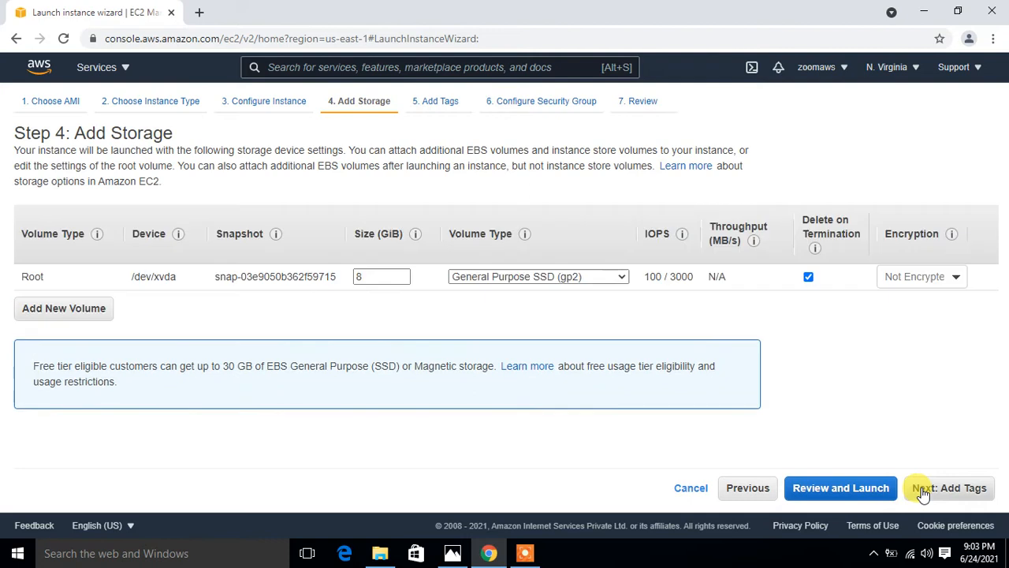
{"action": "left_click", "coordinate": [928, 489]}
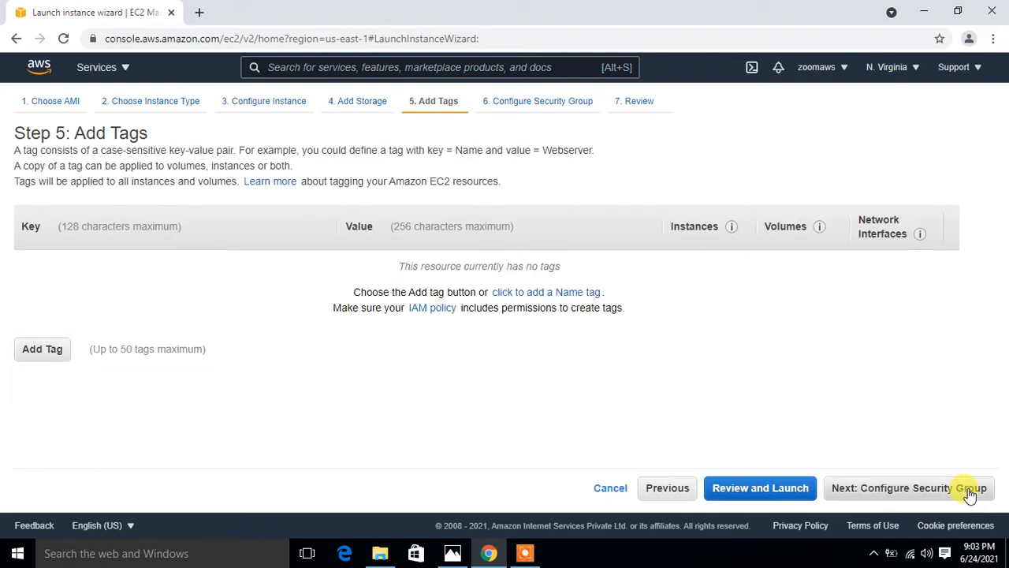
{"action": "mouse_move", "coordinate": [871, 394]}
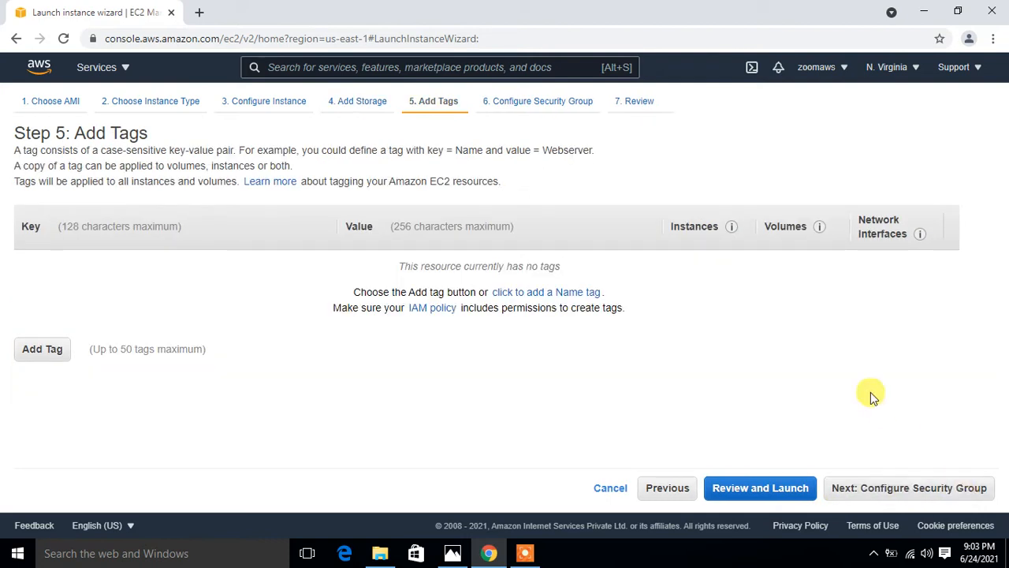
Add a Name tag linux_server, keep the security group, and reach Review and Launch
{"action": "left_click", "coordinate": [546, 292]}
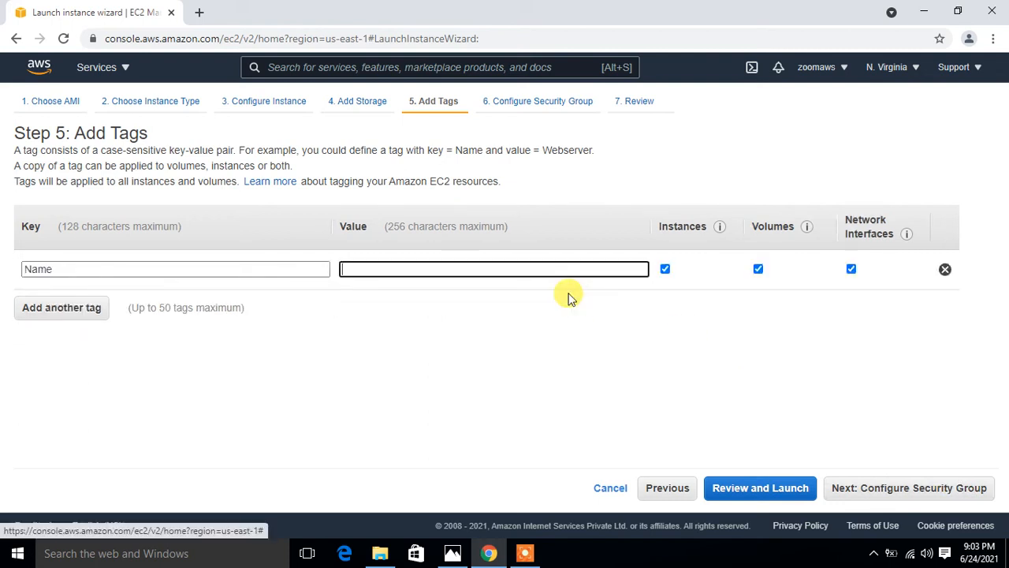
{"action": "type", "text": "linux_server"}
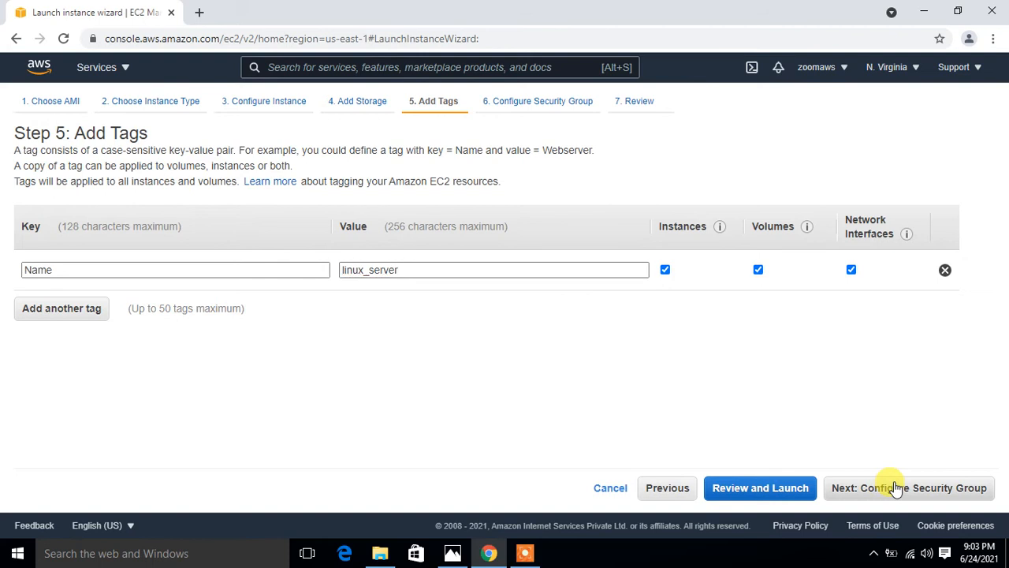
{"action": "left_click", "coordinate": [912, 487]}
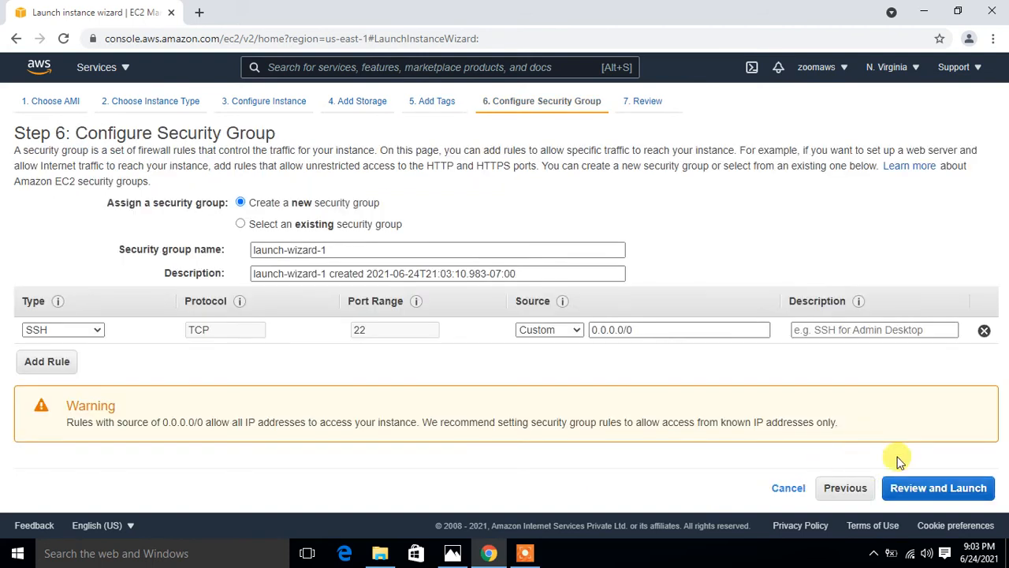
{"action": "left_click", "coordinate": [942, 487]}
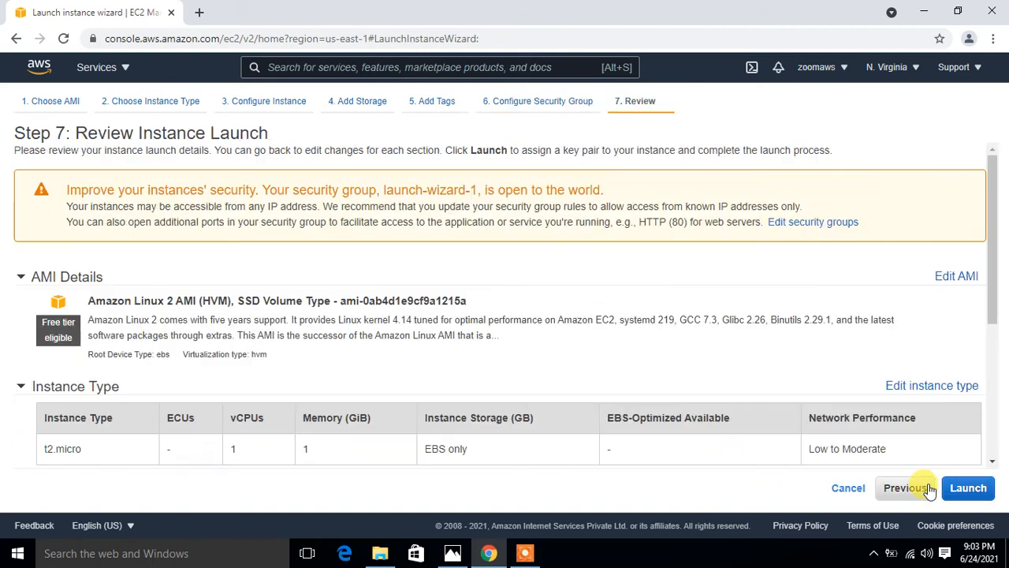
Create a new key pair named test, download test.pem, and launch the instance
{"action": "left_click", "coordinate": [968, 489]}
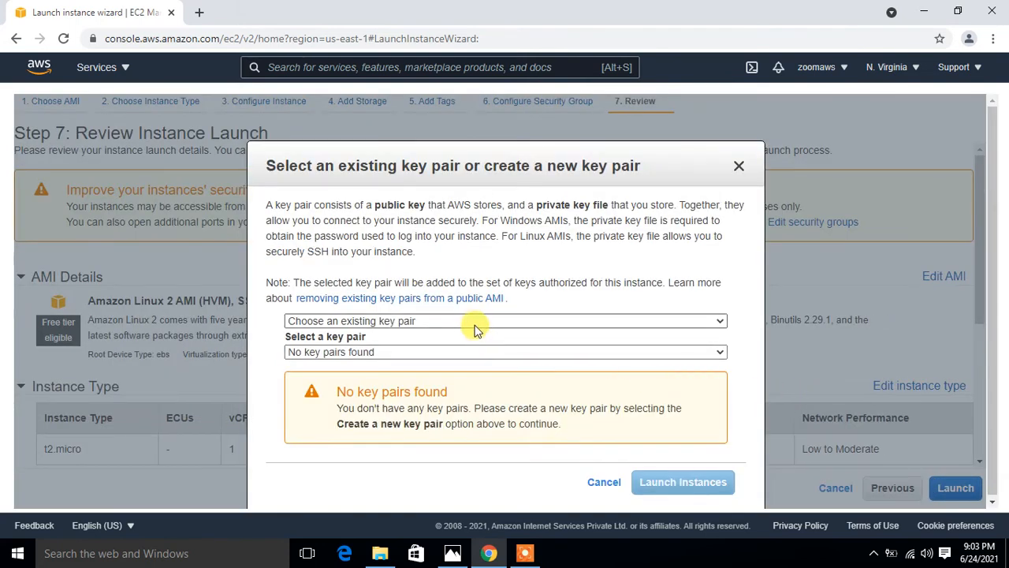
{"action": "left_click", "coordinate": [505, 322]}
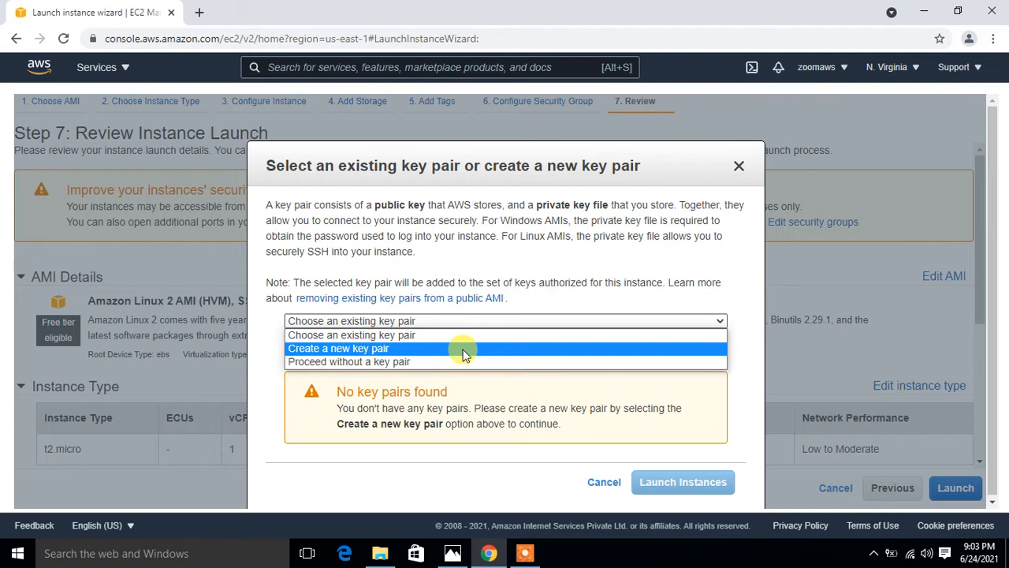
{"action": "left_click", "coordinate": [341, 348]}
{"action": "type", "text": "test"}
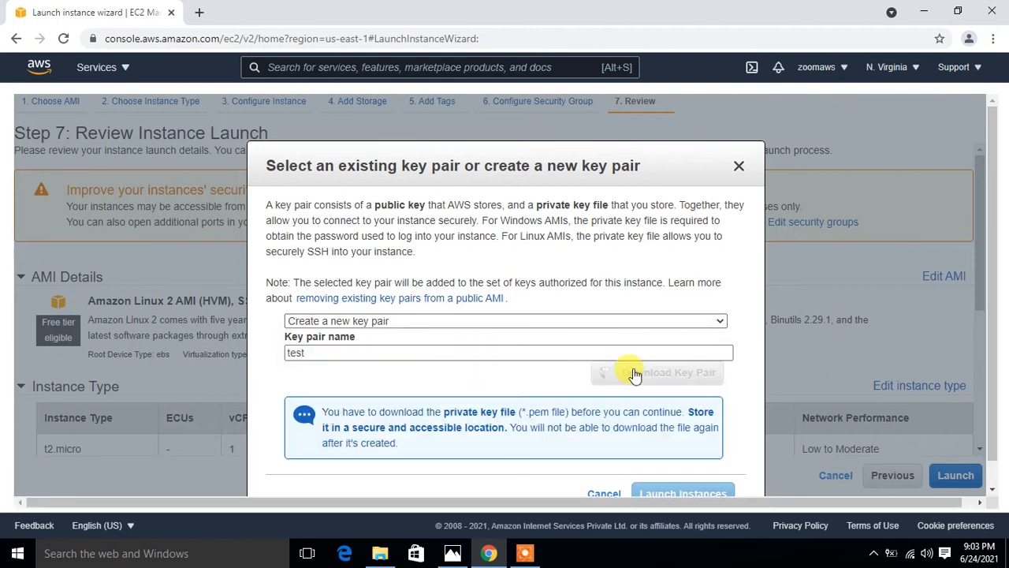
{"action": "left_click", "coordinate": [669, 372]}
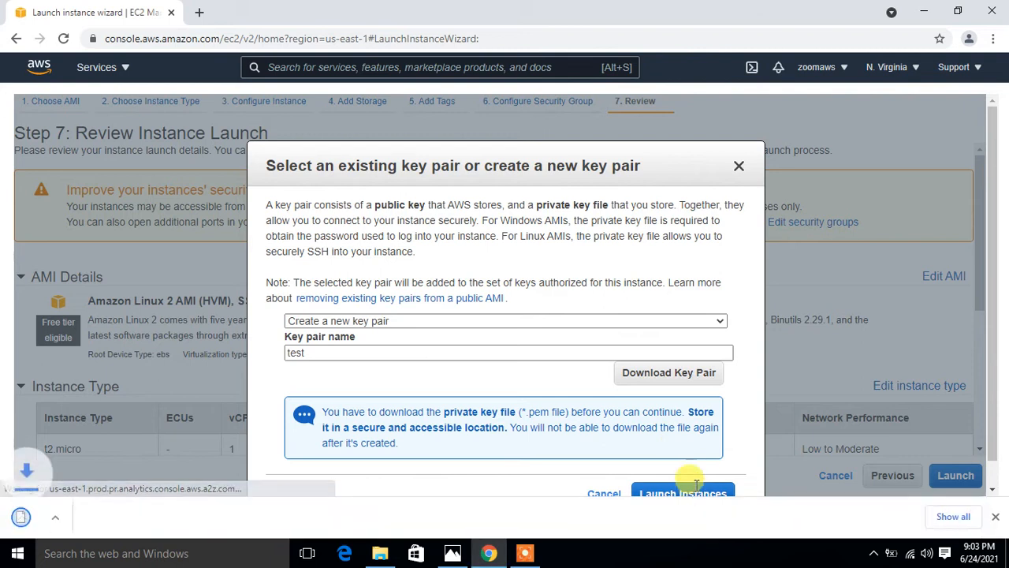
{"action": "left_click", "coordinate": [669, 372]}
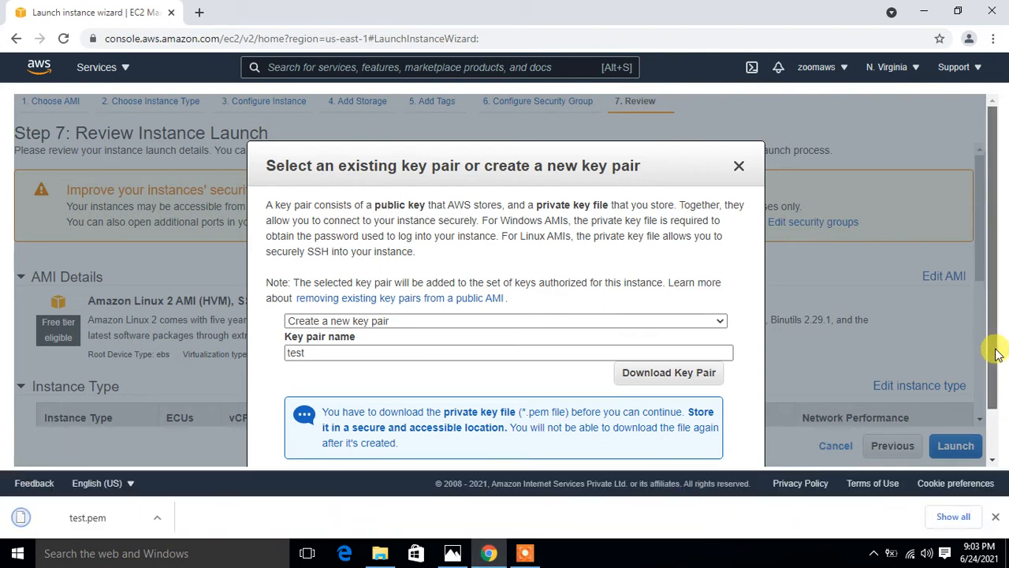
{"action": "left_click", "coordinate": [955, 445]}
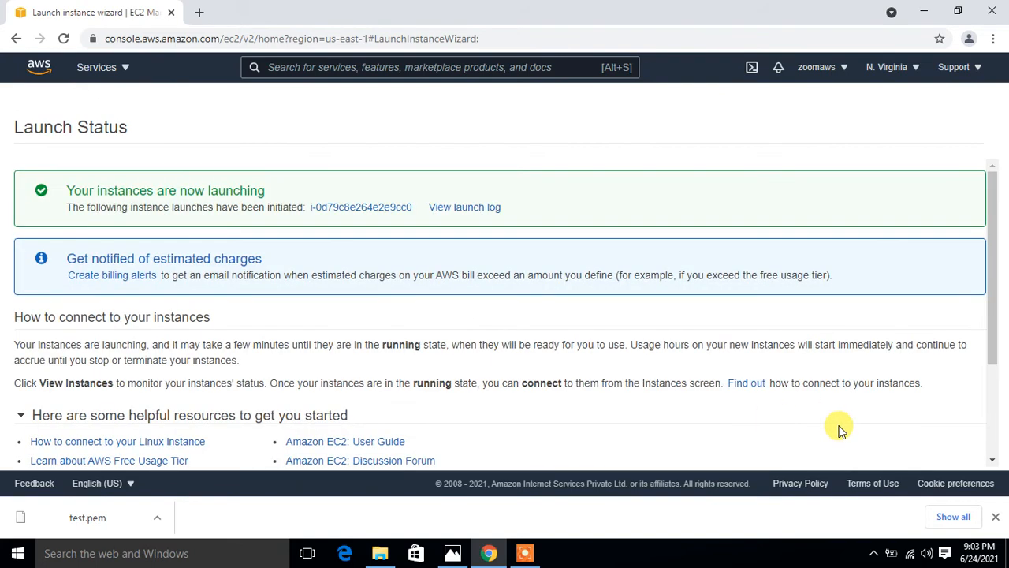
View the instances list and wait for linux_server to show running
{"action": "scroll", "scroll_direction": "down", "scroll_amount": 3}
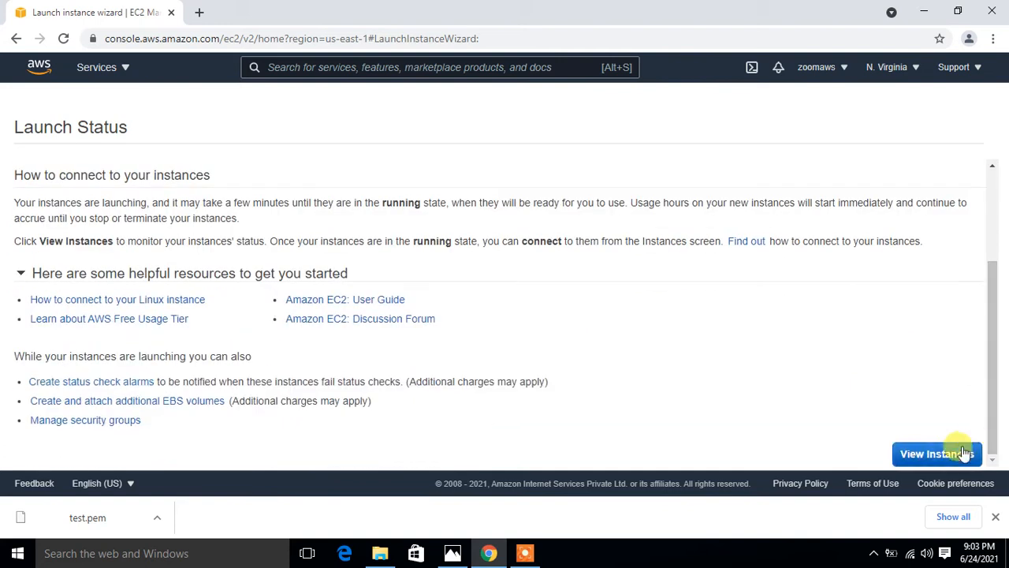
{"action": "left_click", "coordinate": [937, 454]}
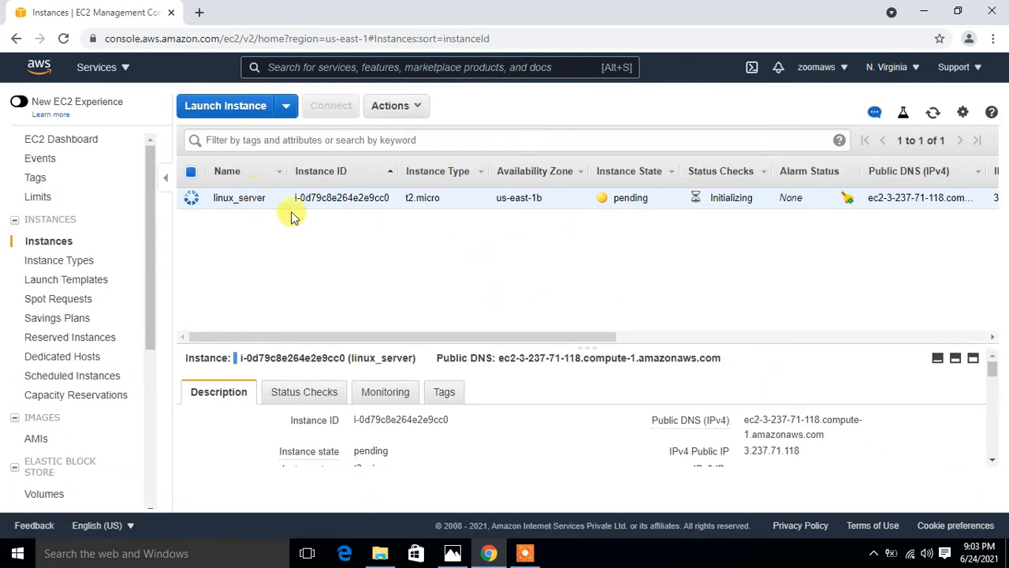
{"action": "mouse_move", "coordinate": [521, 208]}
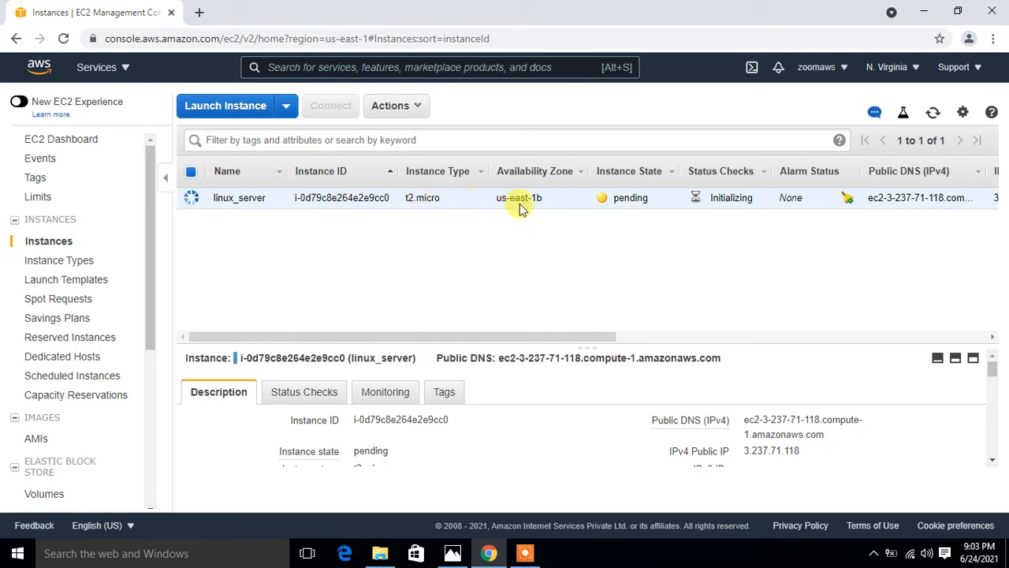
{"action": "mouse_move", "coordinate": [622, 218]}
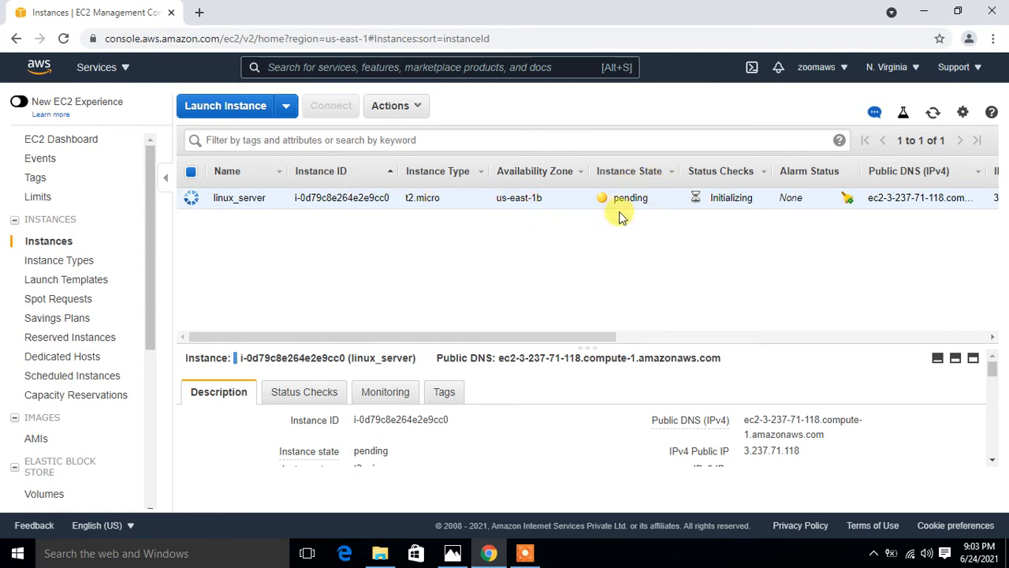
{"action": "mouse_move", "coordinate": [731, 198]}
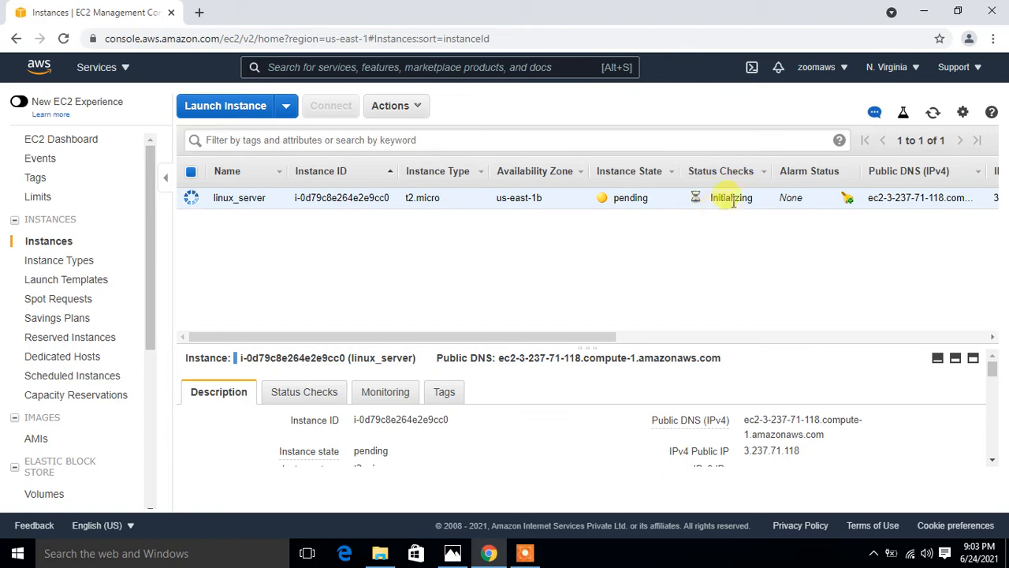
{"action": "mouse_move", "coordinate": [745, 220]}
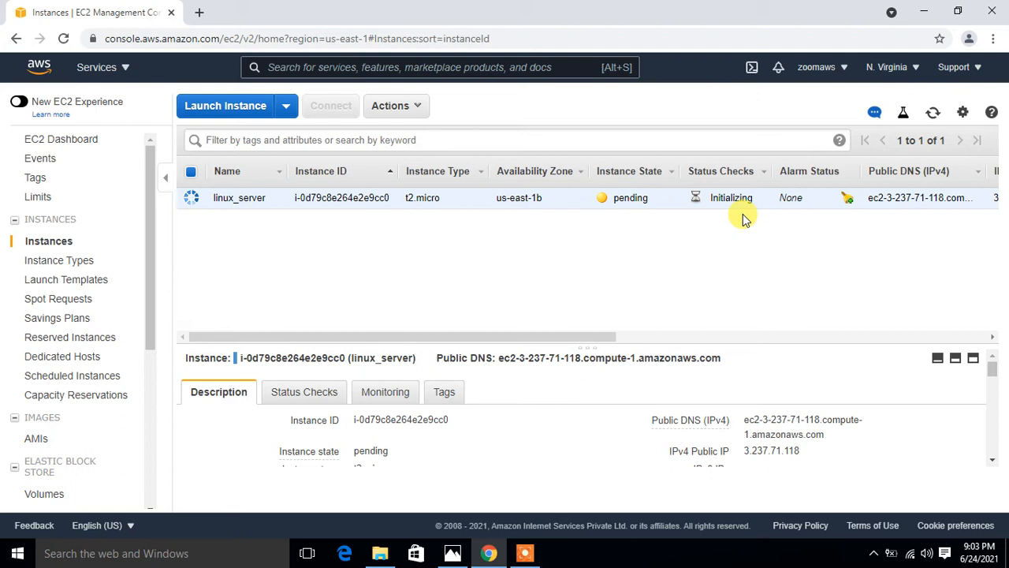
{"action": "mouse_move", "coordinate": [533, 229]}
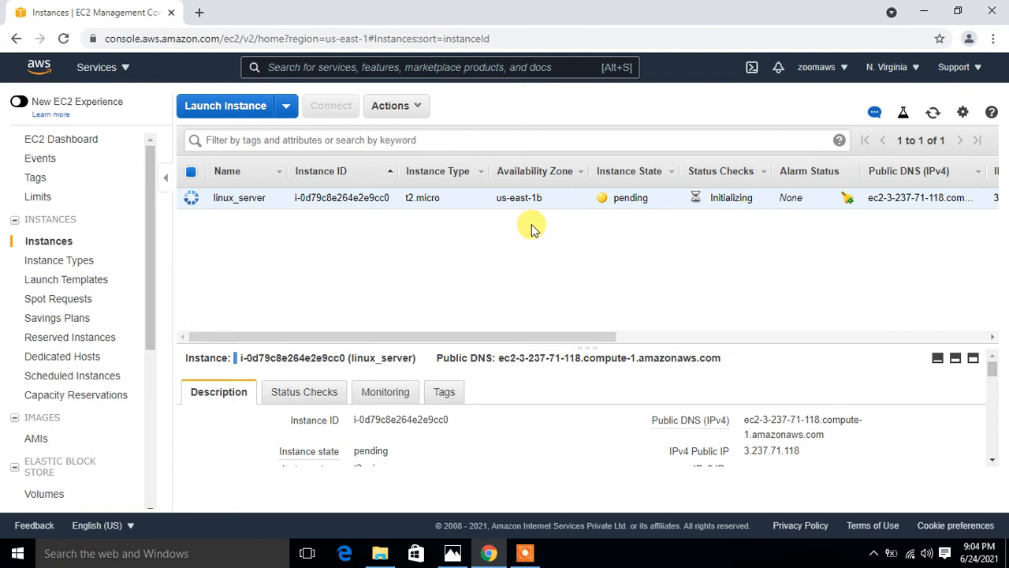
{"action": "mouse_move", "coordinate": [685, 208]}
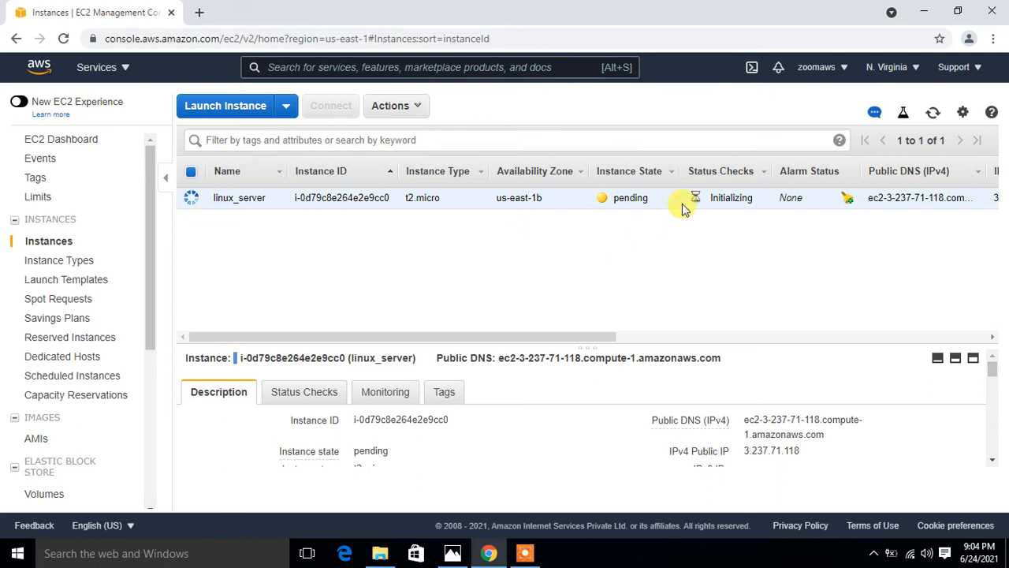
{"action": "left_click_drag", "start_coordinate": [398, 337], "coordinate": [694, 337]}
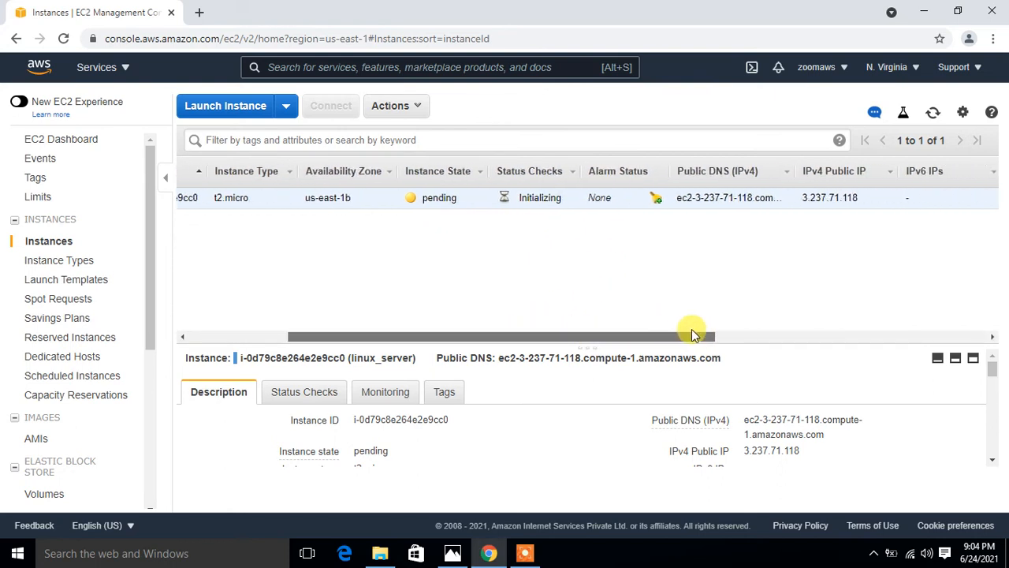
{"action": "left_click_drag", "start_coordinate": [686, 338], "coordinate": [710, 345]}
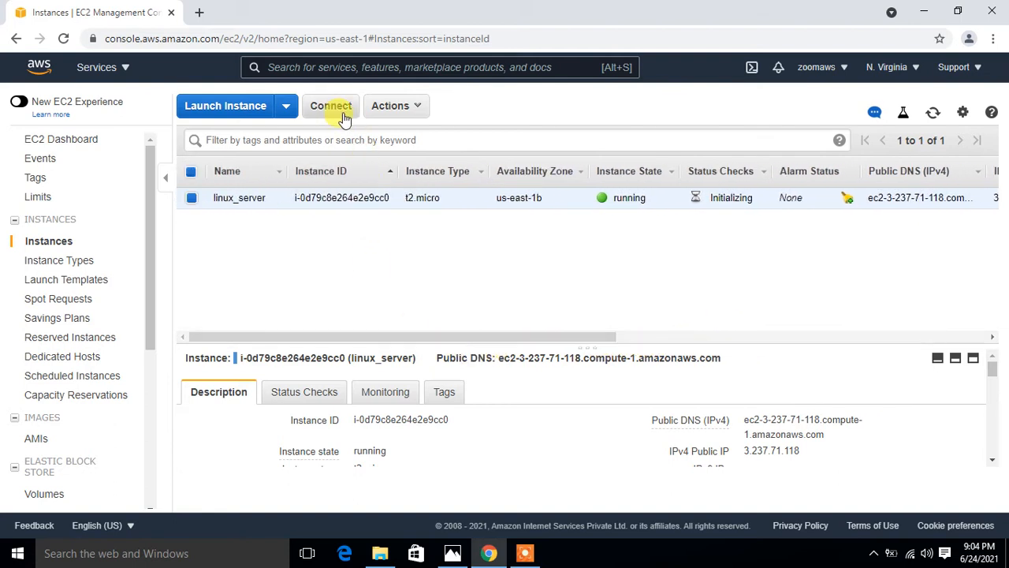
Copy the example ssh command from linux_server's Connect instructions
{"action": "left_click", "coordinate": [330, 106]}
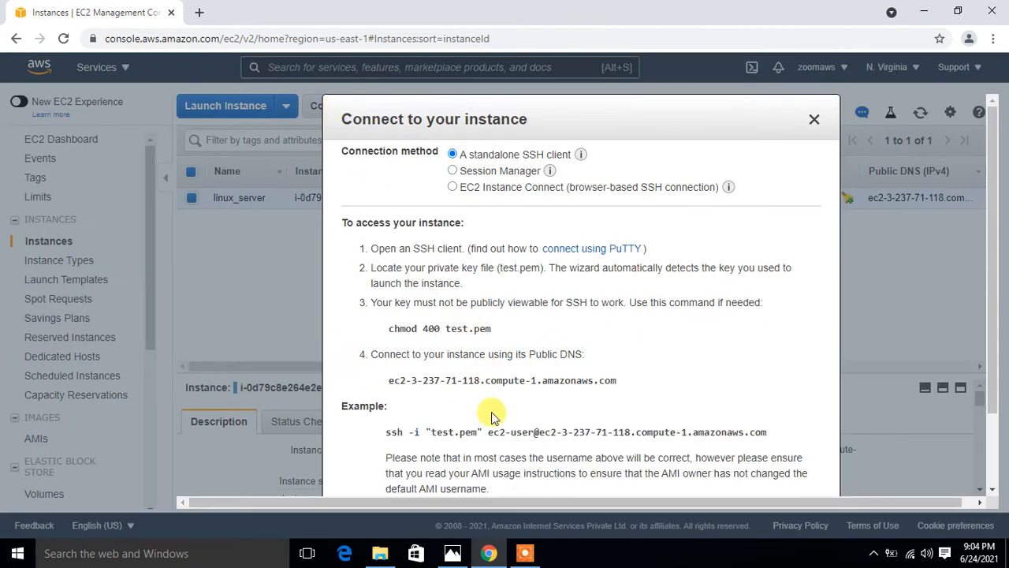
{"action": "right_click", "coordinate": [502, 432]}
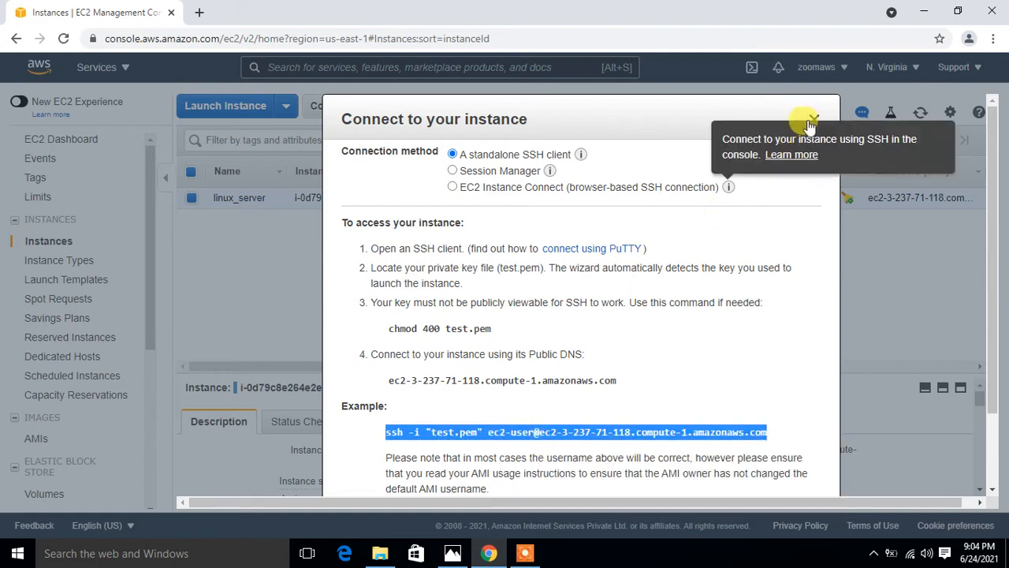
{"action": "left_click", "coordinate": [808, 125]}
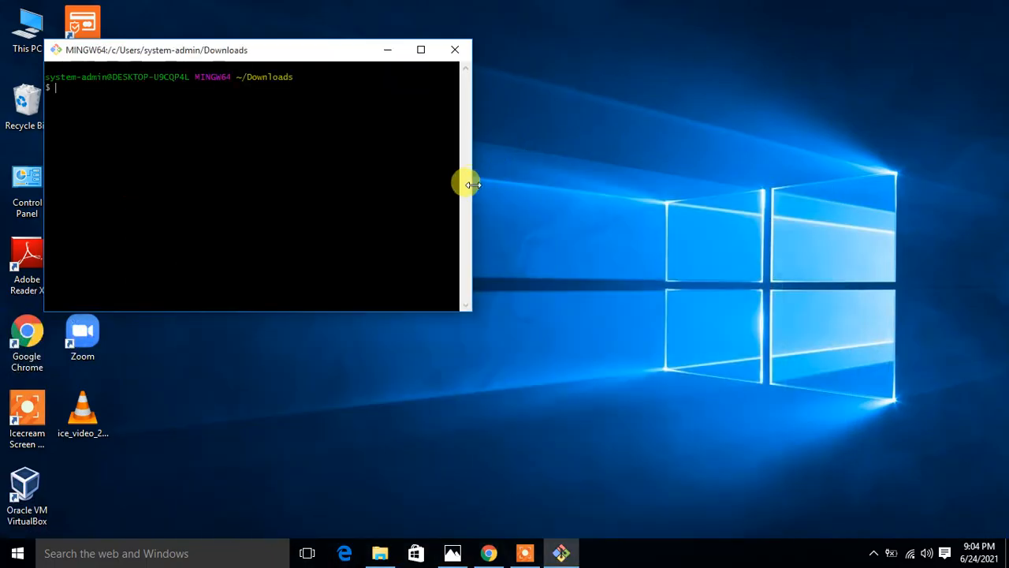
SSH into 3.237.71.118 with test.pem, become root with sudo -i, and show /etc/os-release
{"action": "left_click_drag", "start_coordinate": [470, 184], "coordinate": [756, 169]}
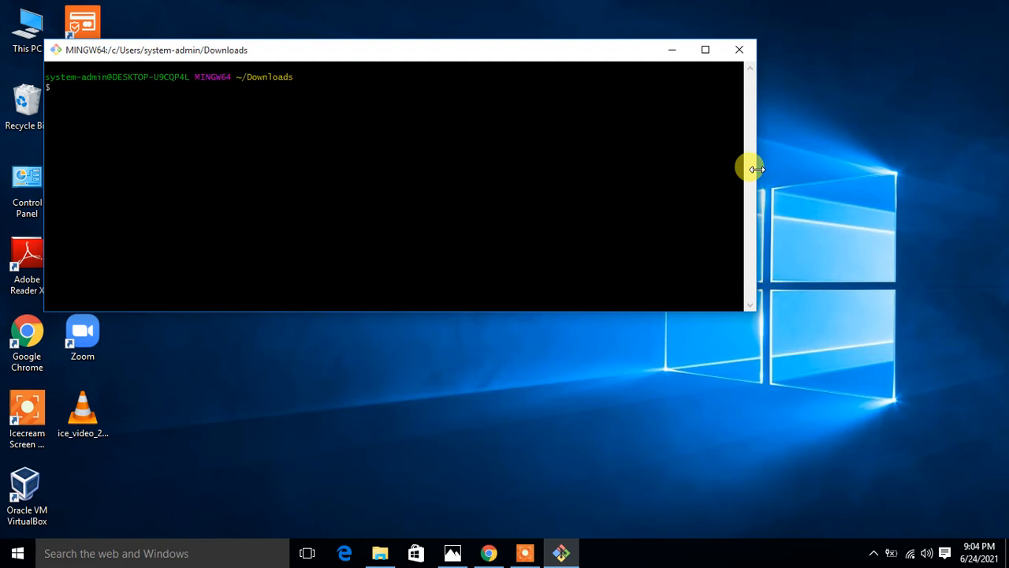
{"action": "right_click", "coordinate": [492, 138]}
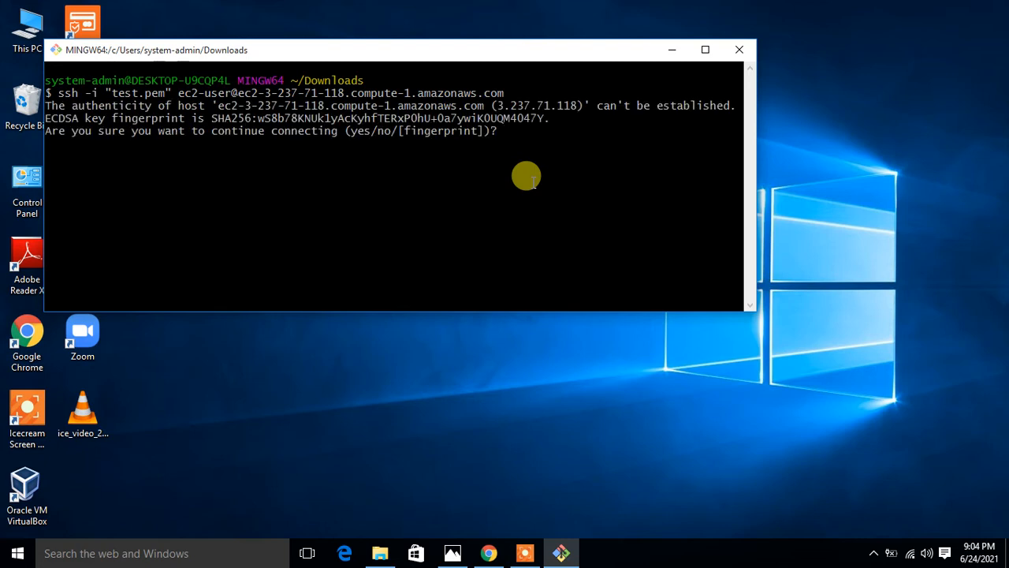
{"action": "type", "text": "yes"}
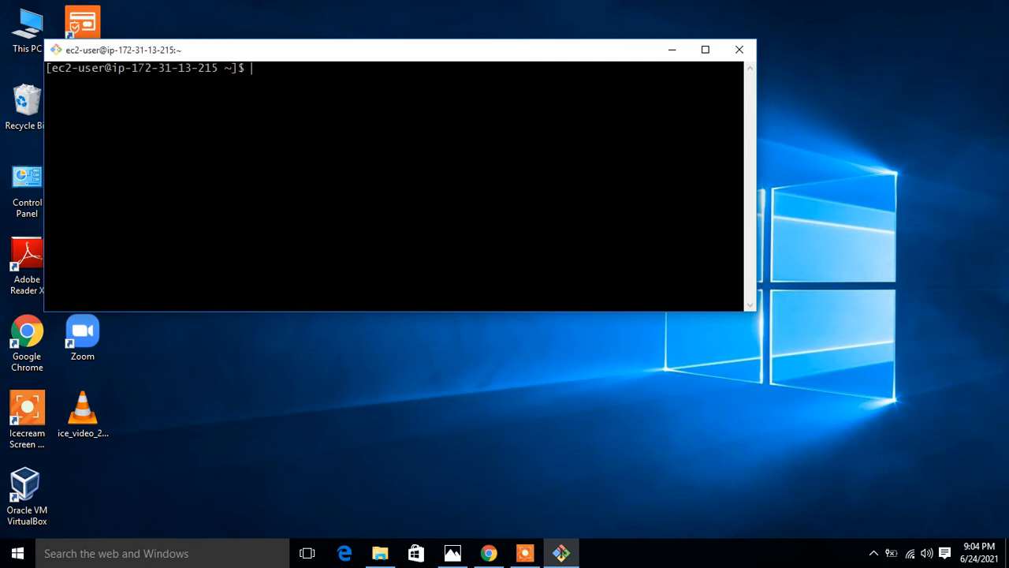
{"action": "type", "text": "su -"}
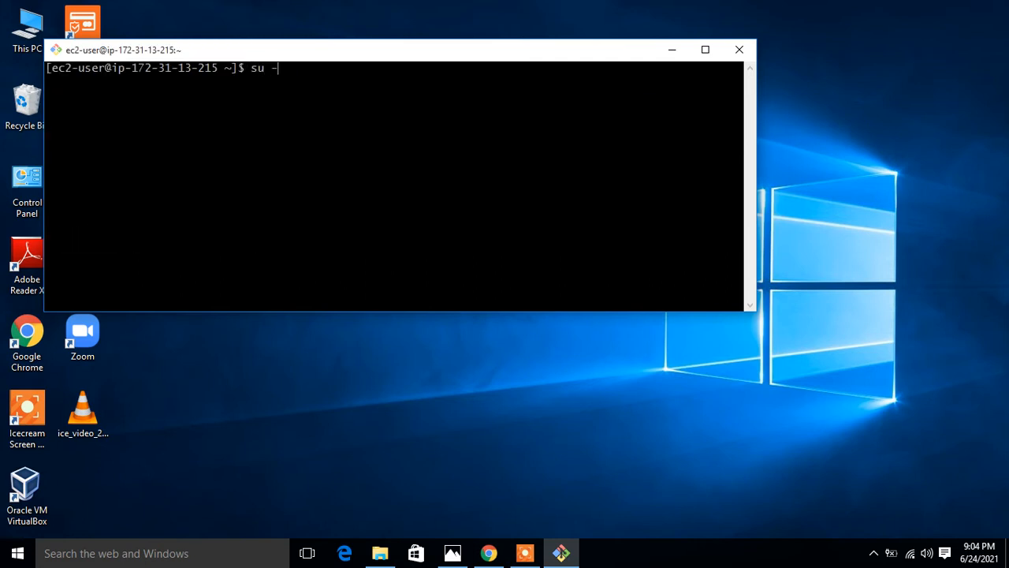
{"action": "key", "text": "BackSpace"}
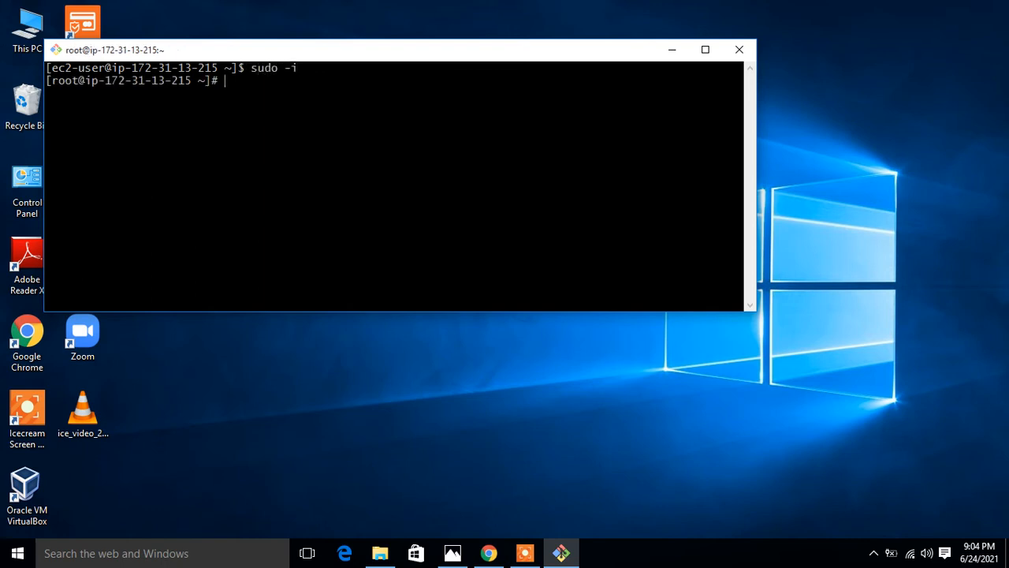
{"action": "type", "text": "cat /etc/os-release"}
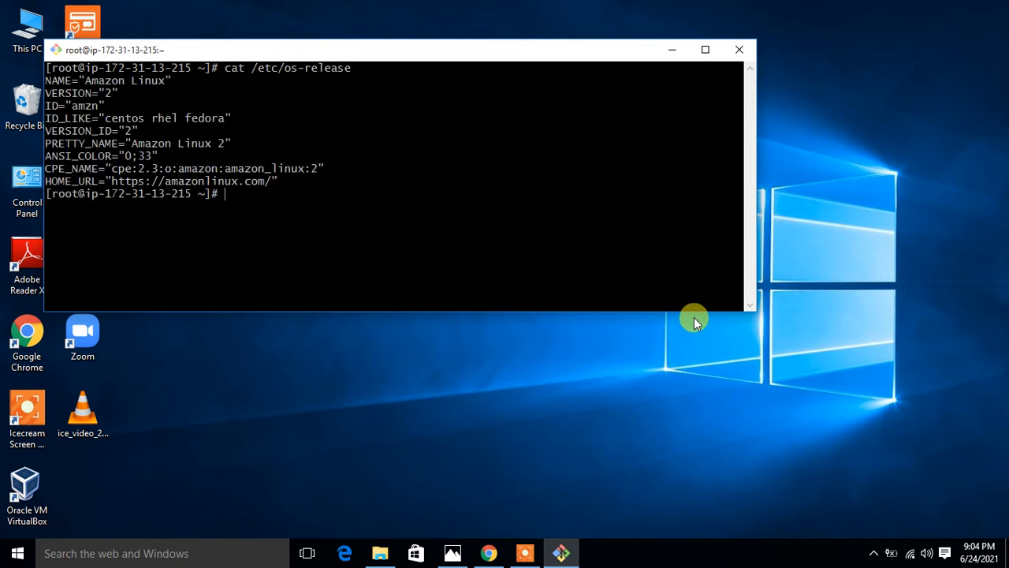
{"action": "mouse_move", "coordinate": [688, 303]}
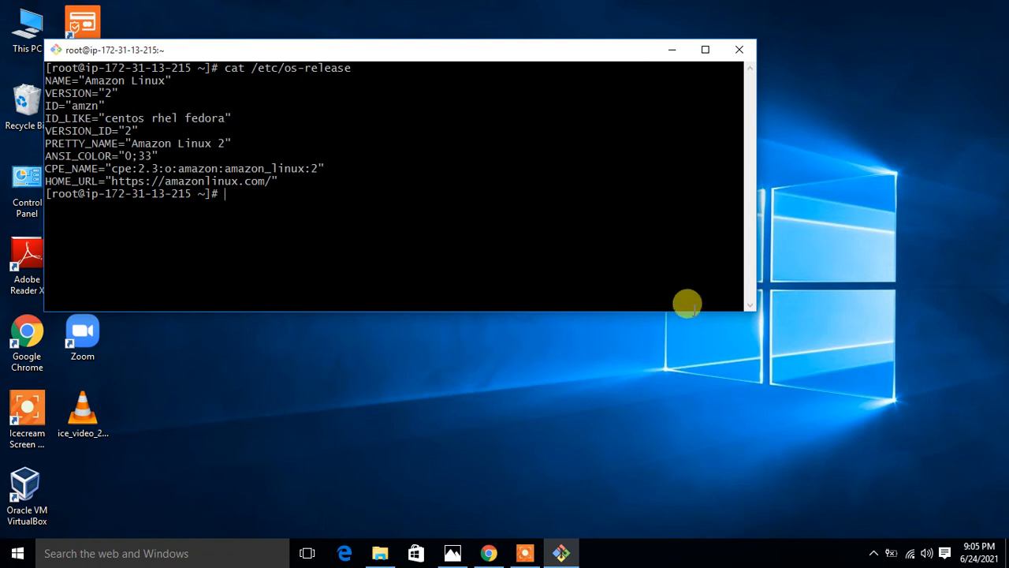
{"action": "mouse_move", "coordinate": [749, 309]}
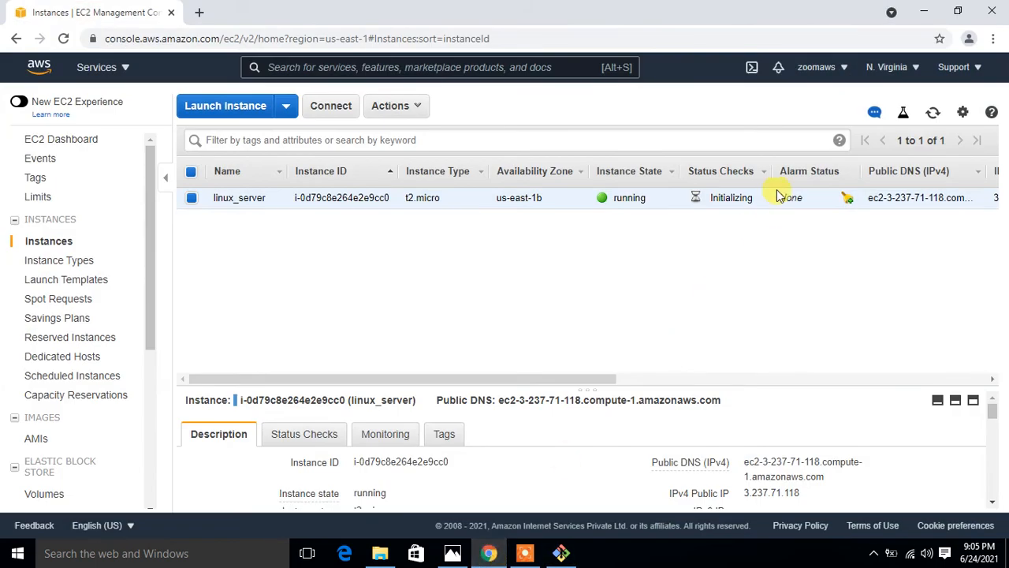
Launch My Security Credentials from the account menu in a new tab and switch to it
{"action": "left_click", "coordinate": [817, 66]}
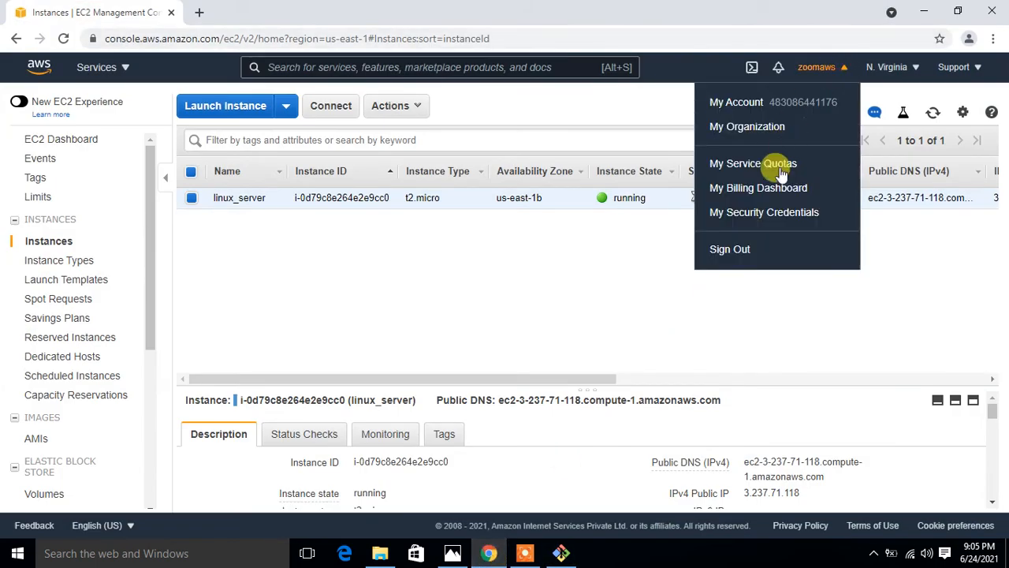
{"action": "right_click", "coordinate": [763, 211]}
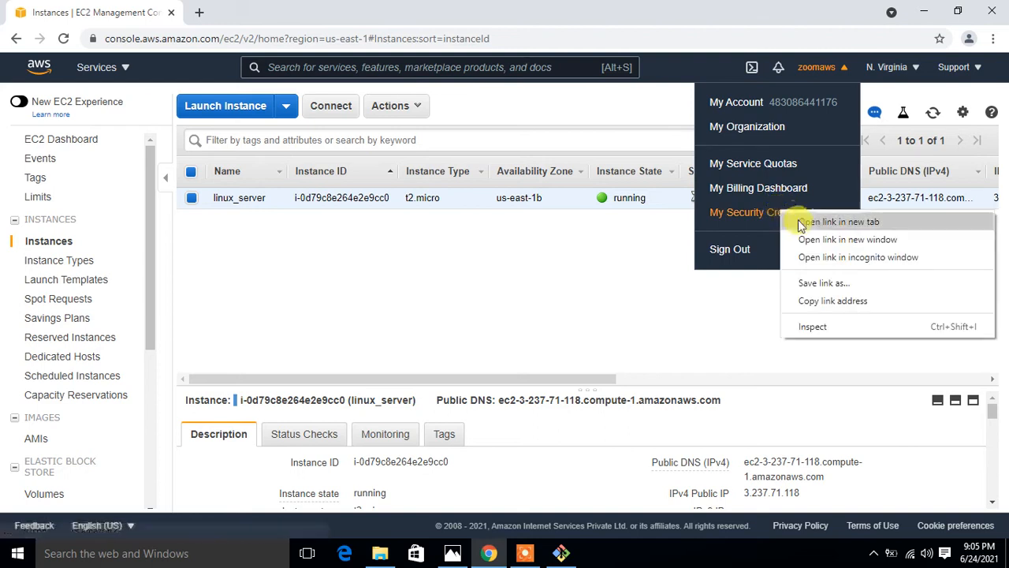
{"action": "left_click", "coordinate": [839, 221]}
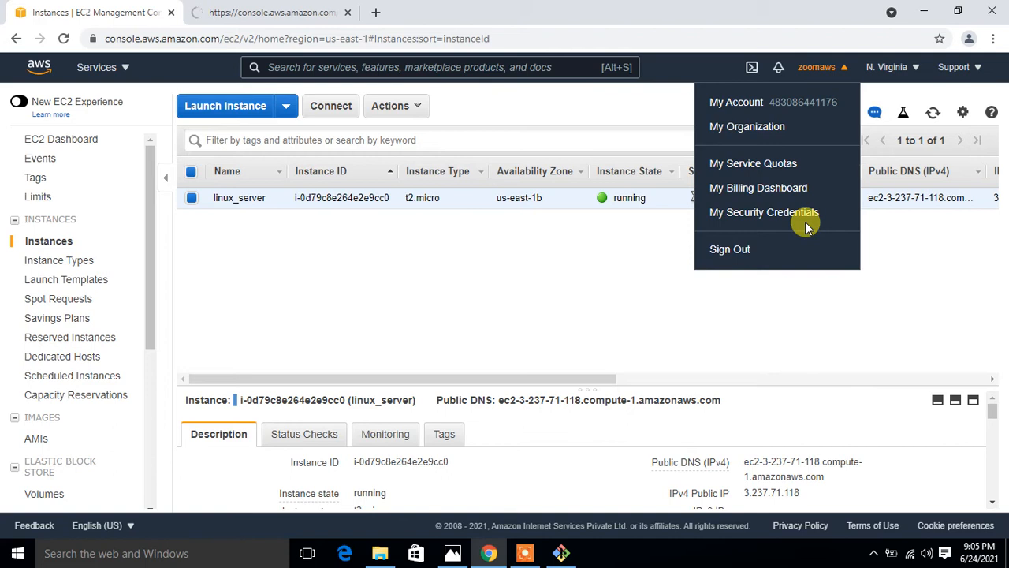
{"action": "left_click", "coordinate": [763, 211]}
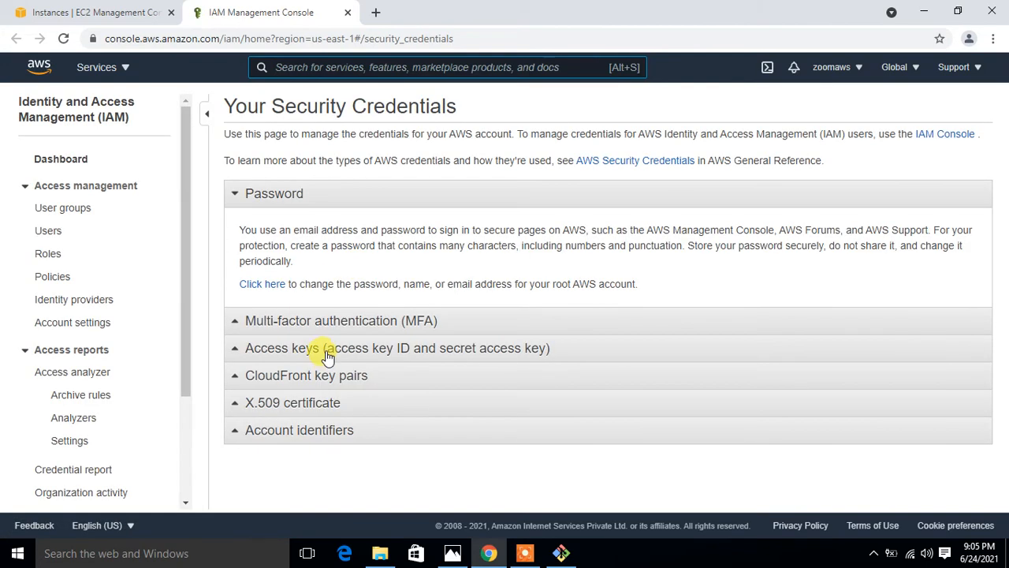
Create a new root access key and reveal its key ID and secret
{"action": "left_click", "coordinate": [327, 349]}
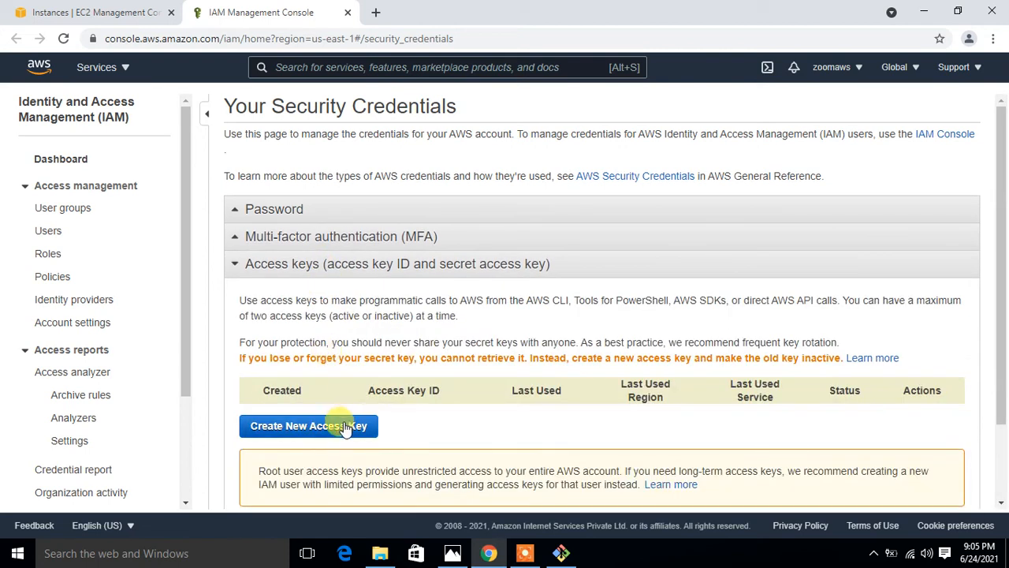
{"action": "left_click", "coordinate": [309, 426]}
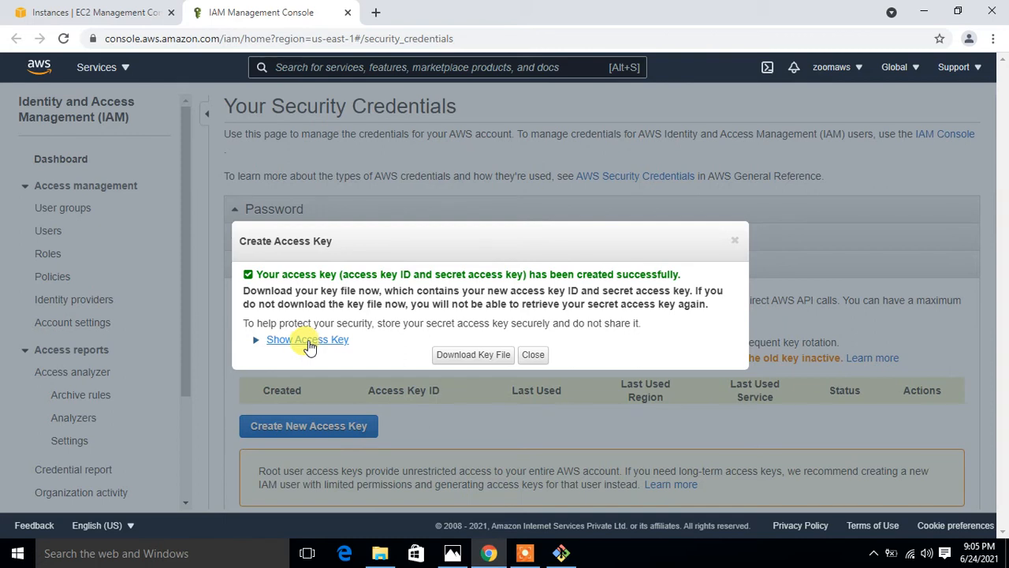
{"action": "left_click", "coordinate": [307, 339]}
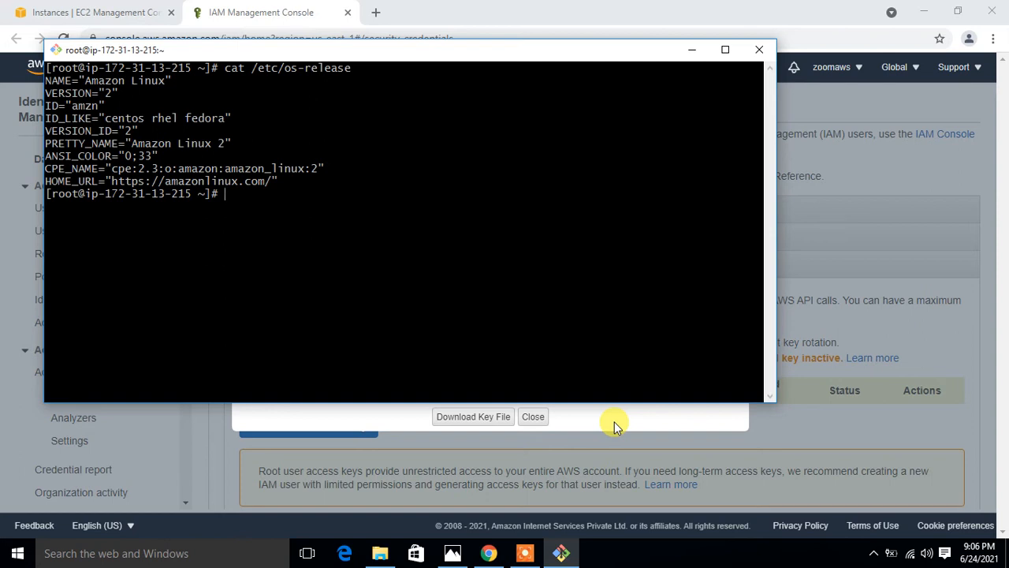
Run aws configure and enter the new access key ID and secret access key
{"action": "type", "text": "aws con"}
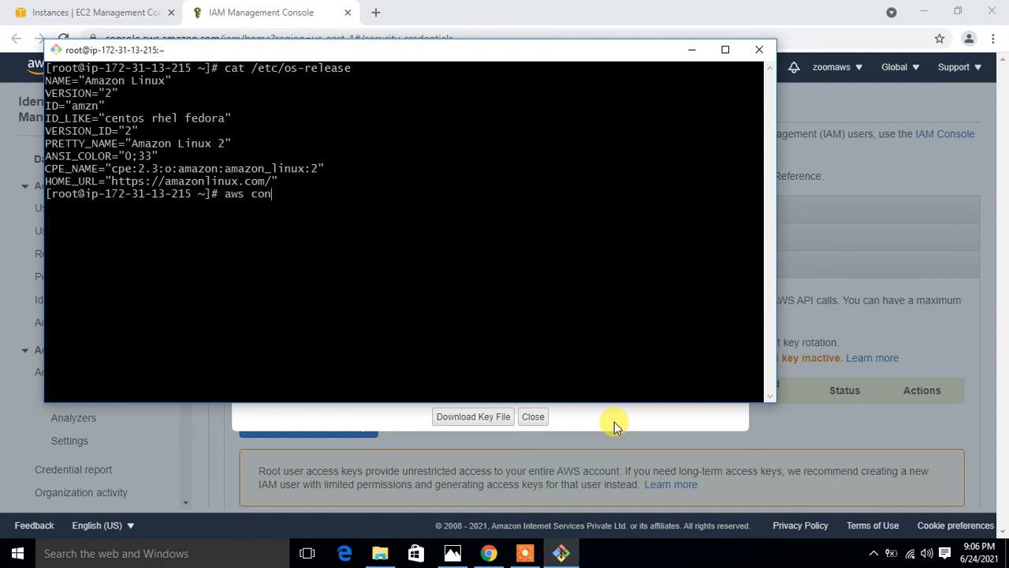
{"action": "type", "text": "figure"}
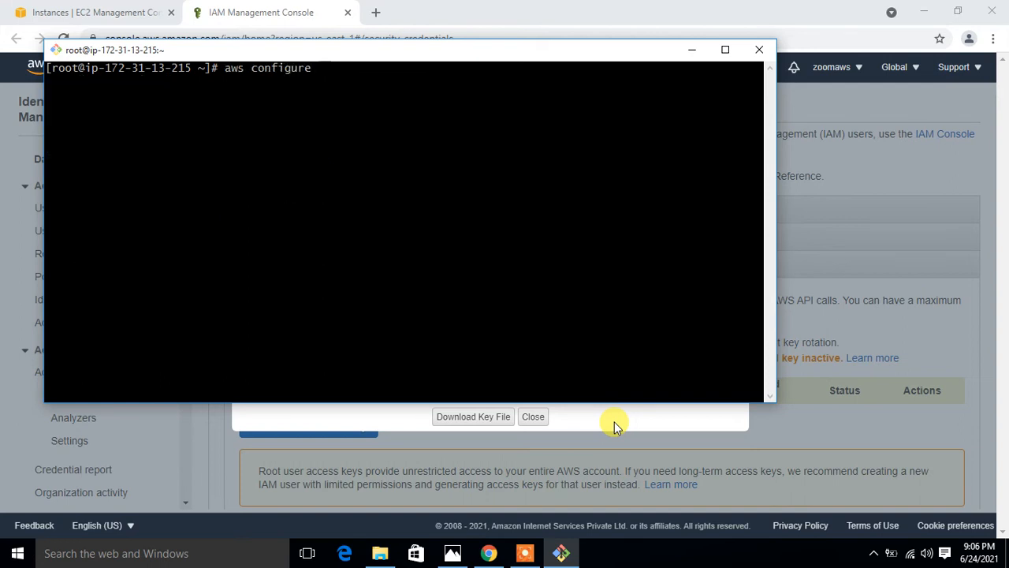
{"action": "key", "text": "enter"}
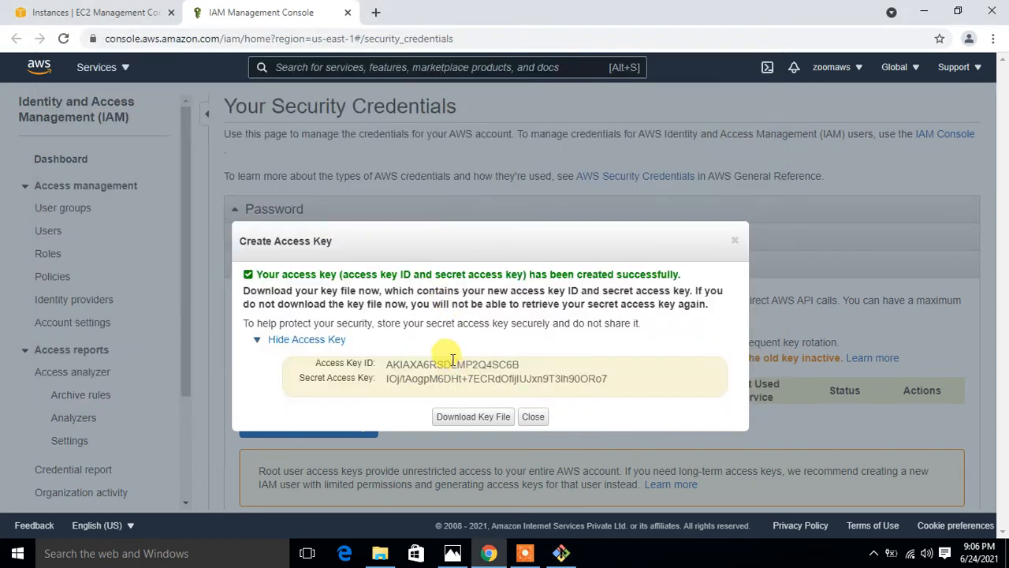
{"action": "double_click", "coordinate": [451, 363]}
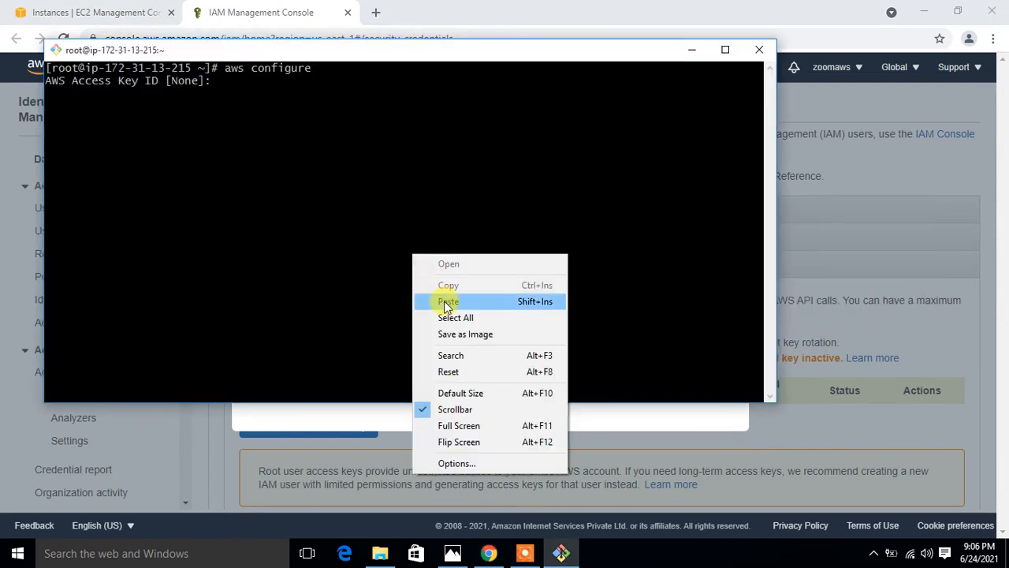
{"action": "left_click", "coordinate": [447, 301]}
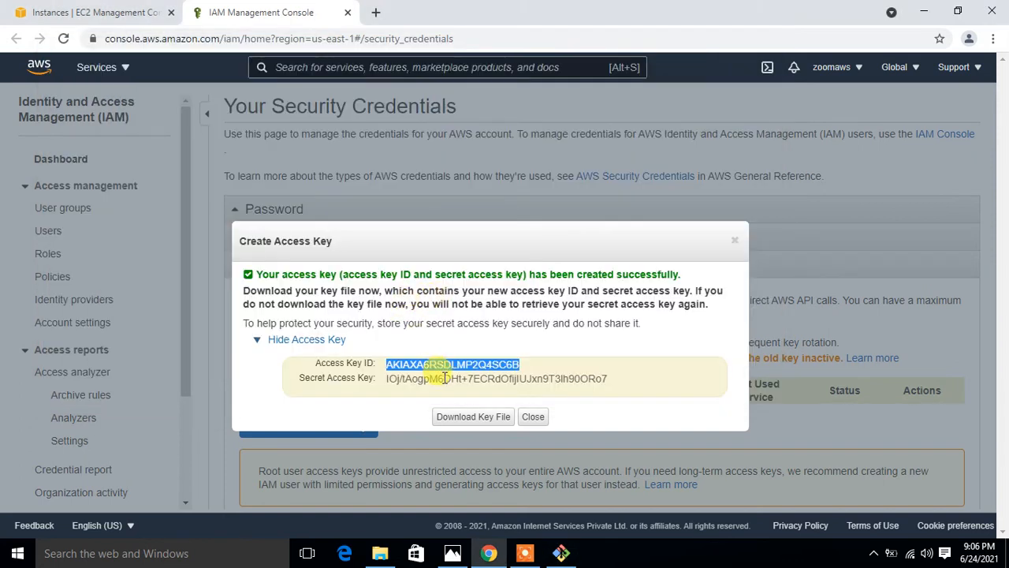
{"action": "right_click", "coordinate": [443, 379]}
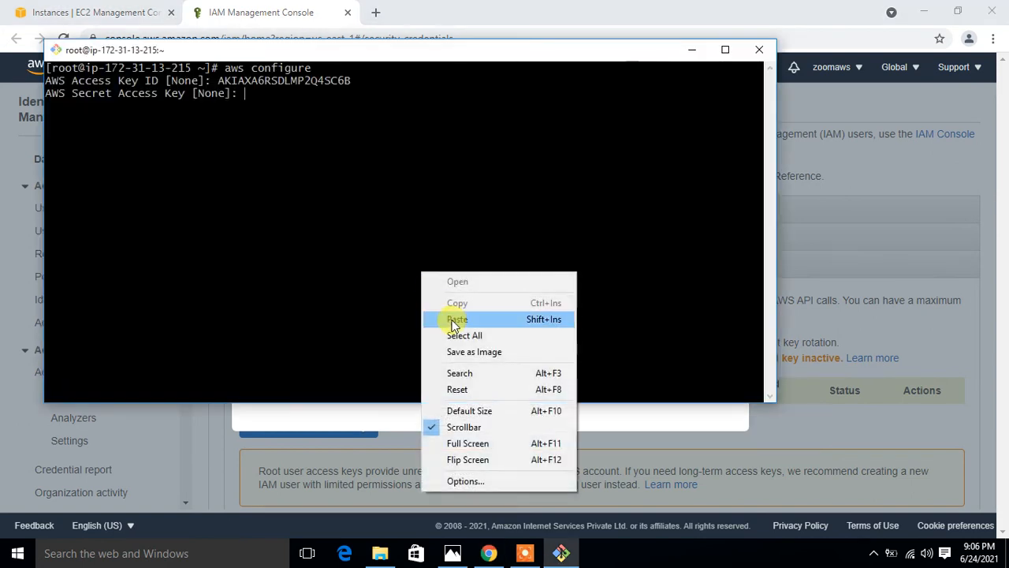
{"action": "left_click", "coordinate": [458, 318]}
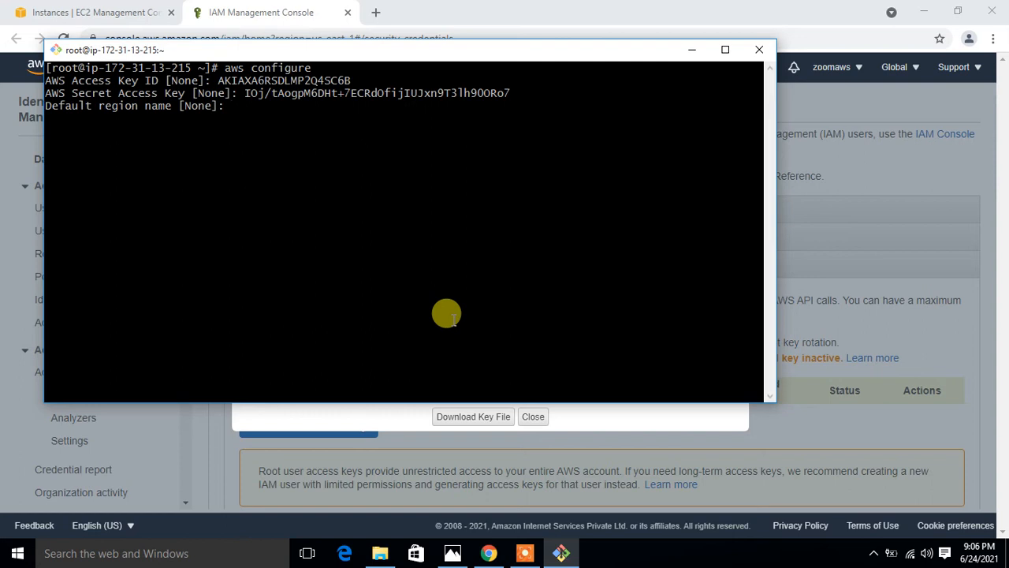
Look up the instance's region and set us-east-1 as the default region
{"action": "left_click", "coordinate": [95, 13]}
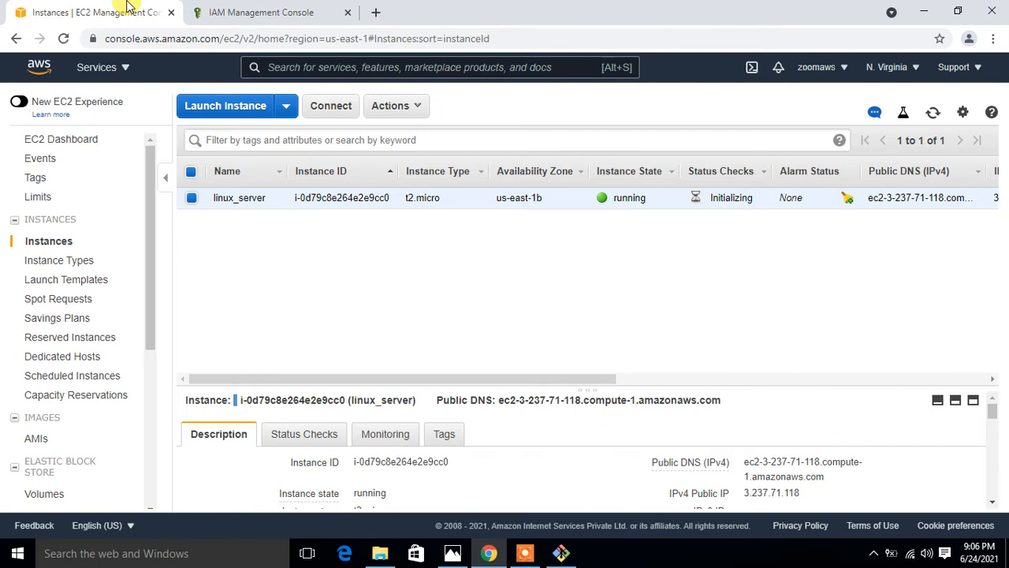
{"action": "mouse_move", "coordinate": [914, 71]}
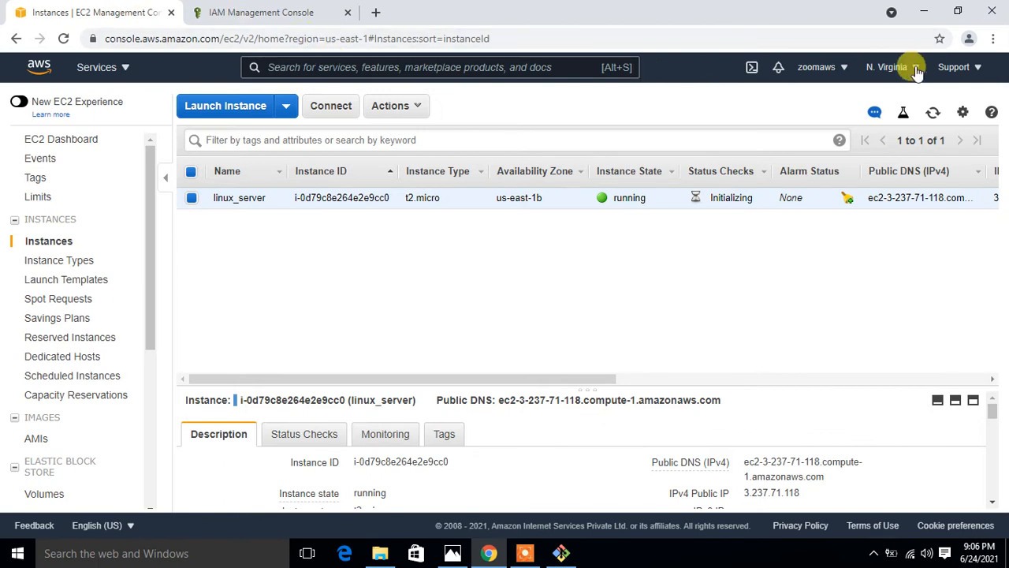
{"action": "left_click", "coordinate": [893, 66]}
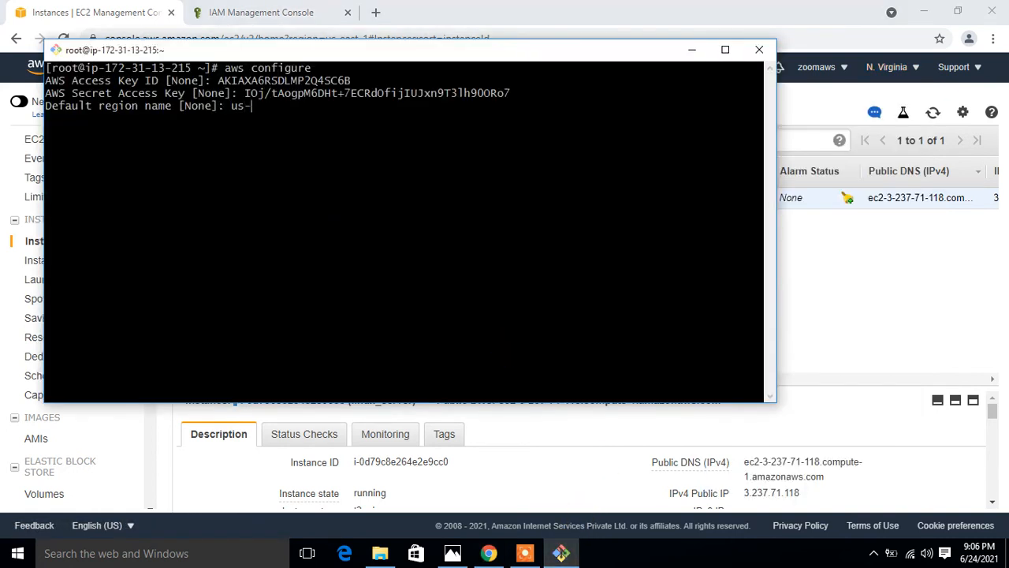
{"action": "type", "text": "east-1"}
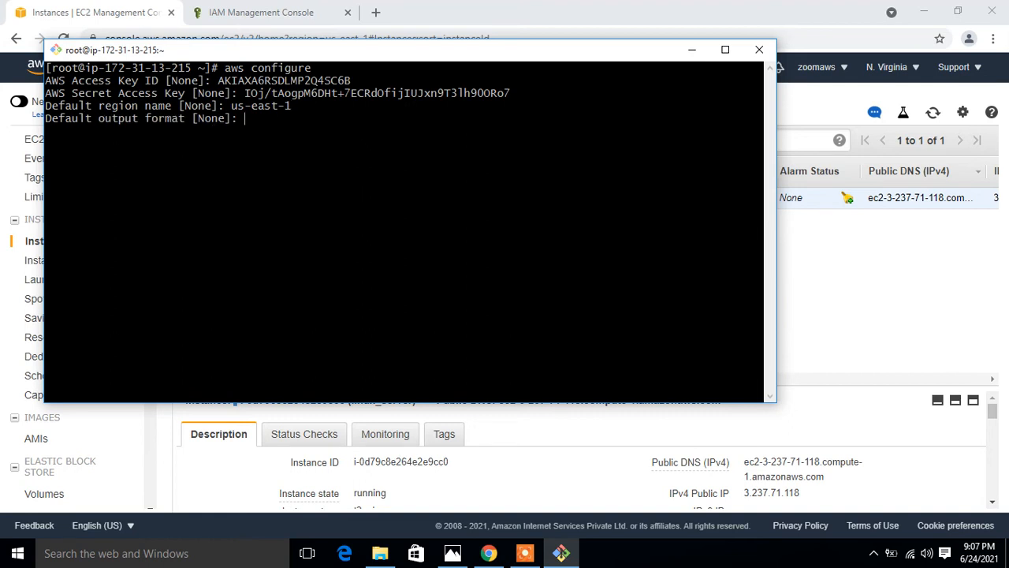
{"action": "key", "text": "Return"}
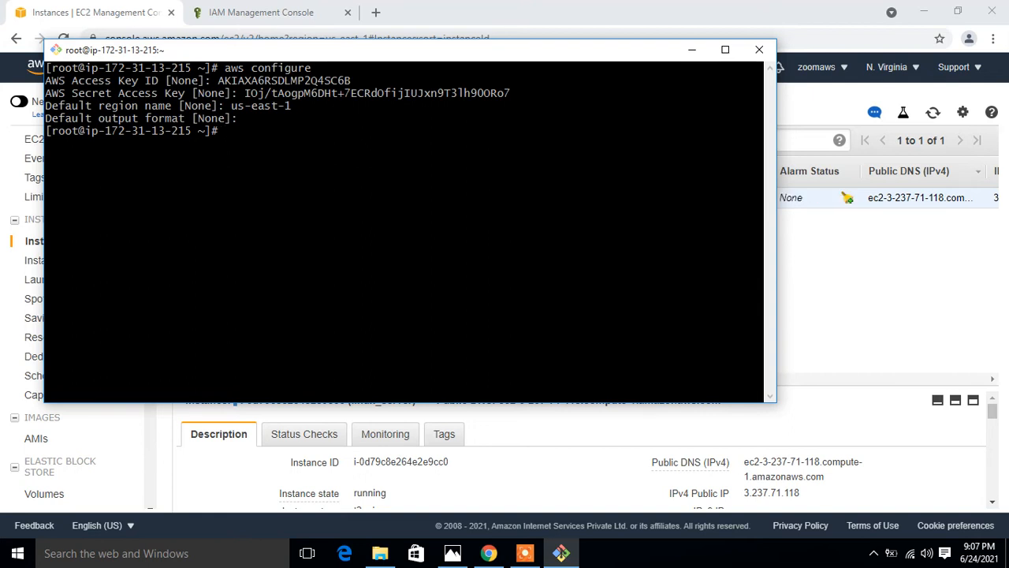
List the S3 buckets with aws s3 ls, showing elasticbeanstalk and linuxgoogle
{"action": "type", "text": "aws s3 ls"}
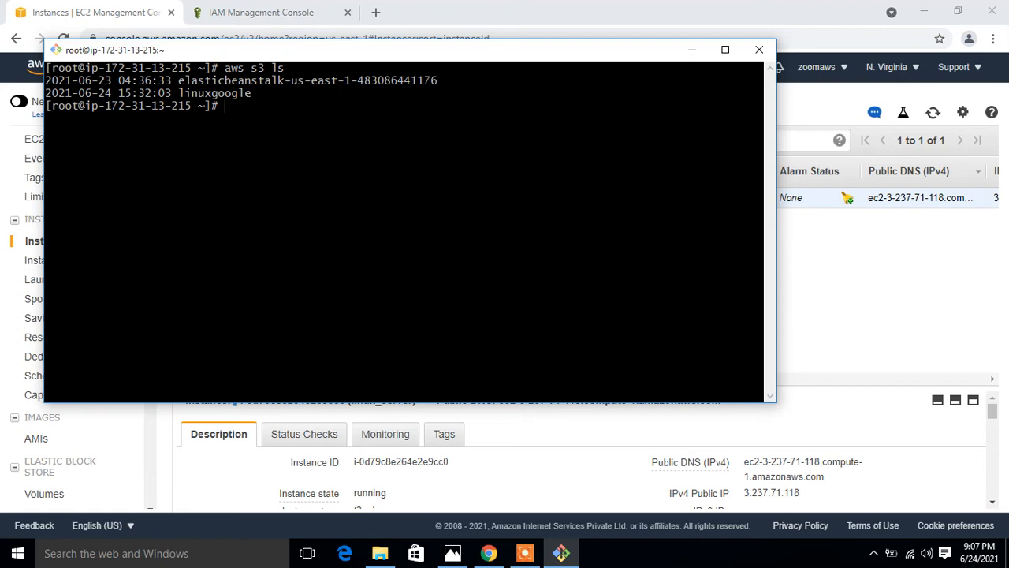
{"action": "type", "text": "vi"}
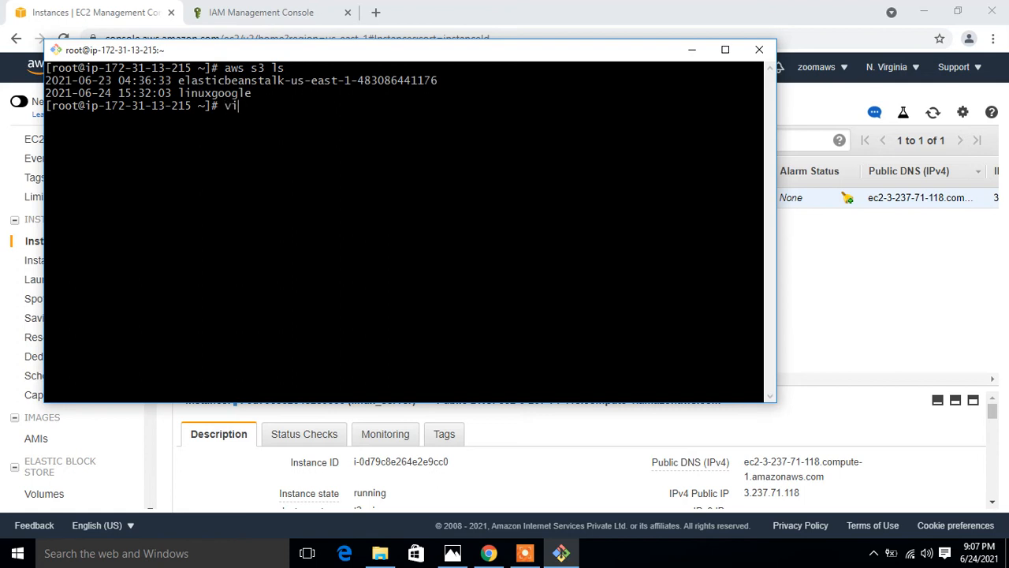
Write 'WELCOME TO AWS CLOUD' into a new indx.html with vim and save it
{"action": "type", "text": "m indx.h"}
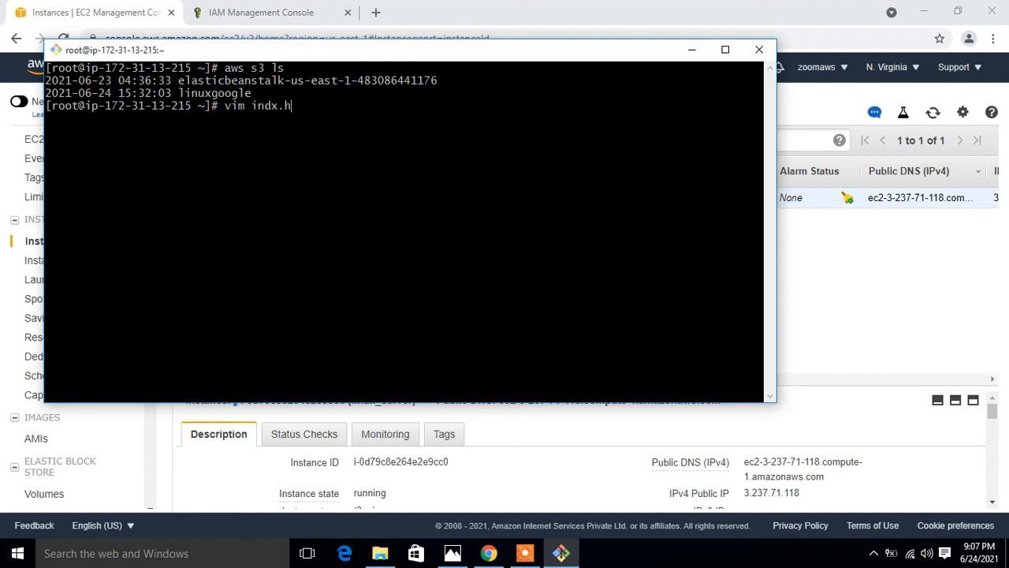
{"action": "type", "text": "tml"}
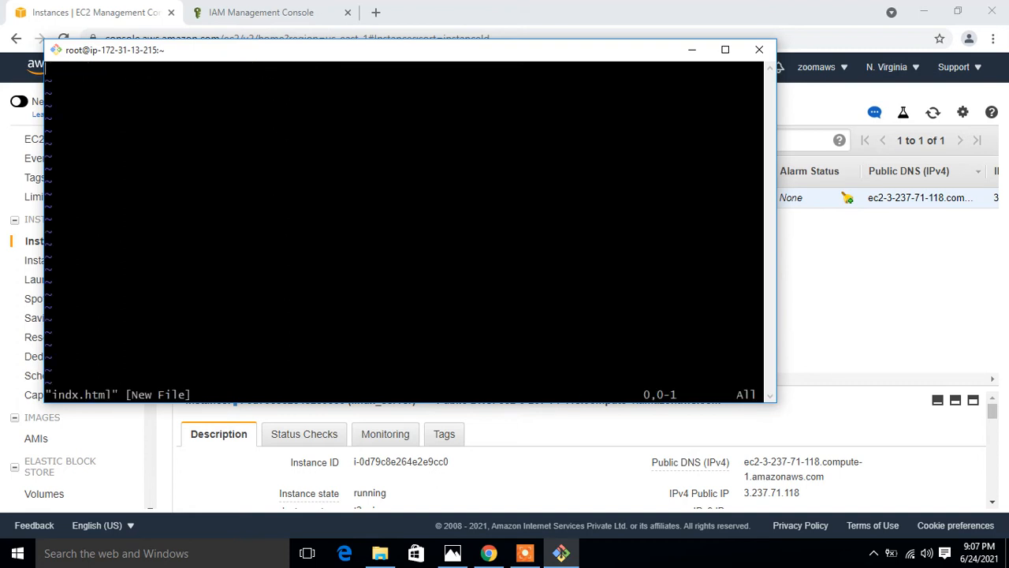
{"action": "type", "text": "OME T"}
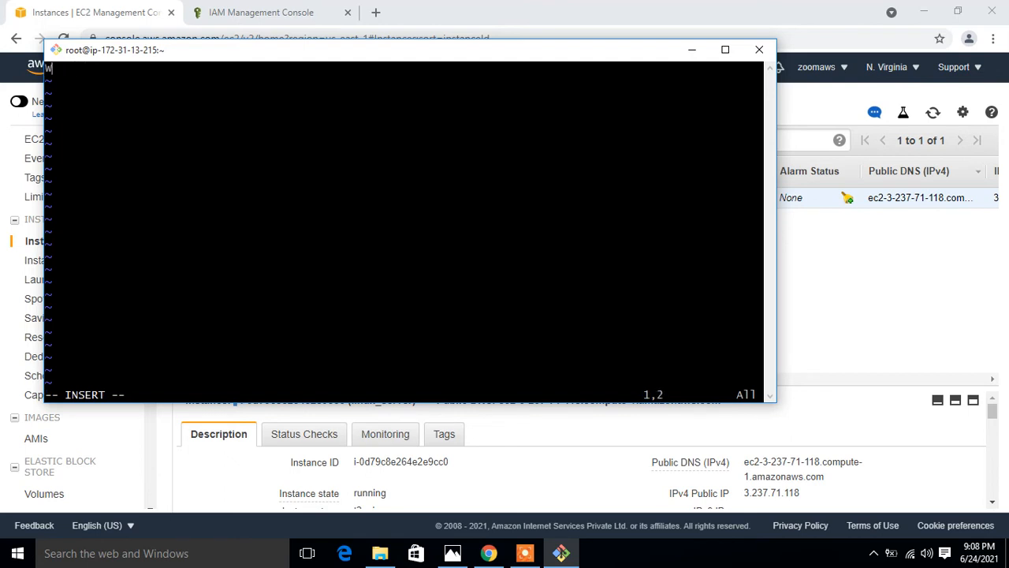
{"action": "type", "text": "ELCOME TO"}
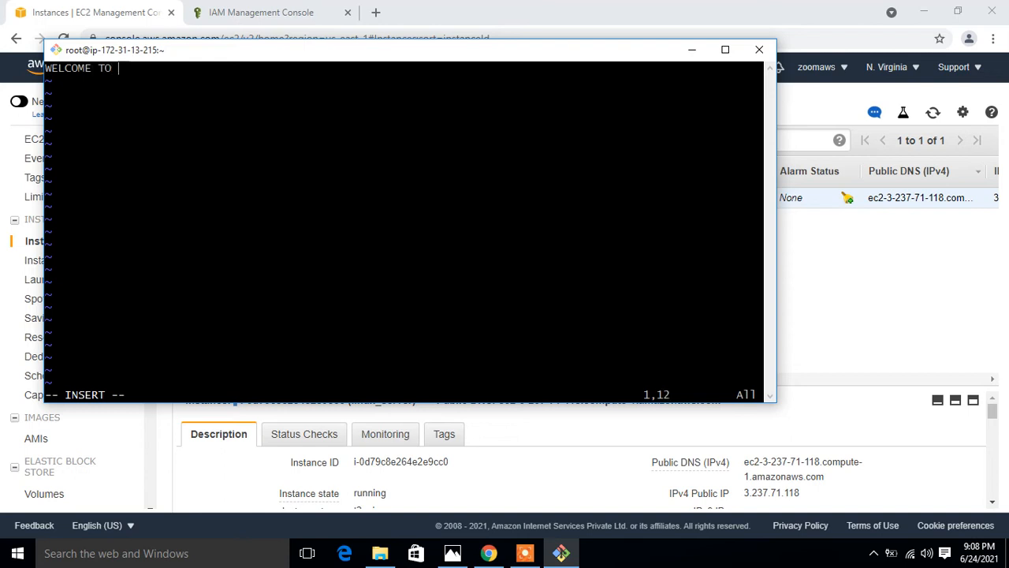
{"action": "type", "text": "AWS CL"}
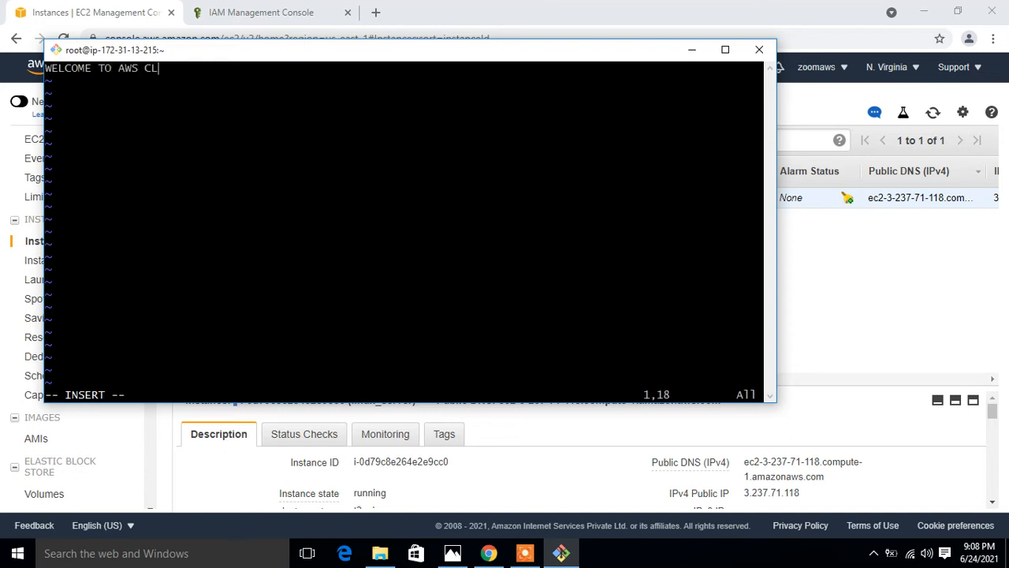
{"action": "type", "text": "OUD"}
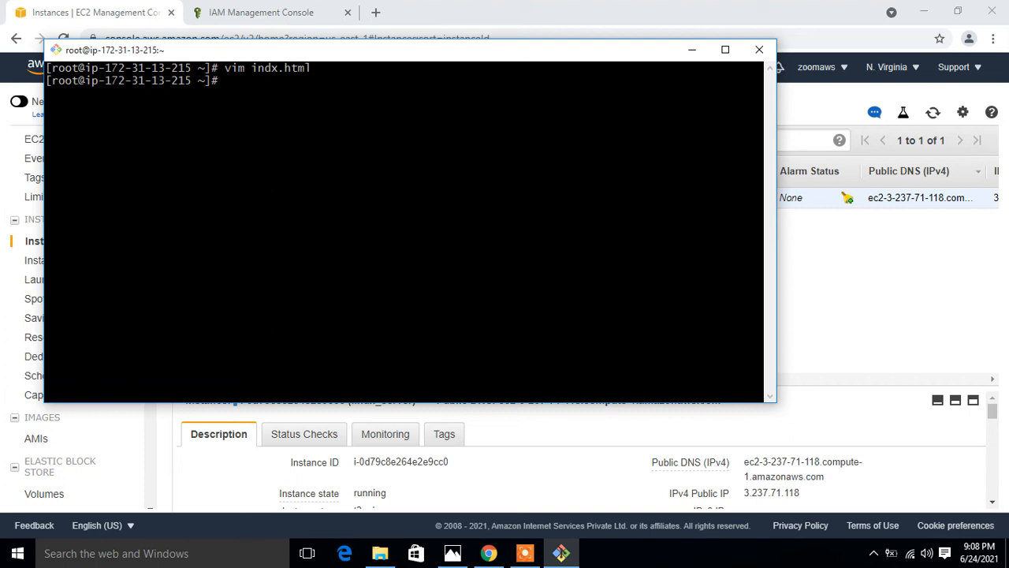
{"action": "type", "text": "vim indx.html"}
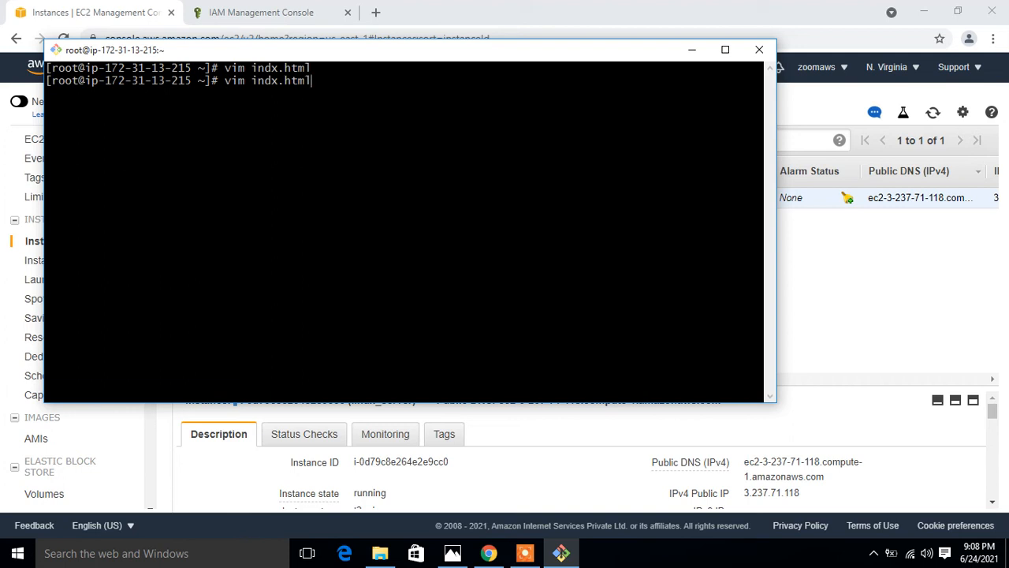
List s3://linuxgoogle (empty), then try copying index.html to it, which fails
{"action": "type", "text": "aws s3 ls"}
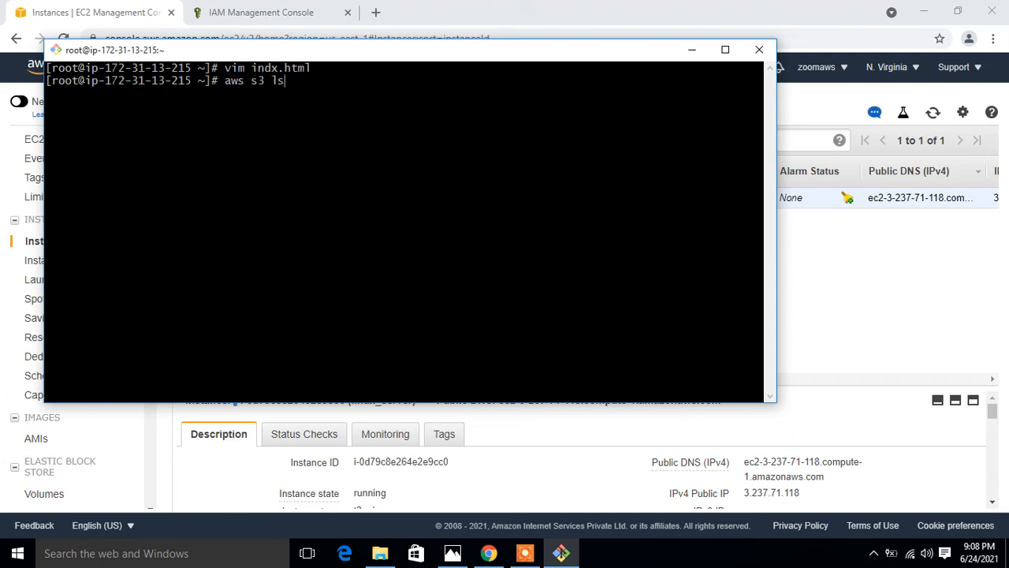
{"action": "type", "text": "s"}
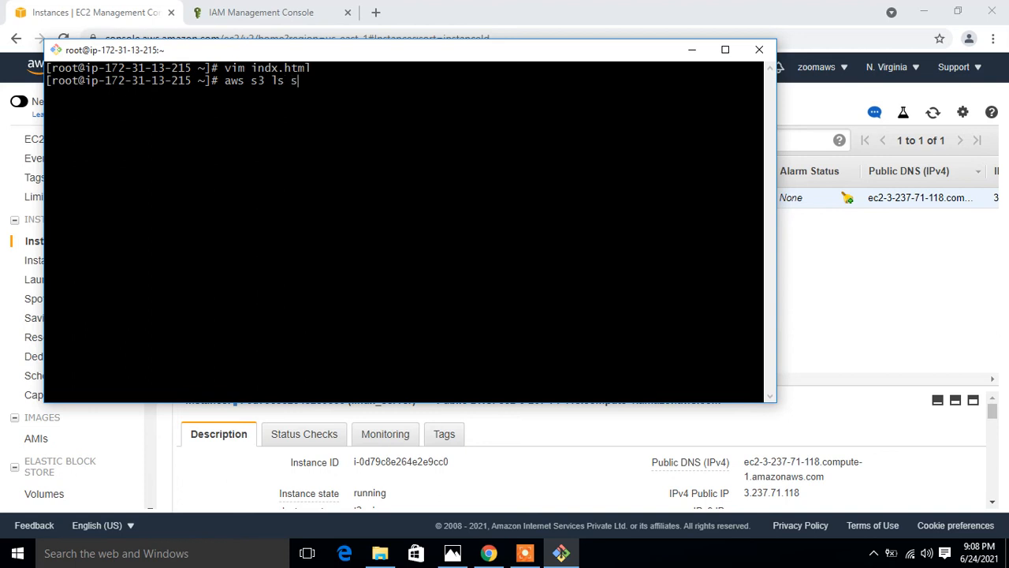
{"action": "type", "text": "3://"}
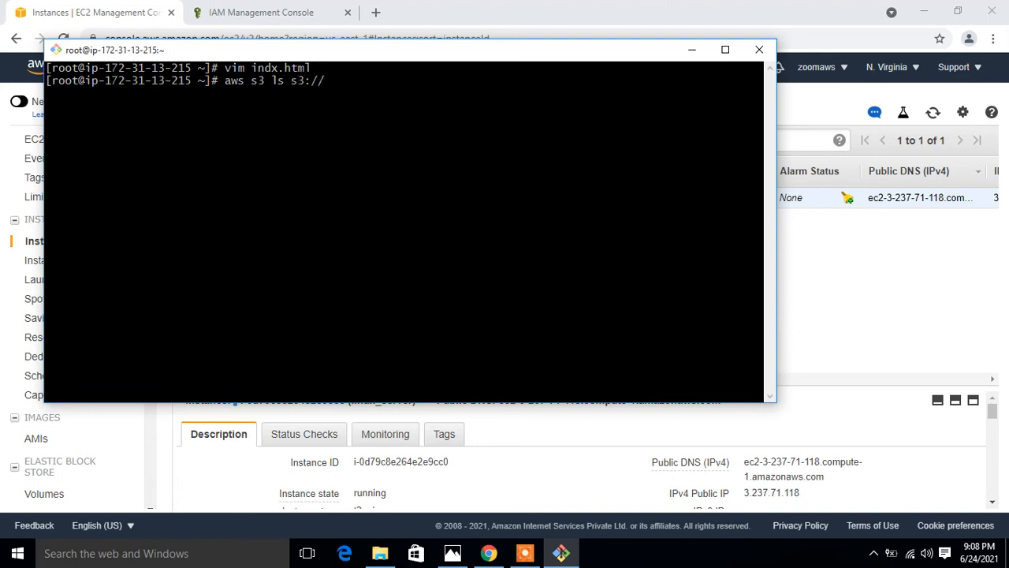
{"action": "type", "text": "linux"}
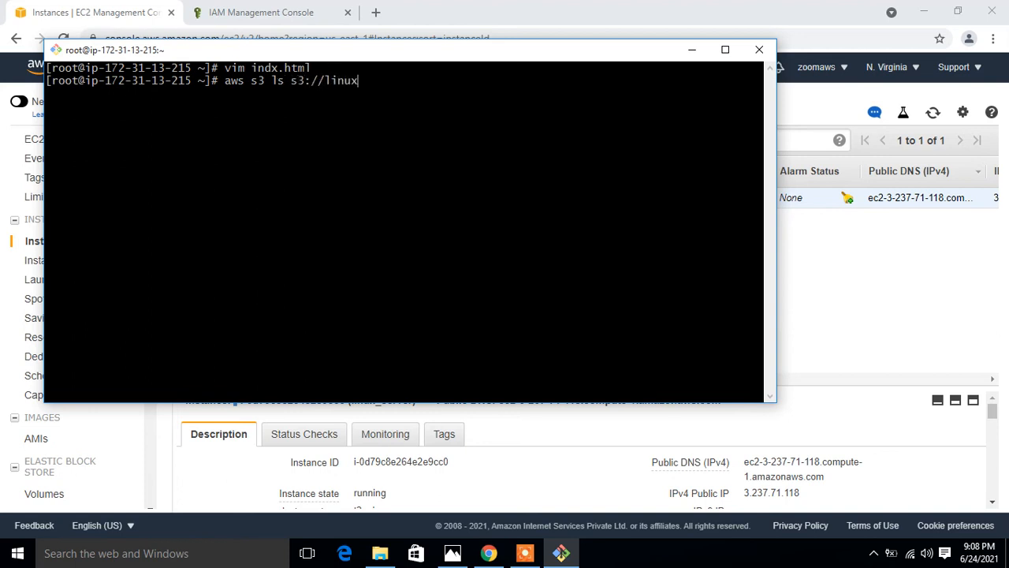
{"action": "type", "text": "google"}
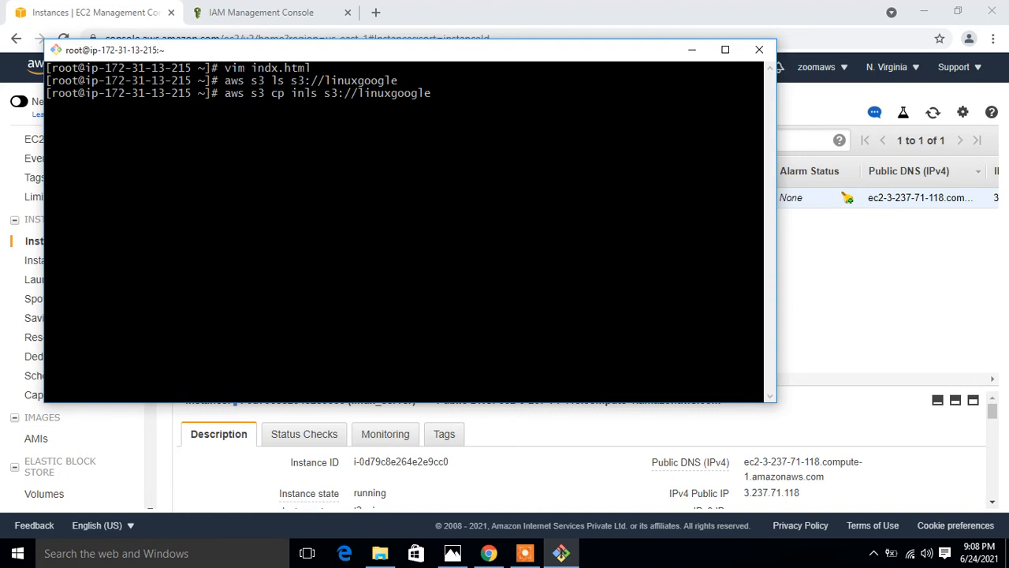
{"action": "type", "text": "index.html"}
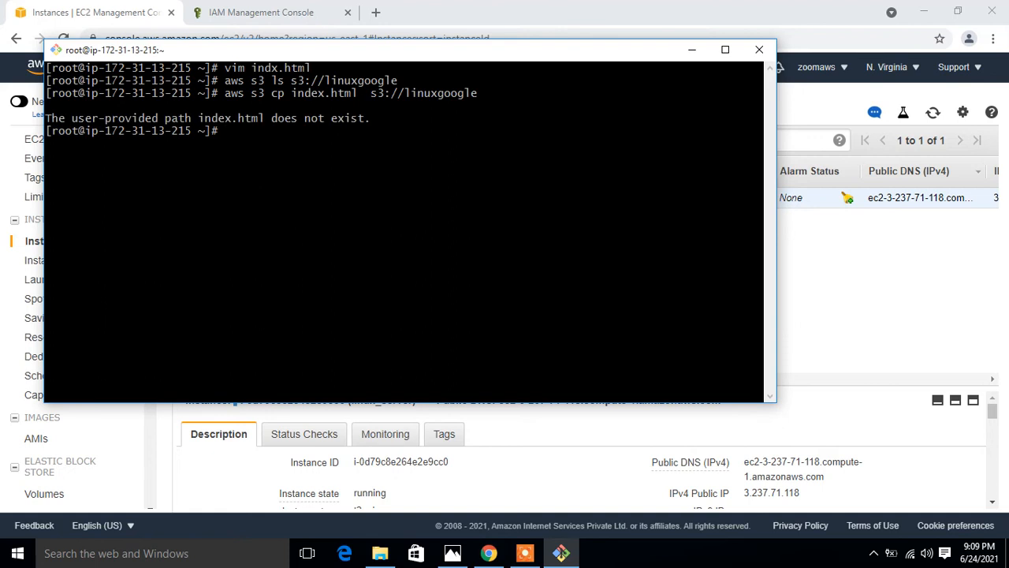
Rename indx.html to index.html with mv
{"action": "type", "text": "mv"}
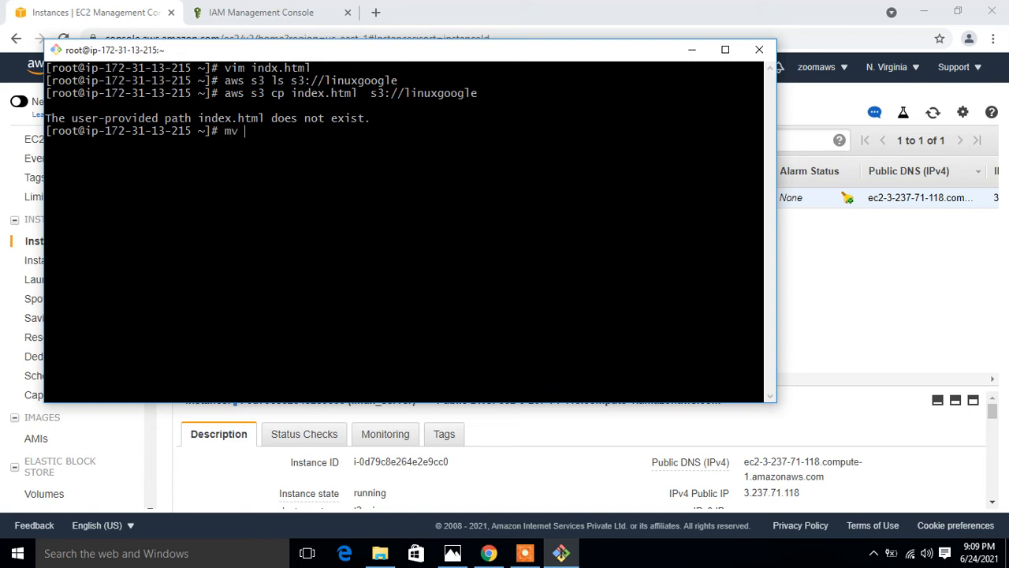
{"action": "type", "text": "indx.html i"}
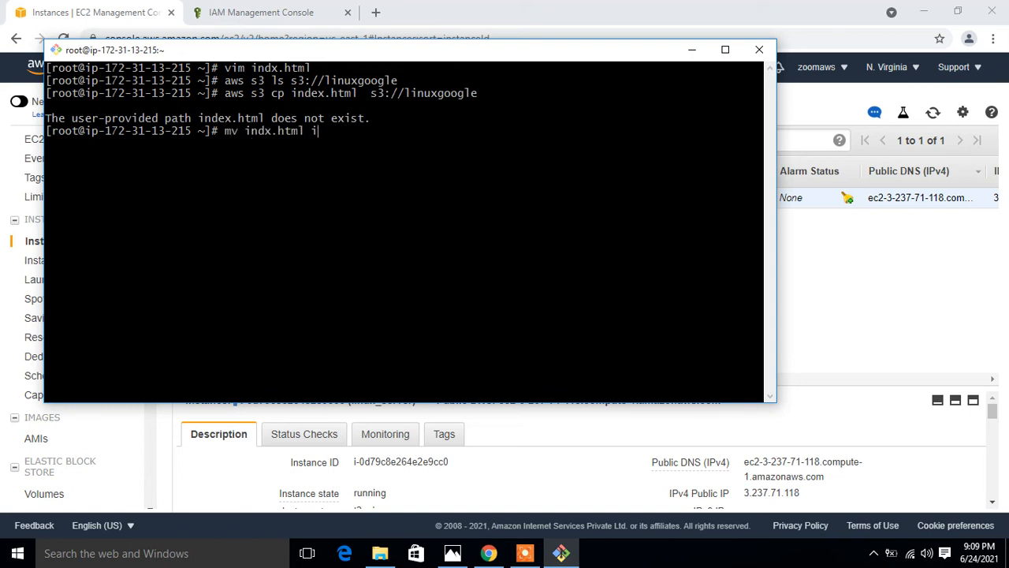
{"action": "type", "text": "nde"}
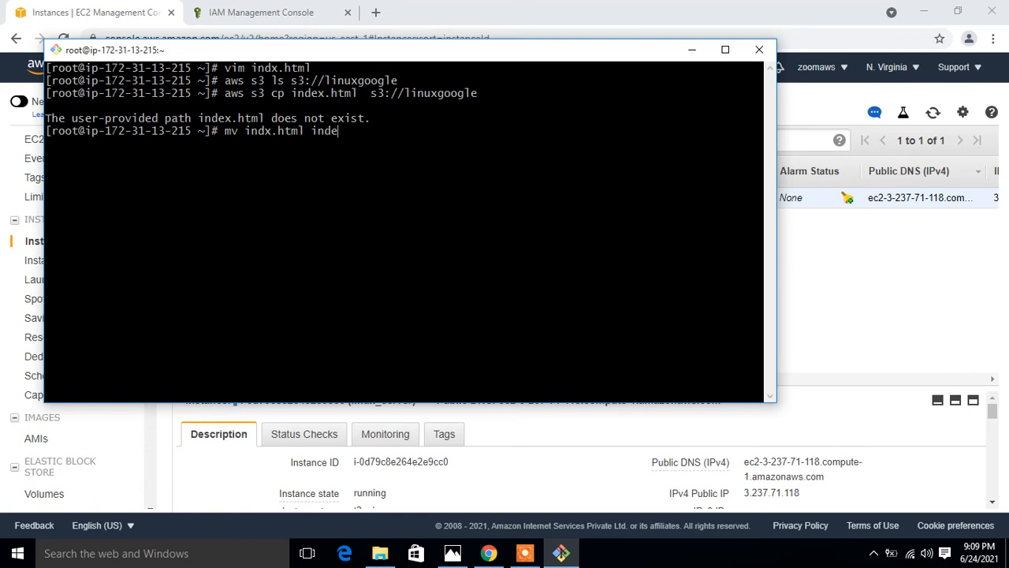
{"action": "type", "text": "x.html"}
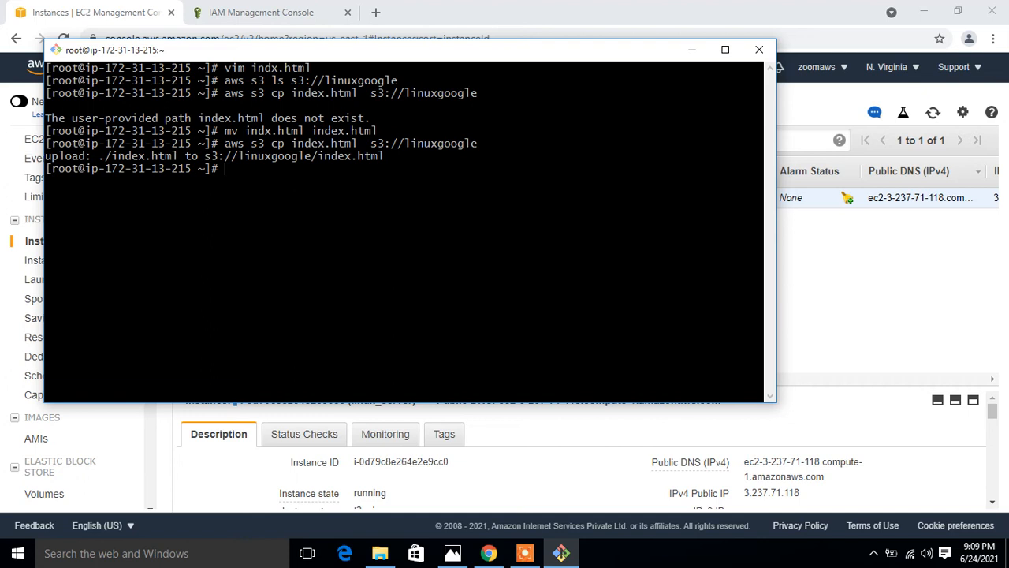
Upload index.html to s3://linuxgoogle and list the bucket to confirm it
{"action": "type", "text": "aws s3 cp index.html  s3://linuxgoogle"}
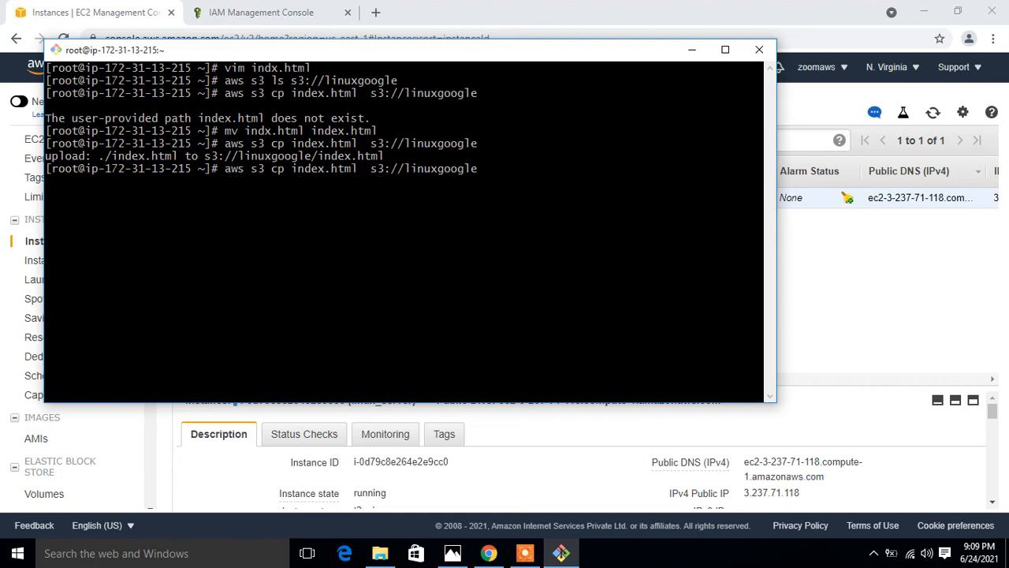
{"action": "type", "text": "aws s3 ls s3://linuxgoogle"}
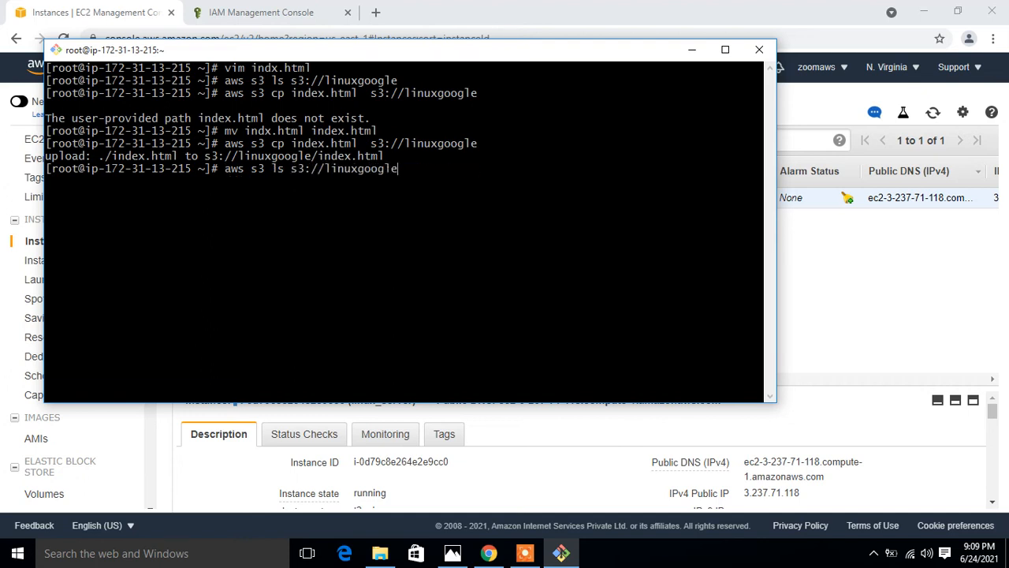
{"action": "key", "text": "Return"}
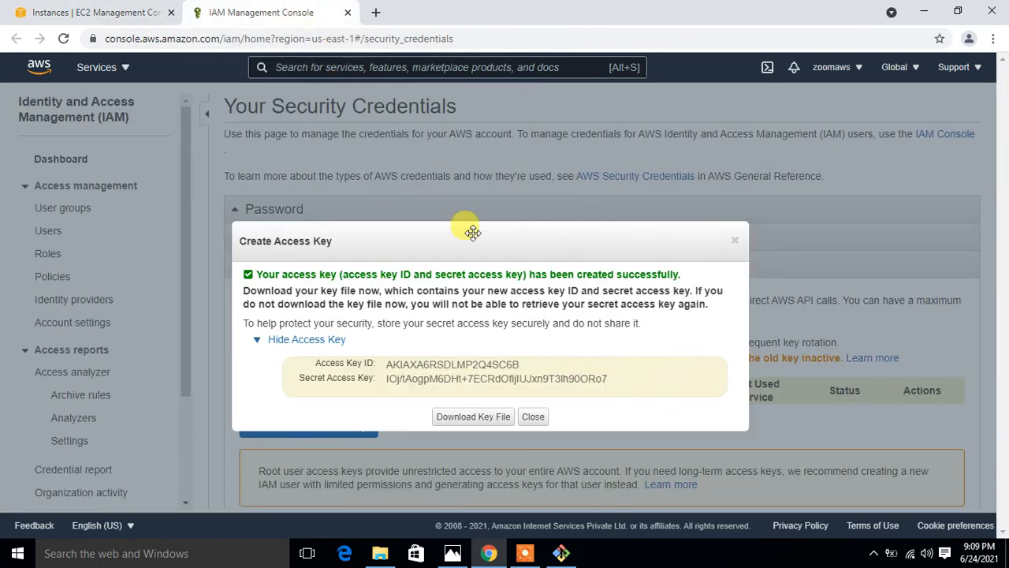
Dismiss the access key dialog and go to the S3 buckets page
{"action": "left_click", "coordinate": [533, 416]}
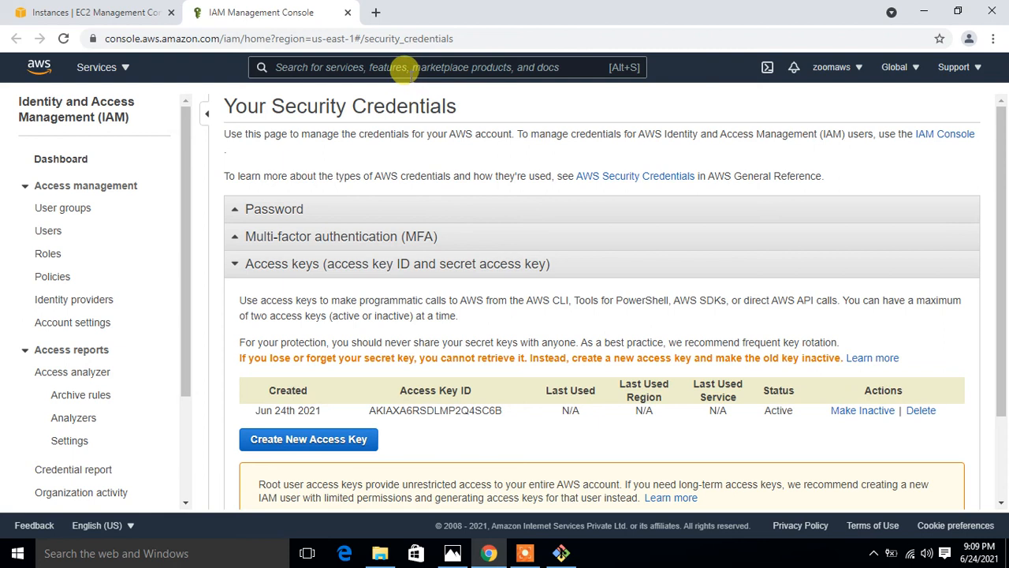
{"action": "type", "text": "s3"}
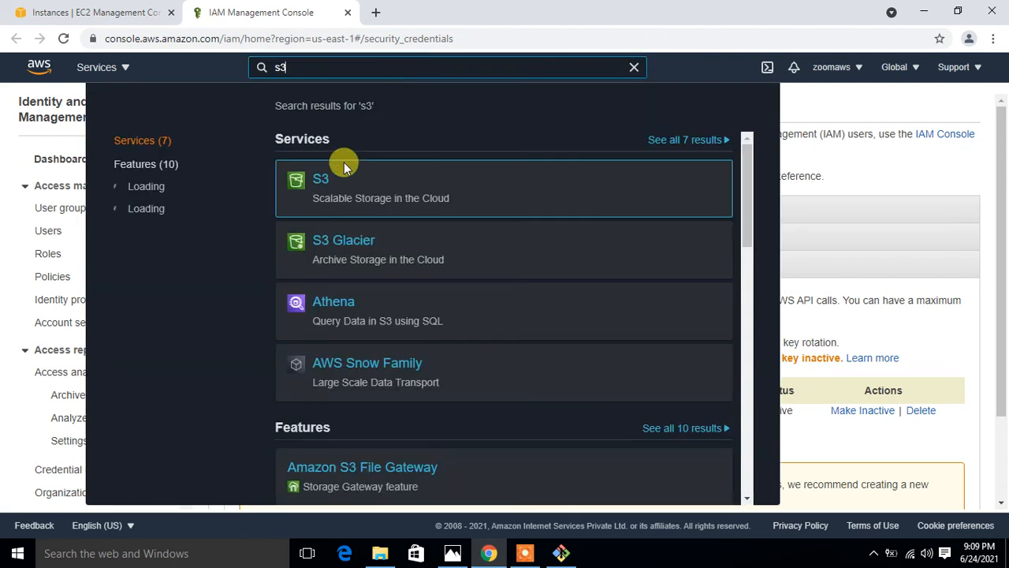
{"action": "left_click", "coordinate": [320, 179]}
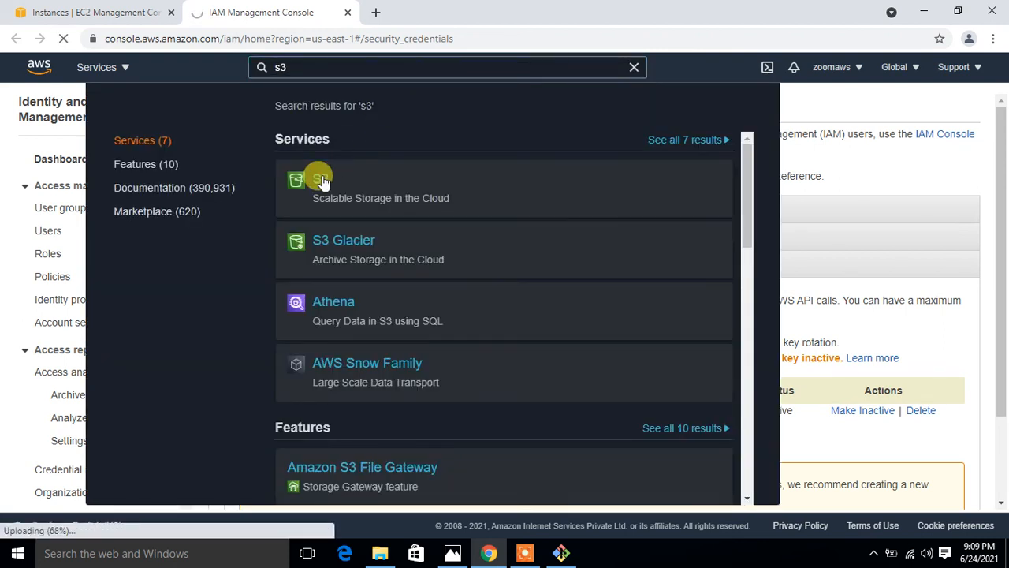
{"action": "left_click", "coordinate": [322, 181]}
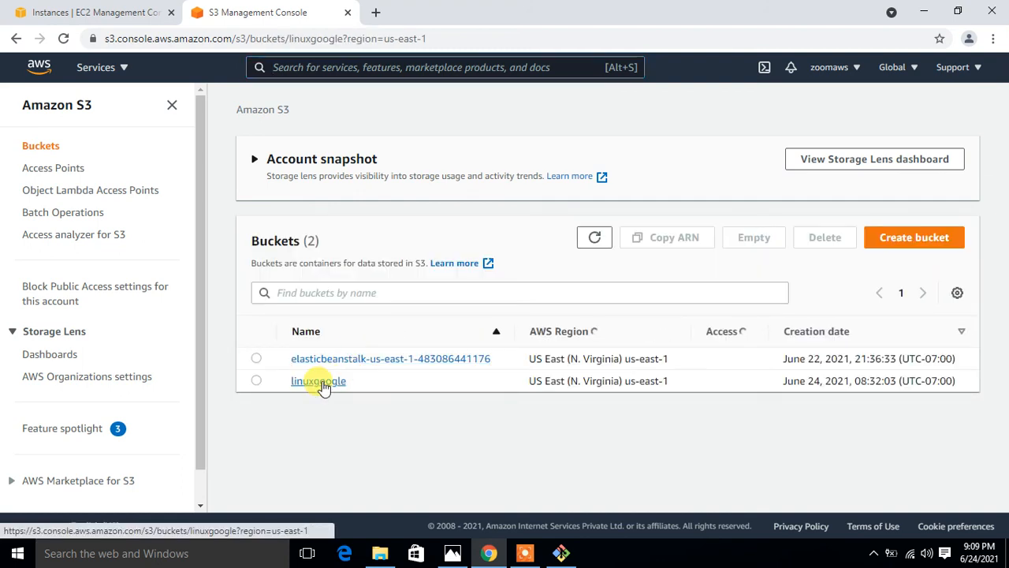
Open index.html in linuxgoogle and load its object URL in a new tab, getting Access Denied
{"action": "left_click", "coordinate": [319, 380]}
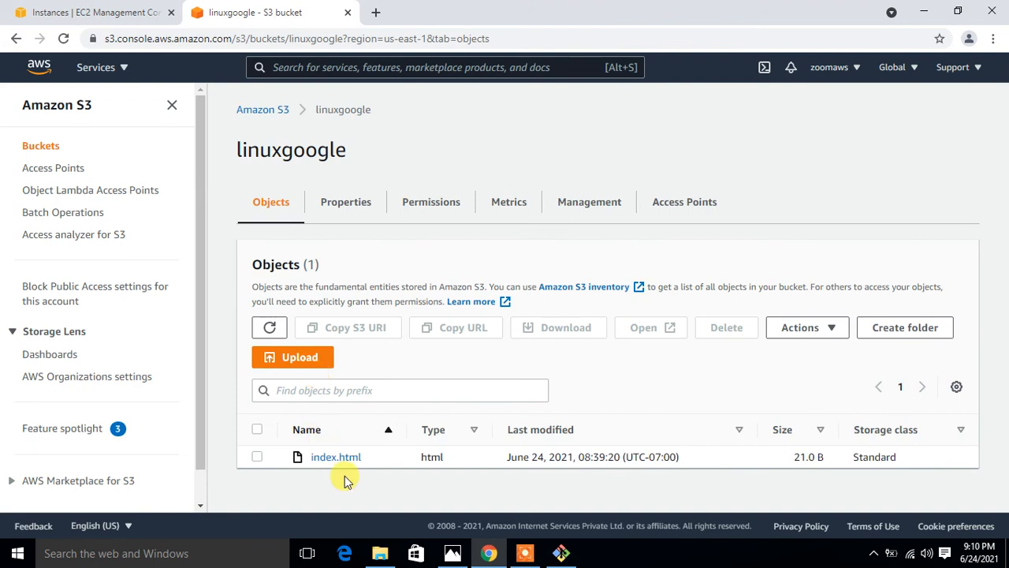
{"action": "left_click", "coordinate": [336, 458]}
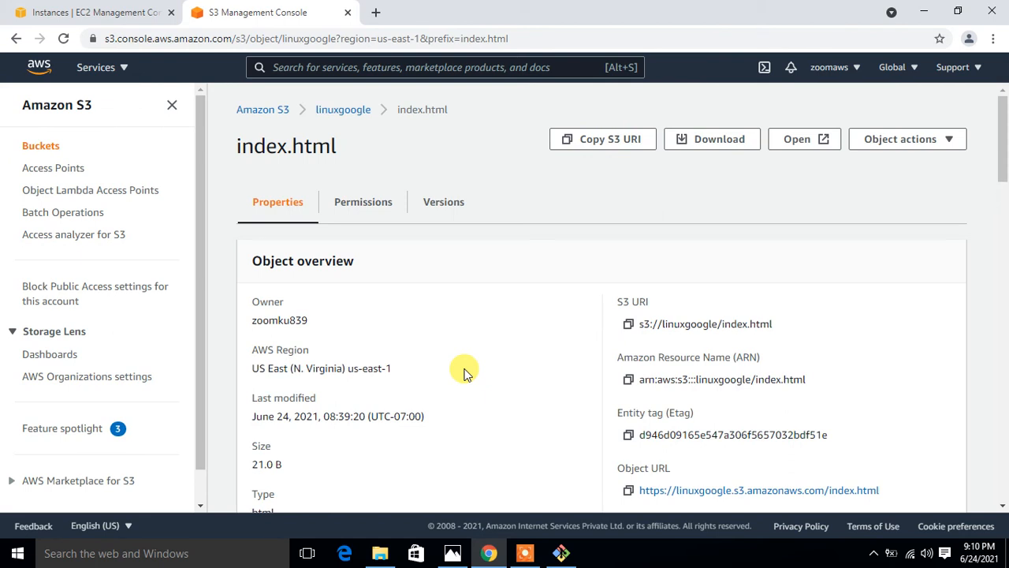
{"action": "mouse_move", "coordinate": [465, 393]}
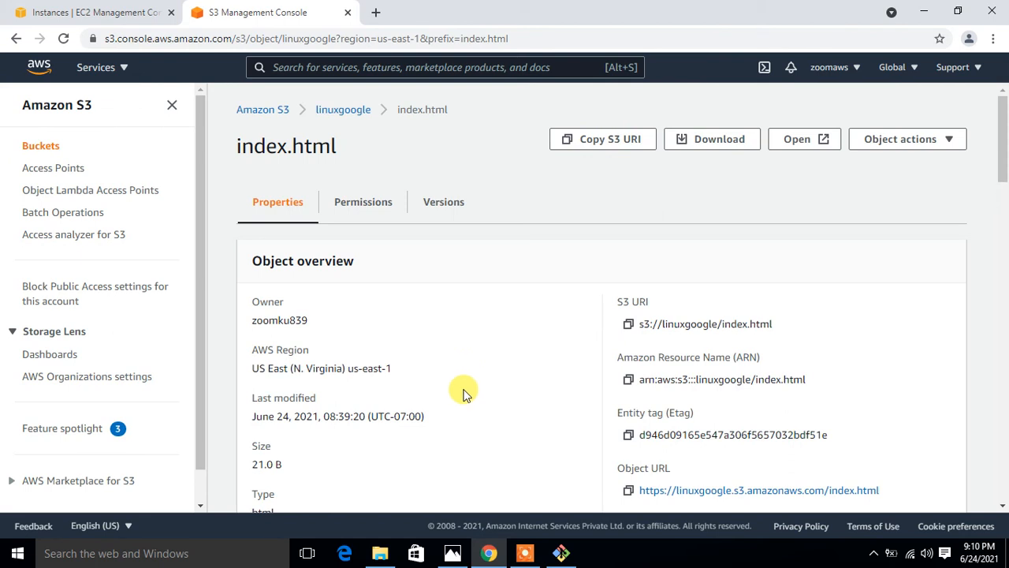
{"action": "scroll", "scroll_direction": "down", "scroll_amount": 3}
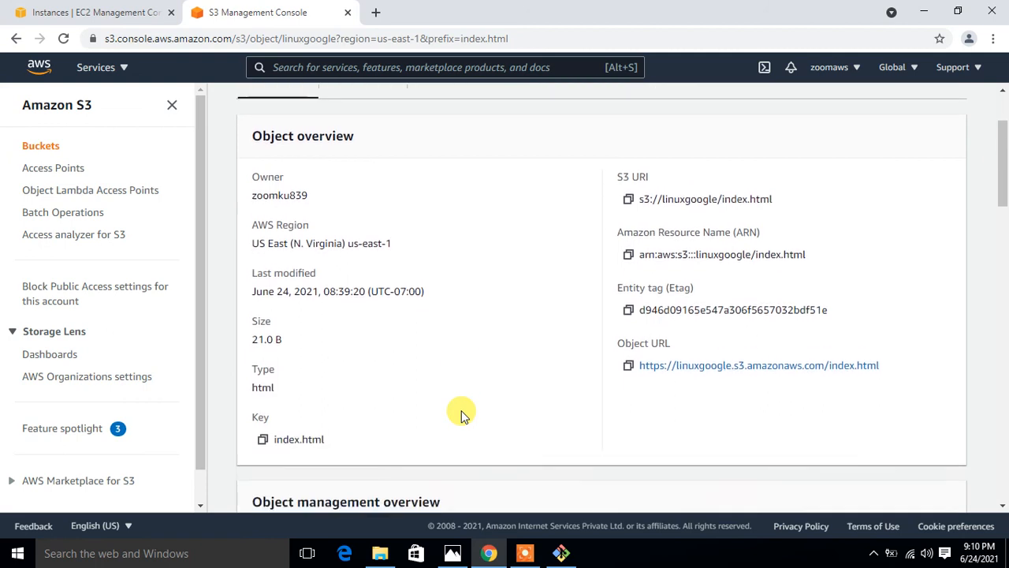
{"action": "scroll", "scroll_direction": "down", "scroll_amount": 3}
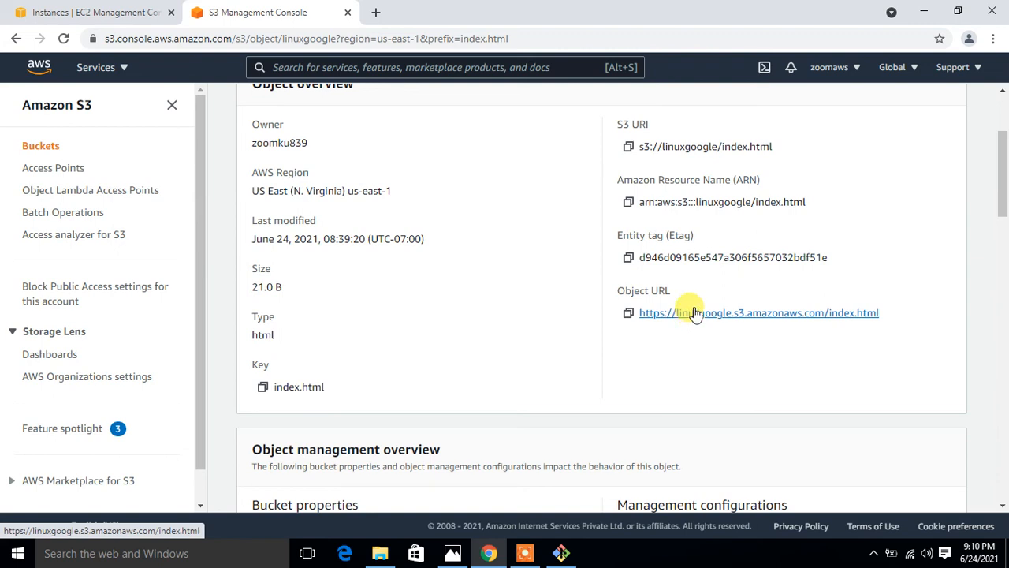
{"action": "right_click", "coordinate": [696, 312]}
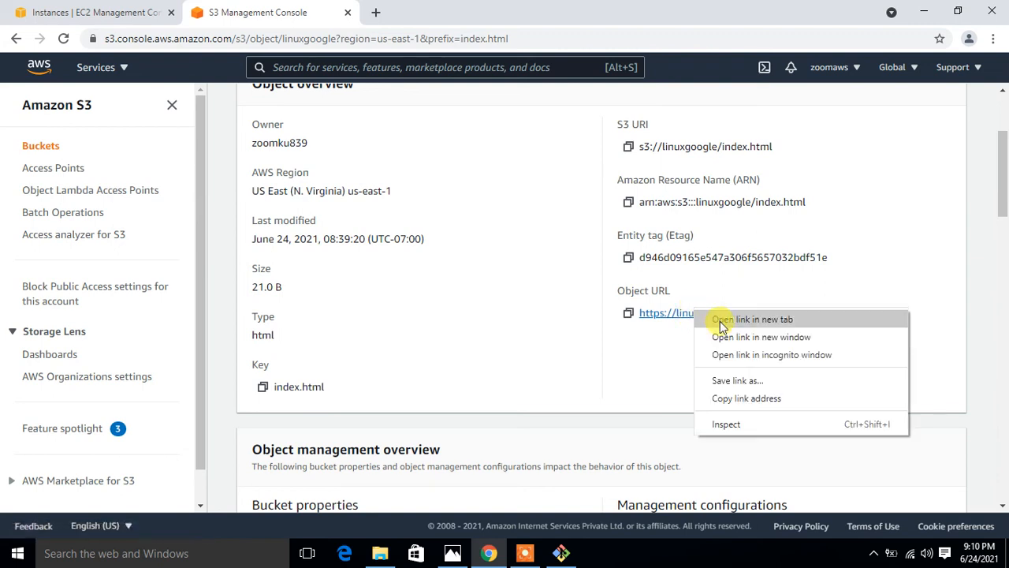
{"action": "left_click", "coordinate": [753, 319]}
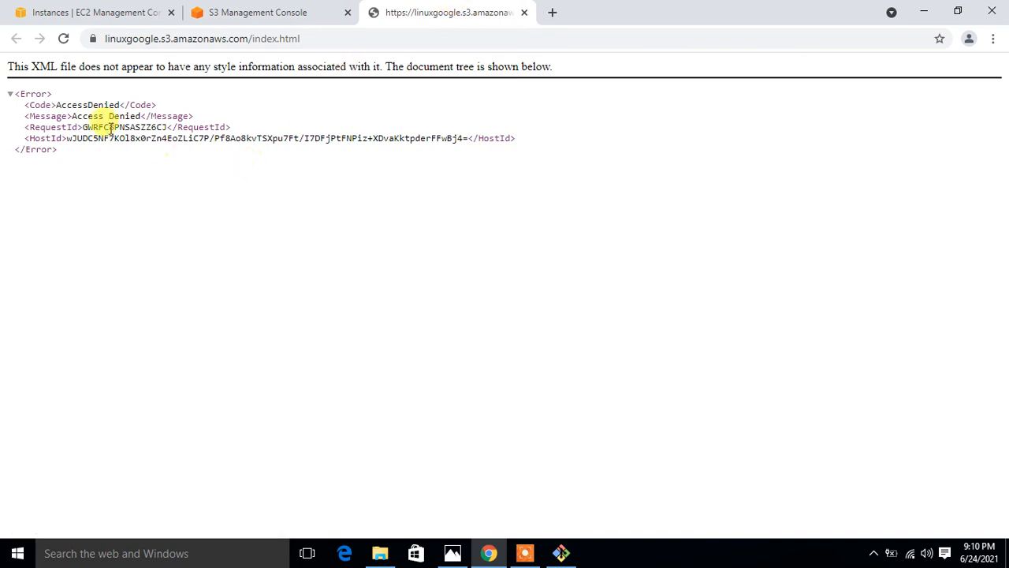
{"action": "double_click", "coordinate": [87, 104]}
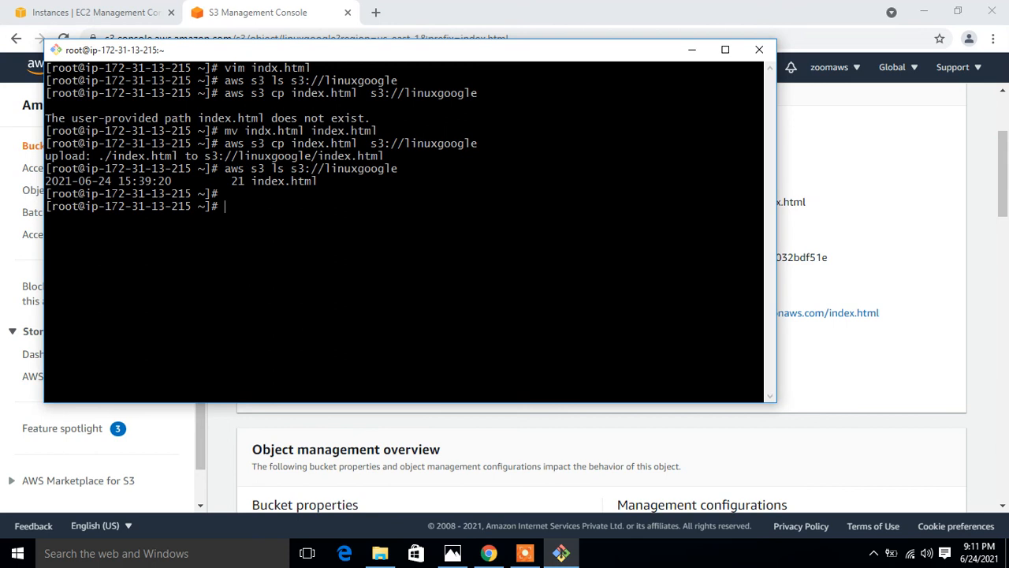
Run aws s3 presign --expires-in 50 on s3://linuxgoogle/index.html, fixing a typo first
{"action": "type", "text": "aws s3 ls s3://linuxgoogle"}
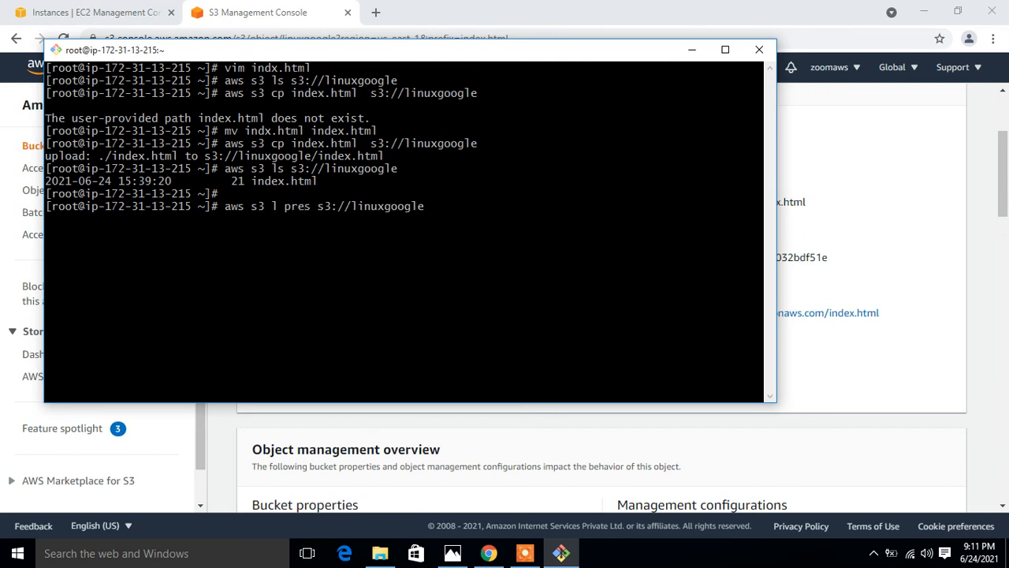
{"action": "type", "text": "ings"}
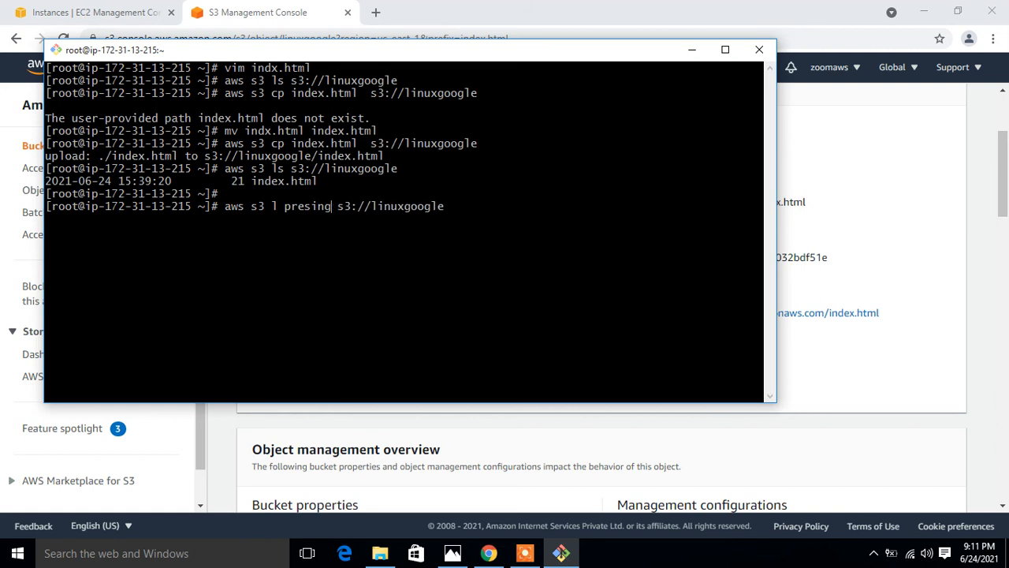
{"action": "type", "text": "-"}
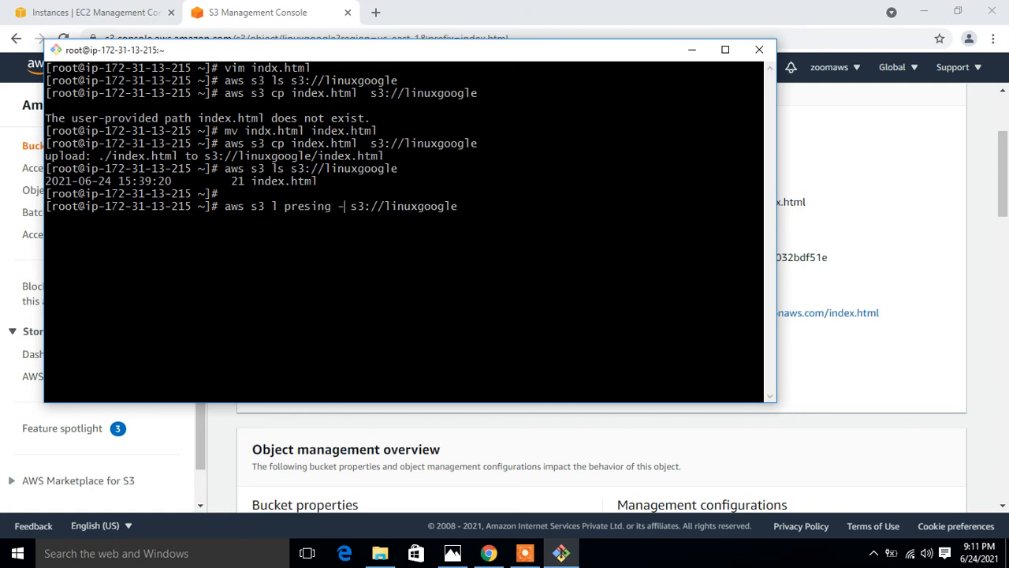
{"action": "type", "text": "-expires"}
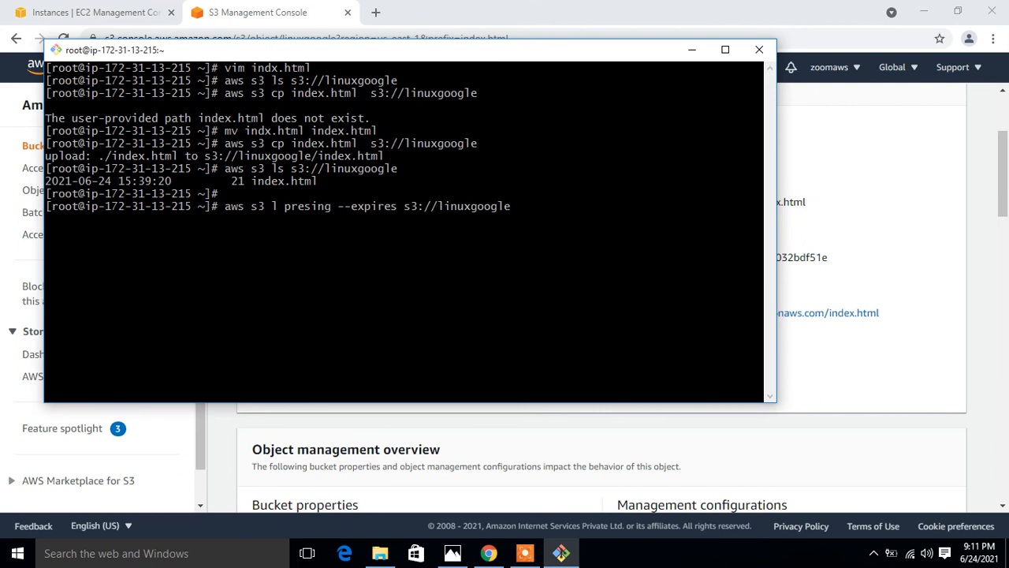
{"action": "type", "text": "-in"}
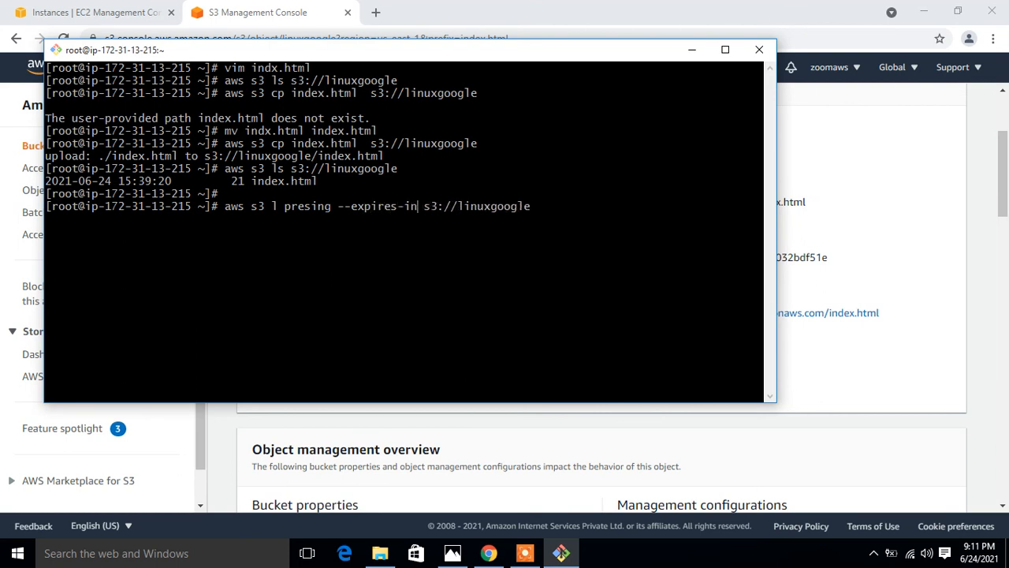
{"action": "type", "text": "50"}
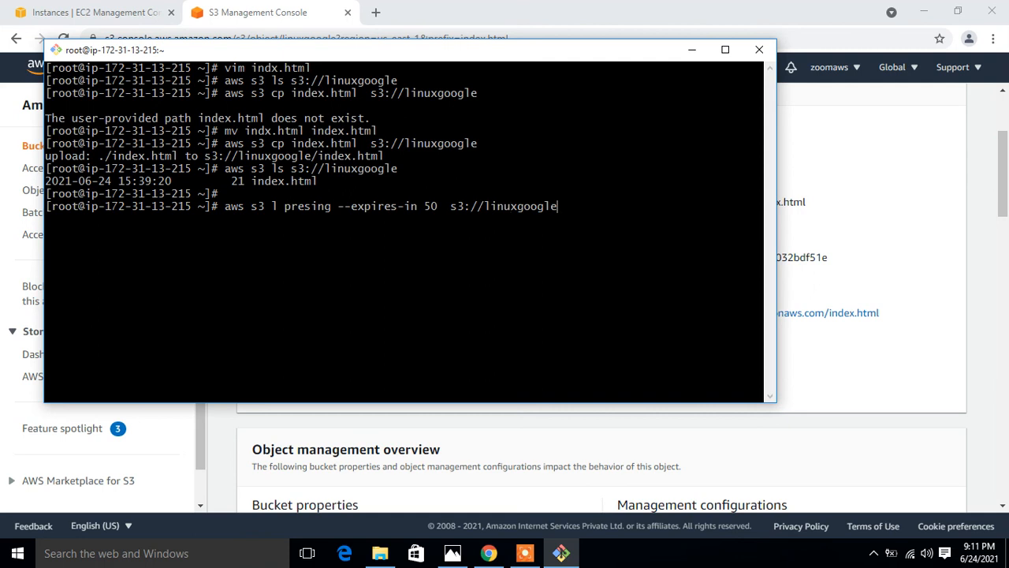
{"action": "type", "text": "/"}
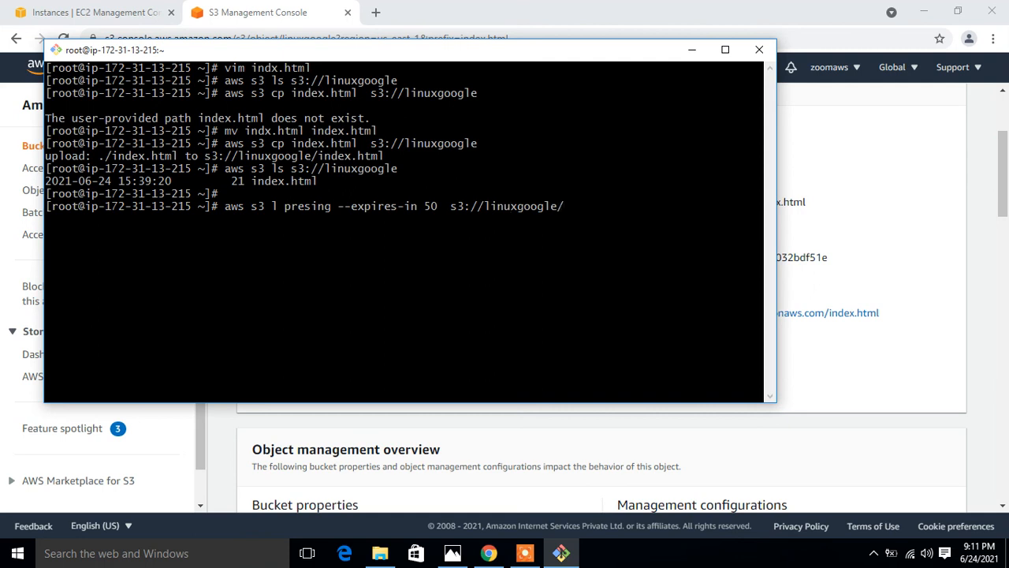
{"action": "type", "text": "index.html"}
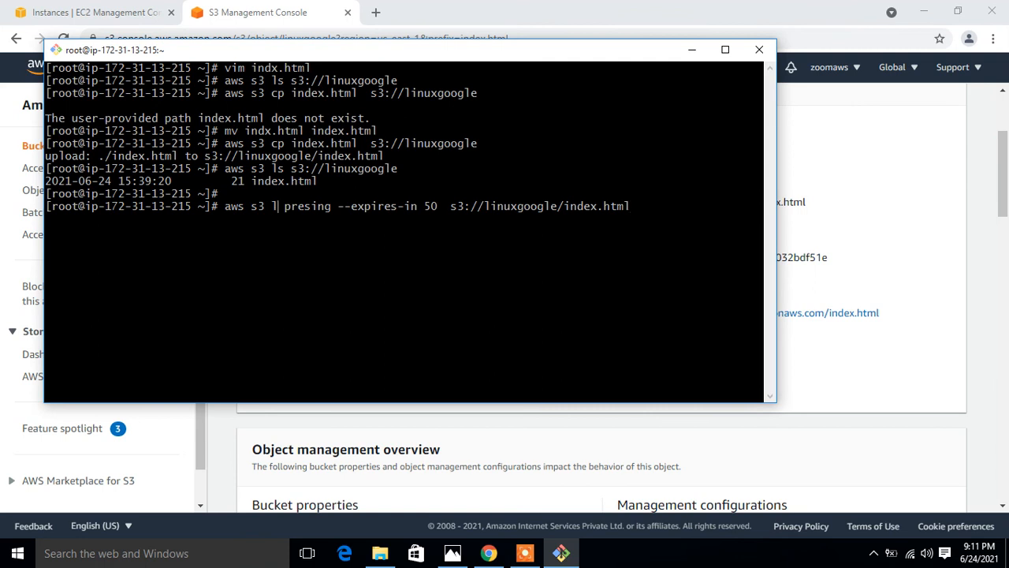
{"action": "key", "text": "BackSpace"}
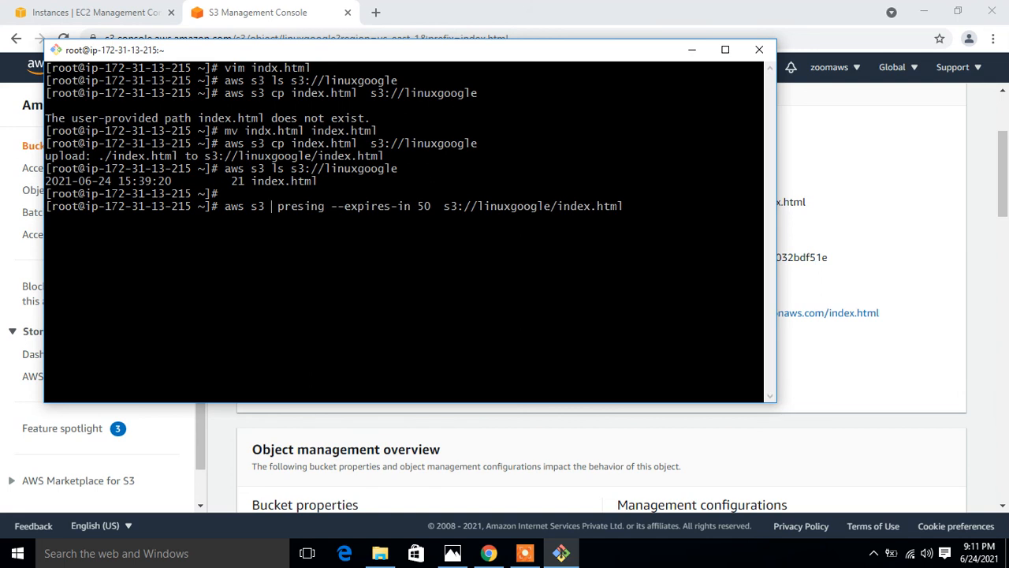
{"action": "key", "text": "BackSpace"}
{"action": "type", "text": "g"}
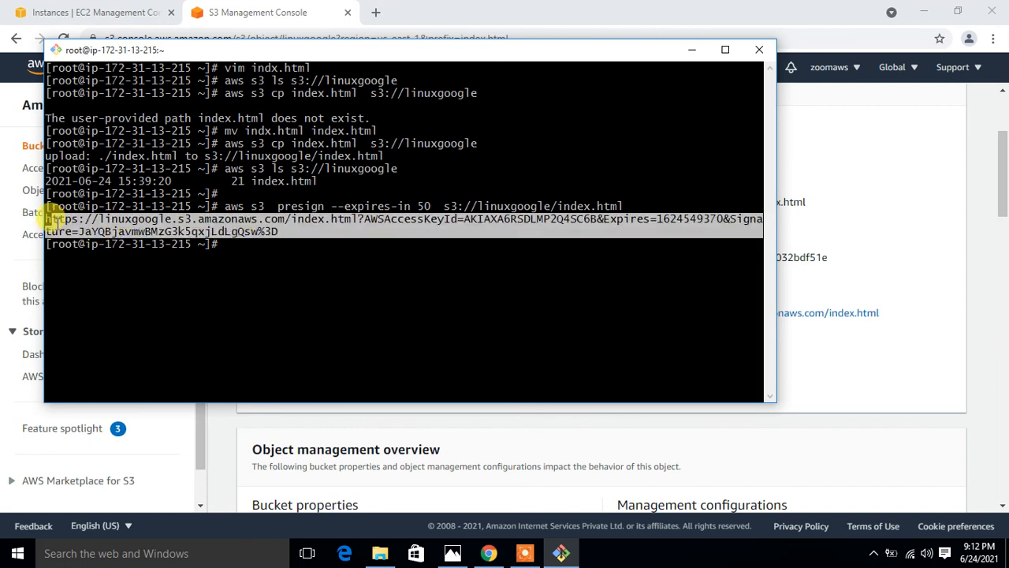
Copy the presigned URL and load it in a new Chrome tab, showing WELCOME TO AWS CLOUD
{"action": "right_click", "coordinate": [76, 230]}
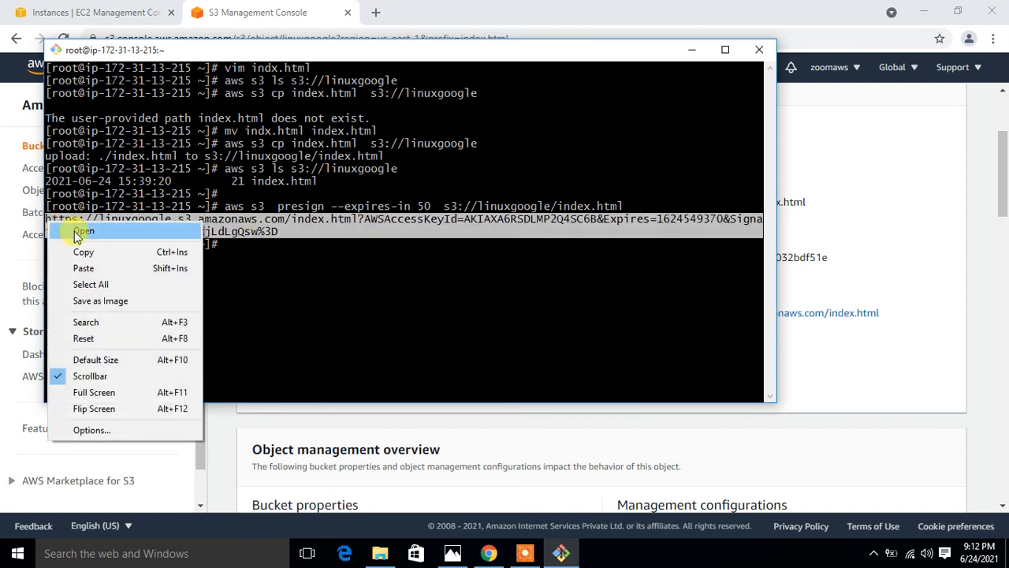
{"action": "left_click", "coordinate": [84, 230]}
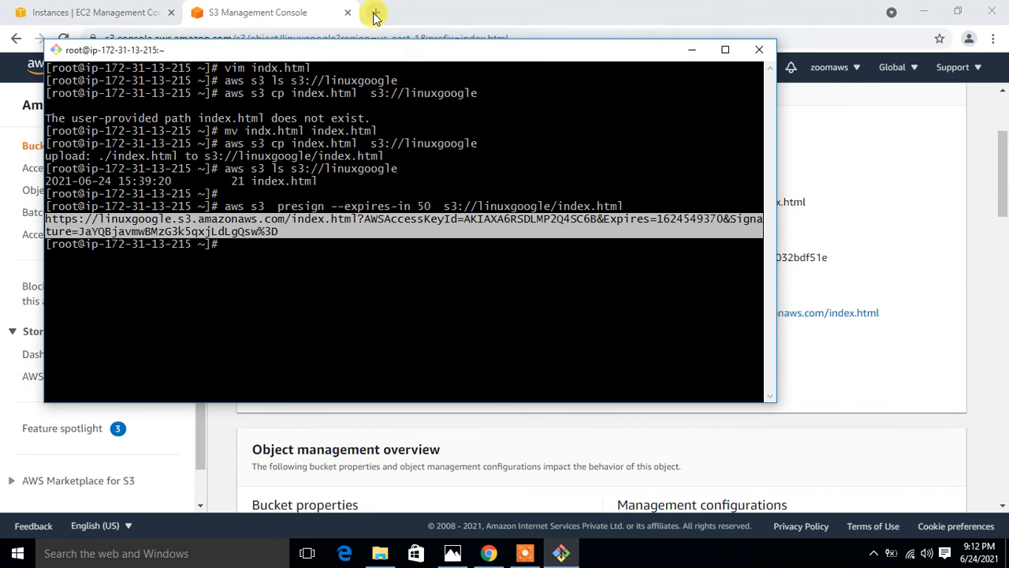
{"action": "left_click", "coordinate": [376, 14]}
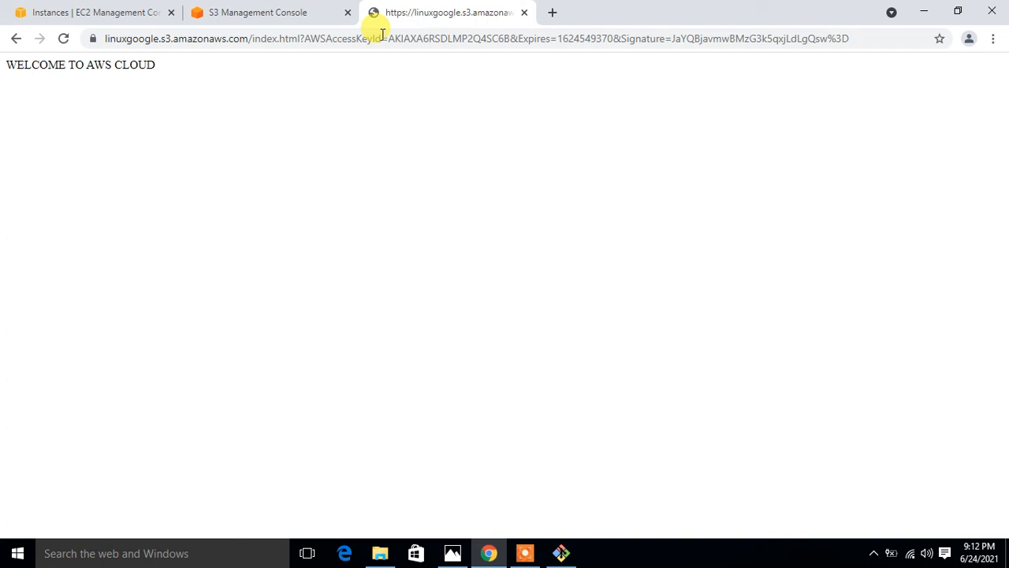
Reload the presigned link after 50 seconds and highlight 'Request has expired'
{"action": "left_click", "coordinate": [61, 38]}
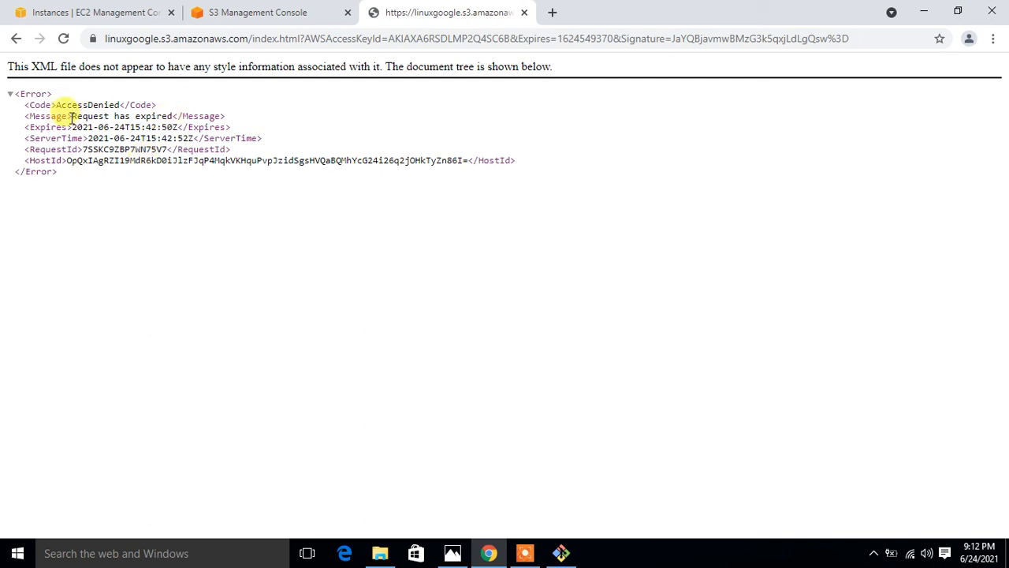
{"action": "left_click_drag", "start_coordinate": [69, 117], "coordinate": [141, 117]}
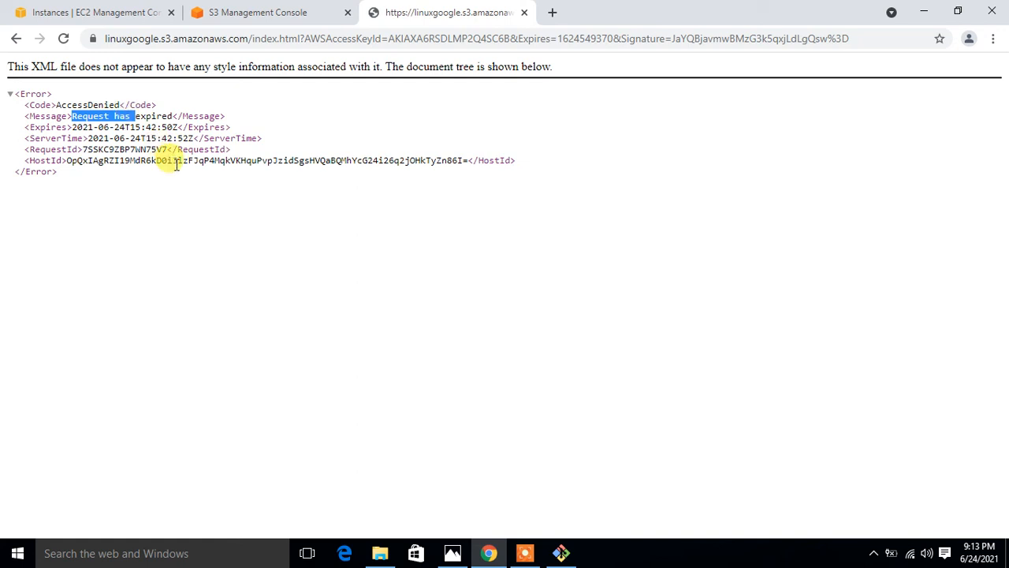
{"action": "left_click", "coordinate": [561, 552]}
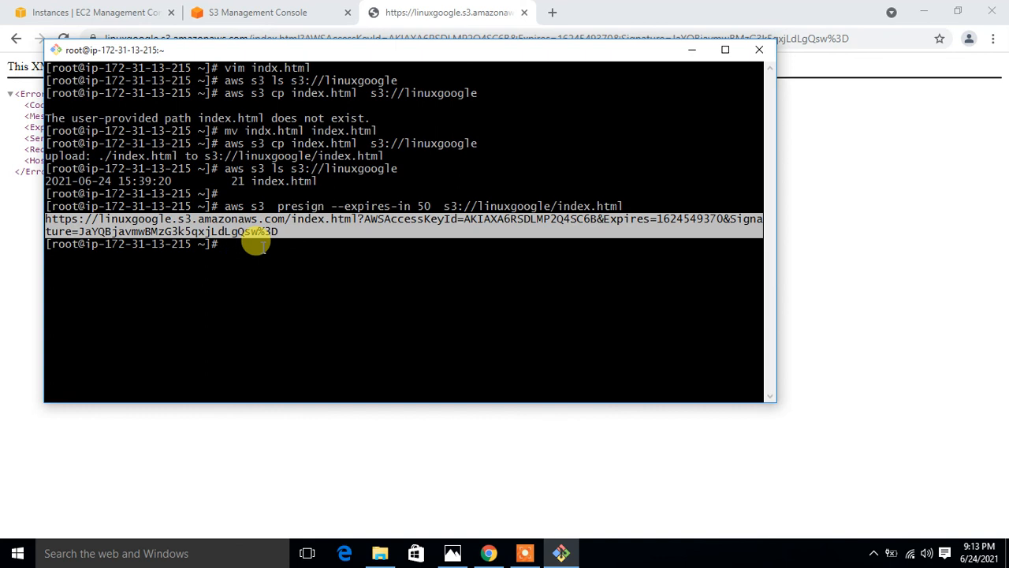
{"action": "mouse_move", "coordinate": [467, 554]}
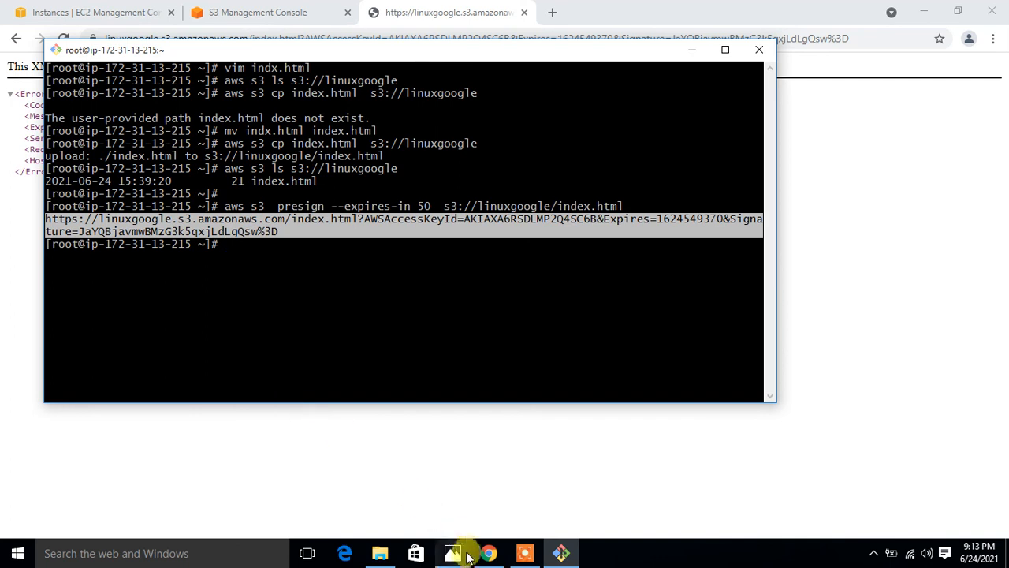
Show the 'Thanks for watching my video' closing slide with contact details in Photos
{"action": "left_click", "coordinate": [451, 552]}
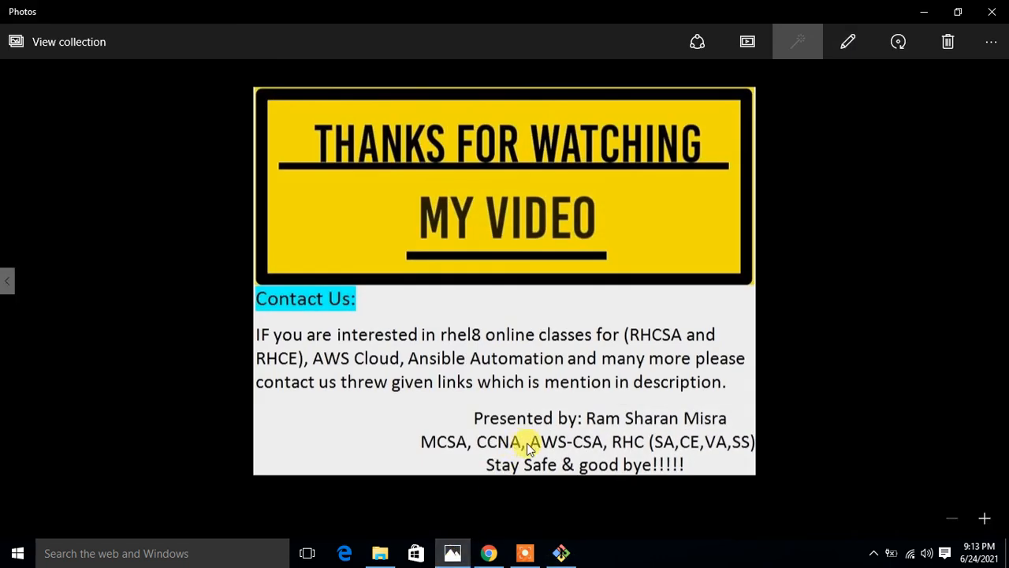
{"action": "mouse_move", "coordinate": [902, 435]}
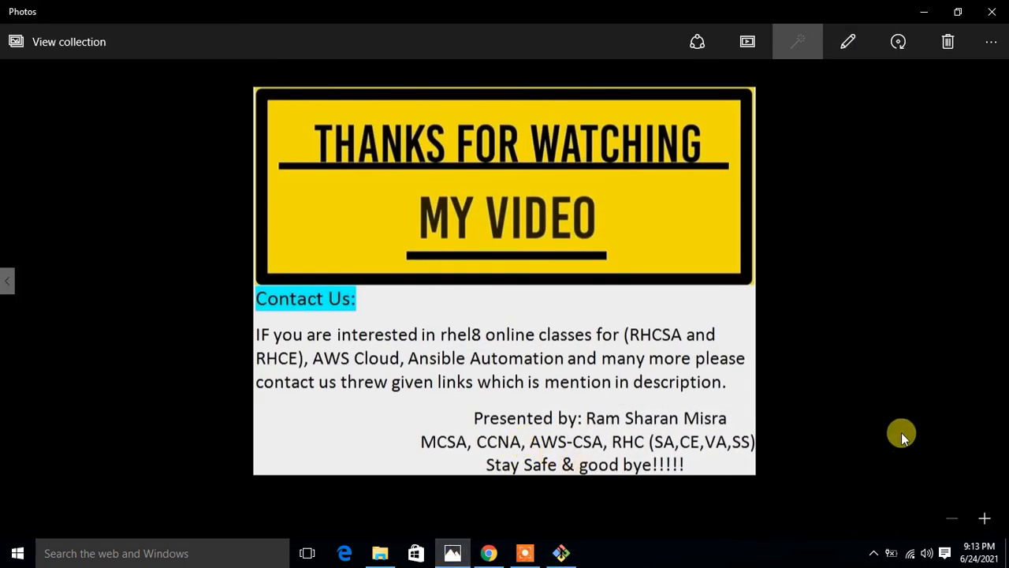